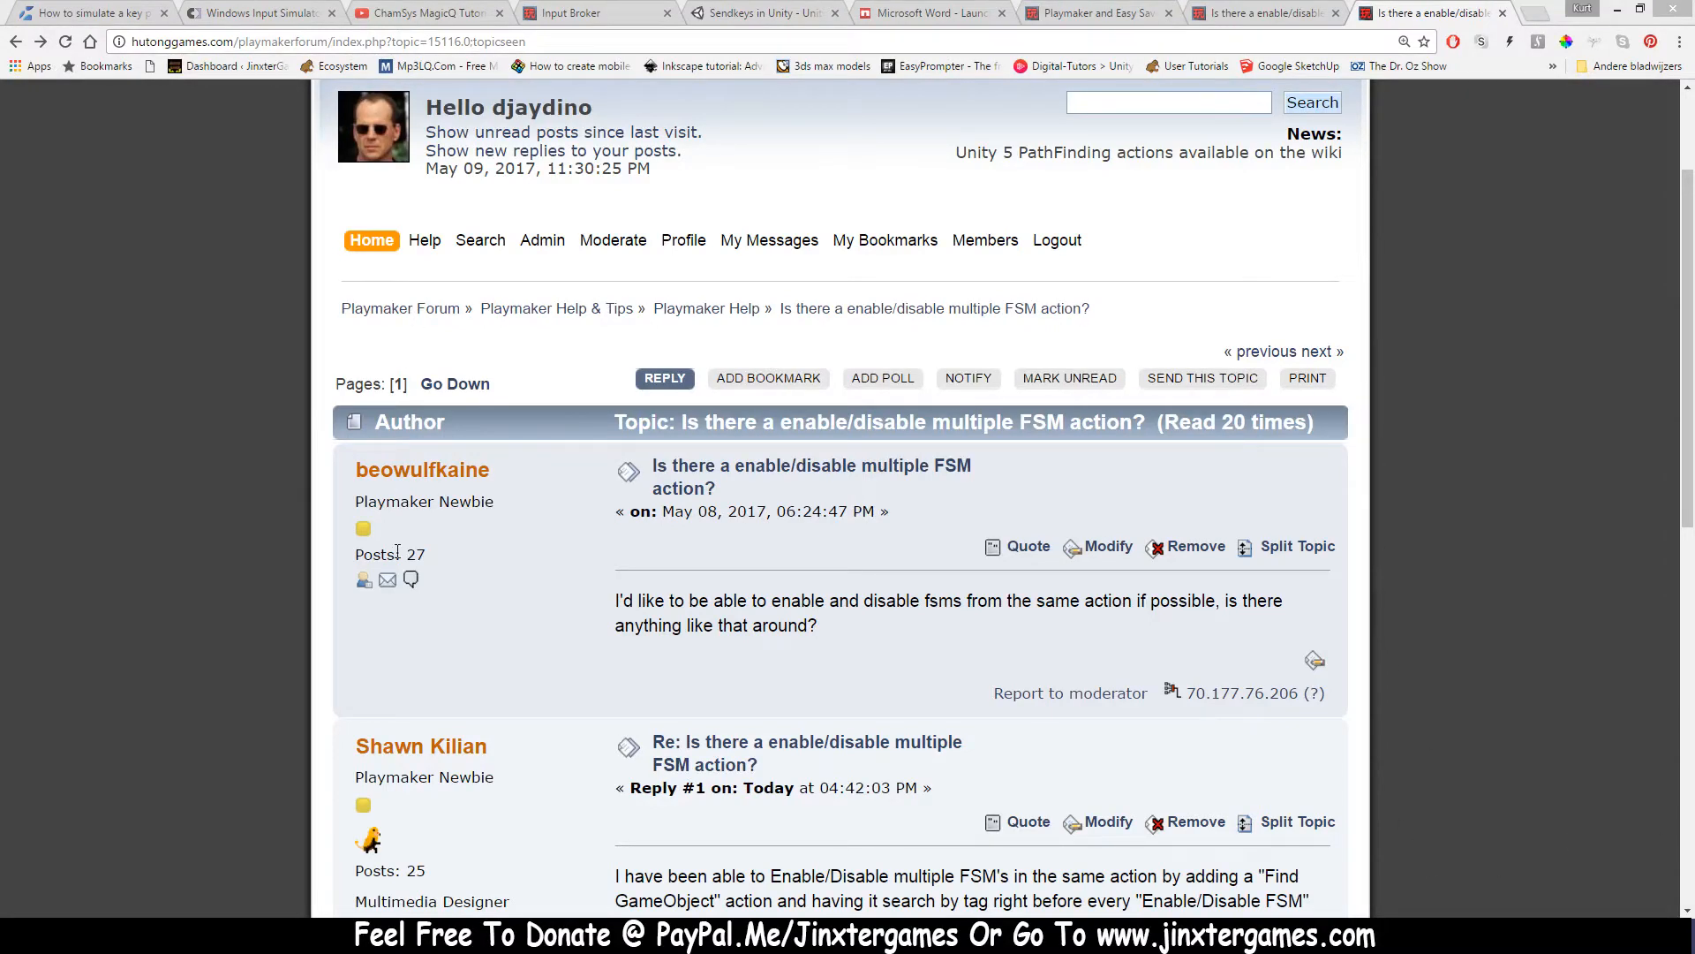
mouse_move(1046, 718)
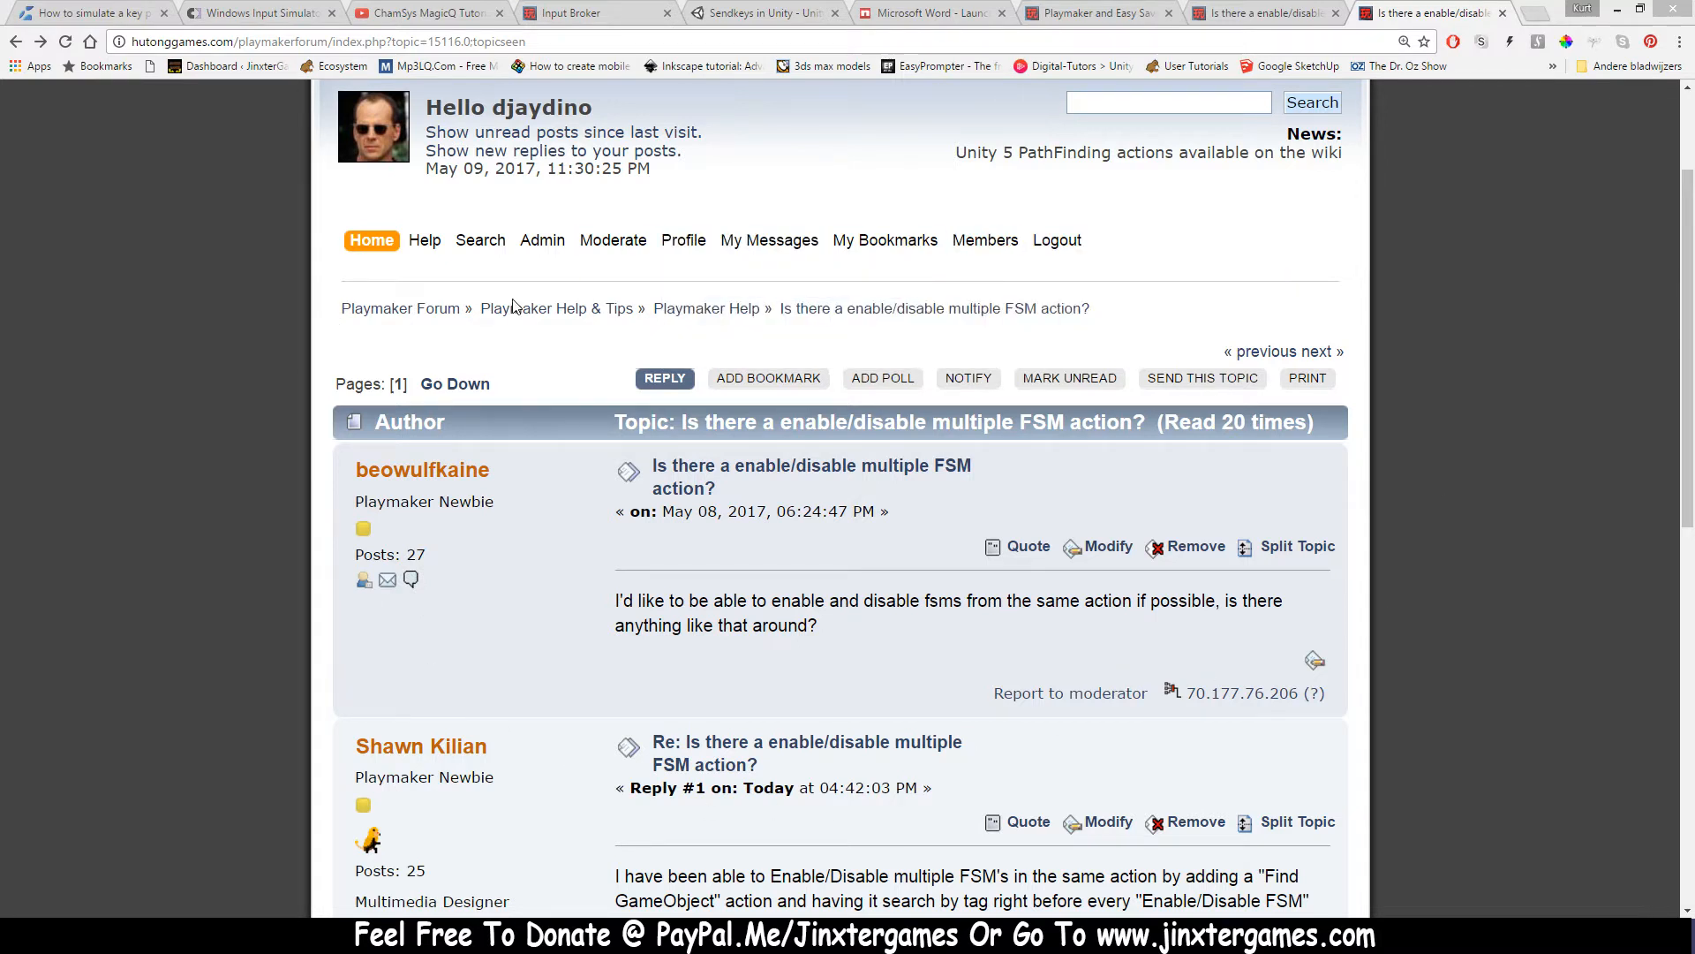
mouse_move(968, 671)
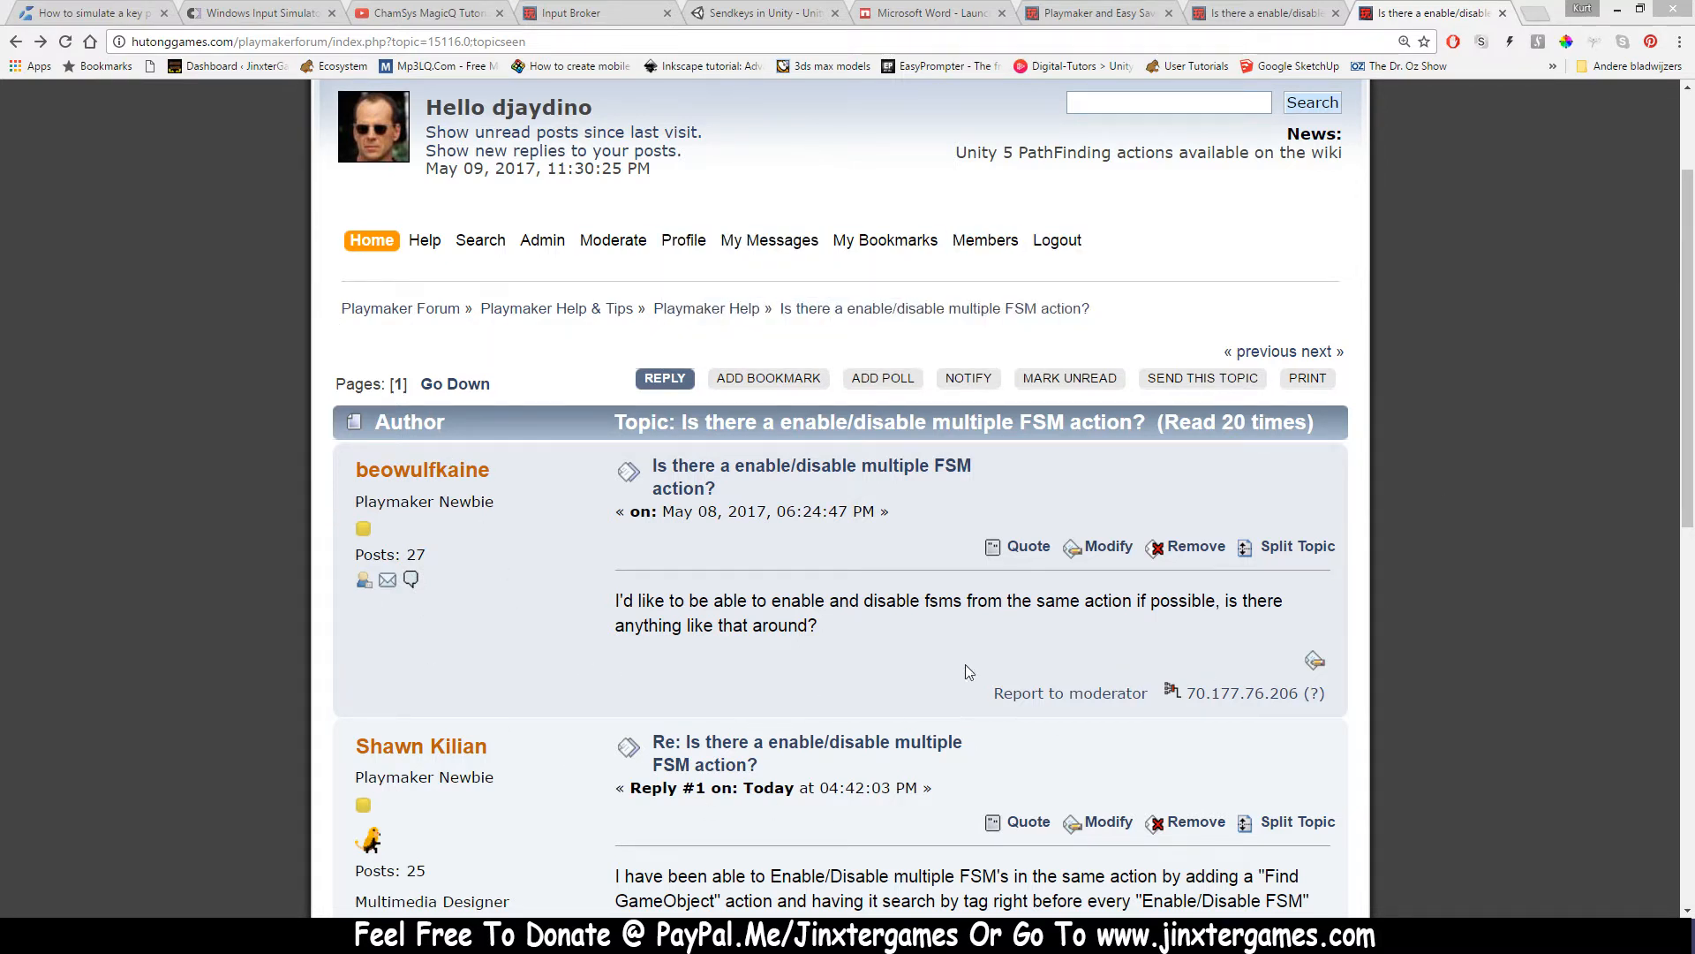
mouse_move(832, 665)
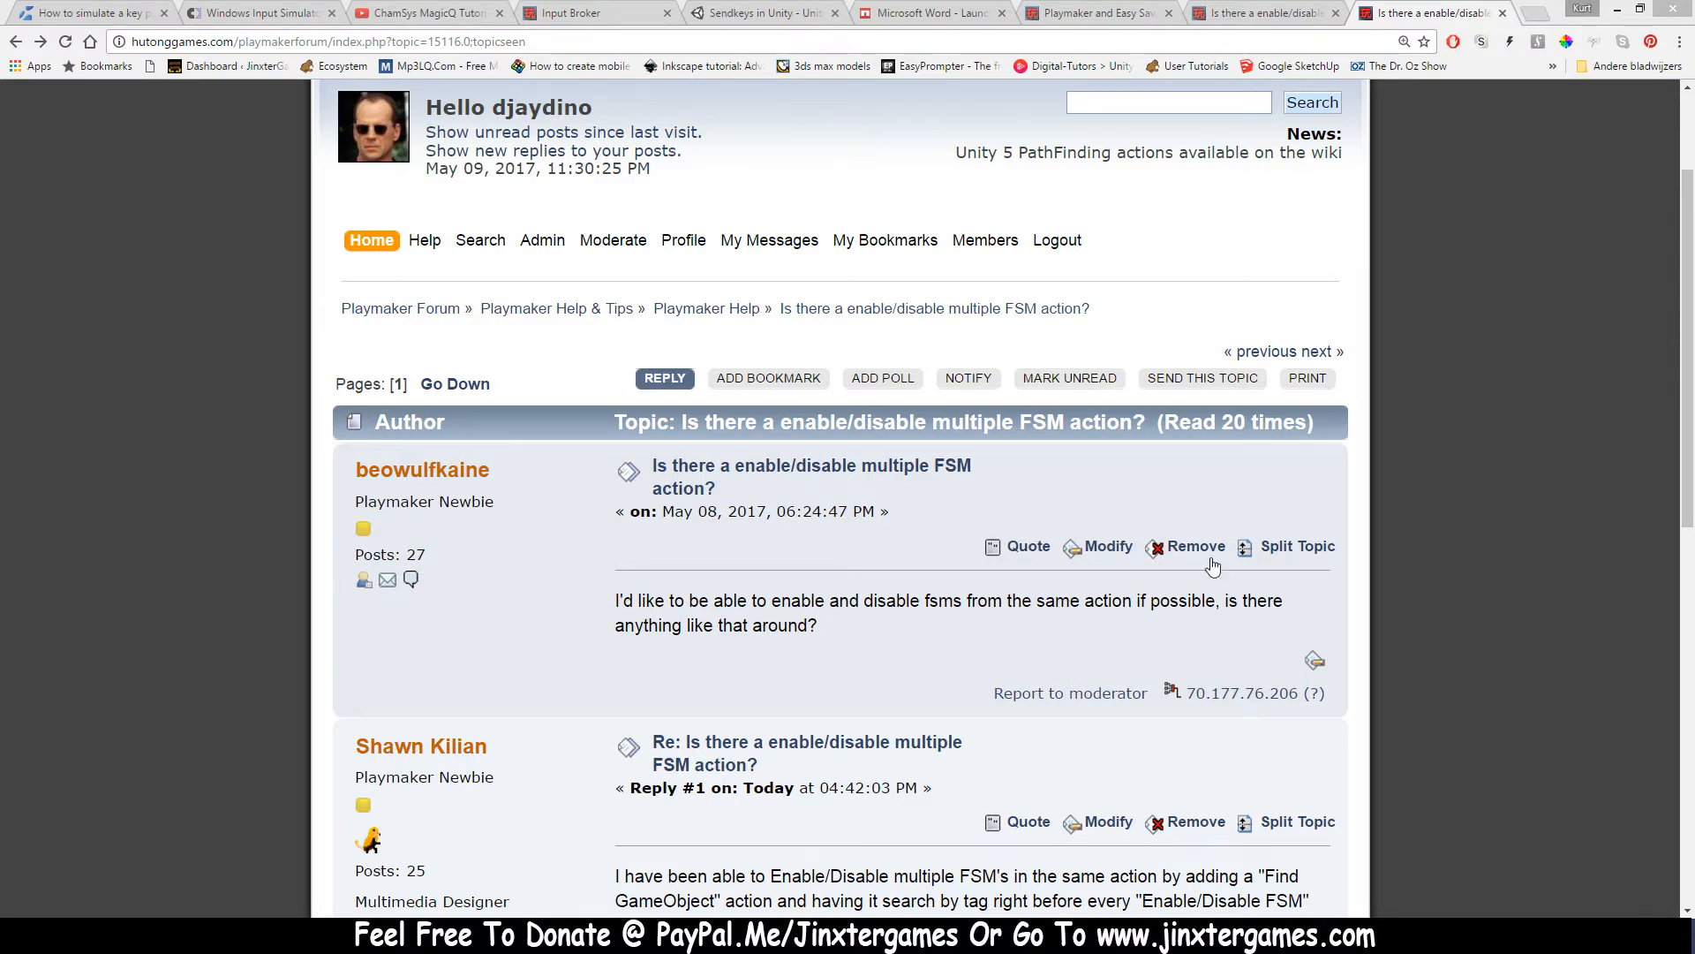
mouse_move(369, 841)
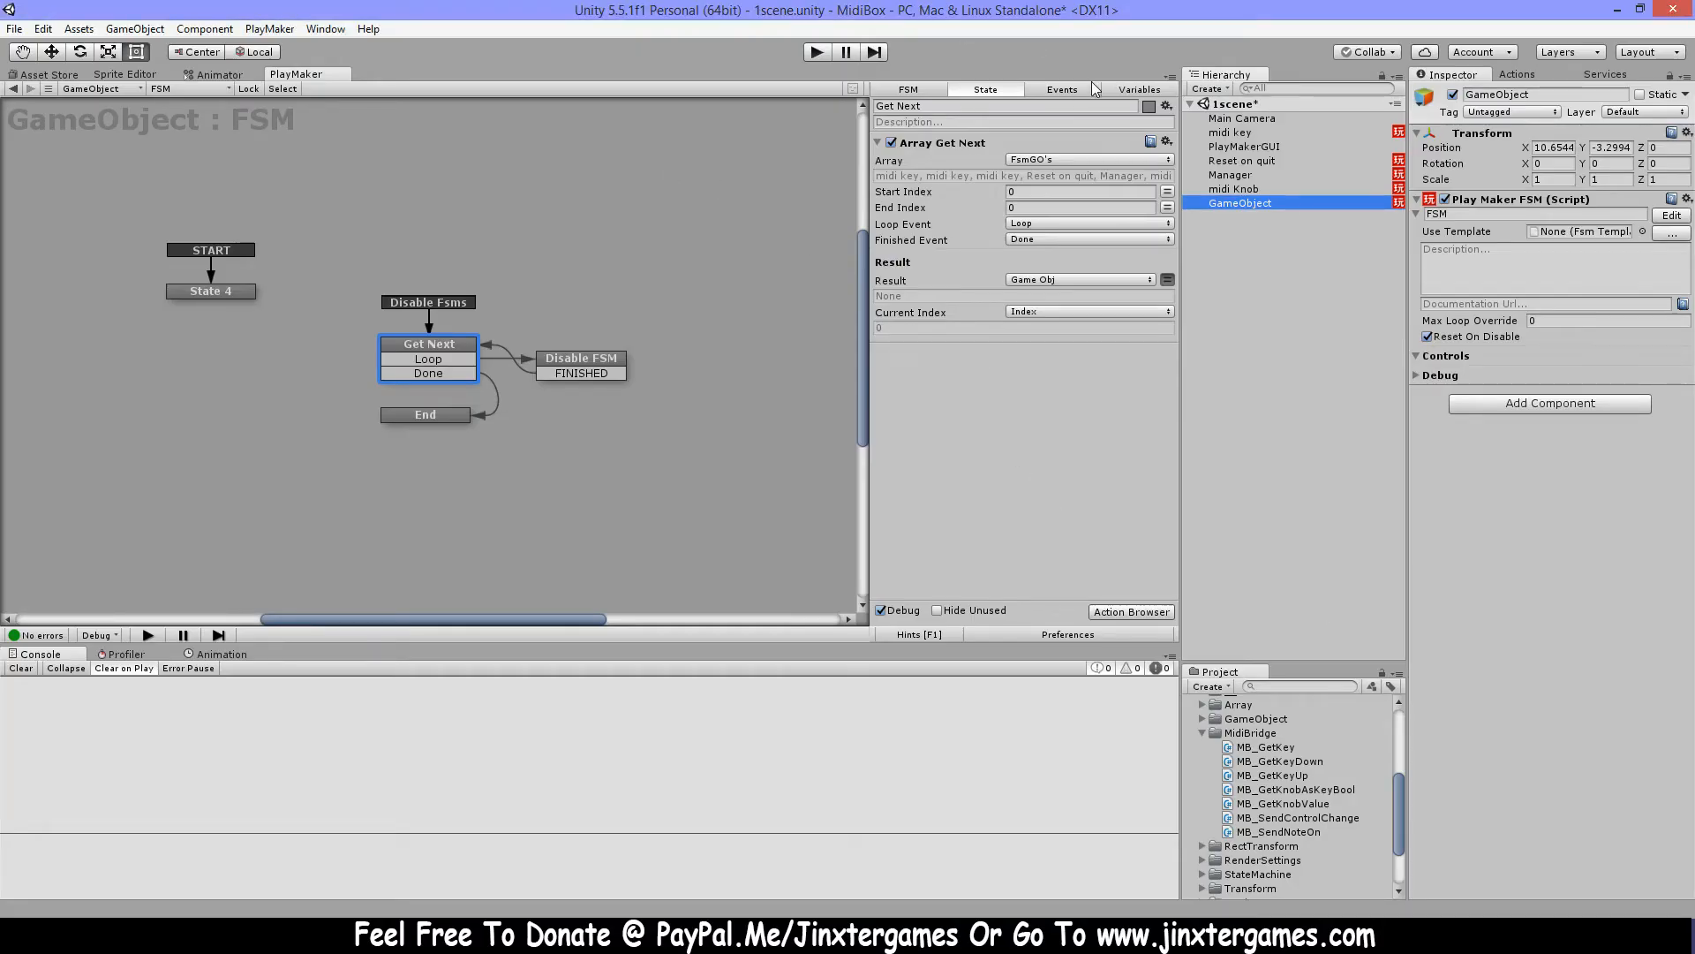
Inspect the FsmGO's and FsmStrings array variables, then select the midi key object
click(1137, 89)
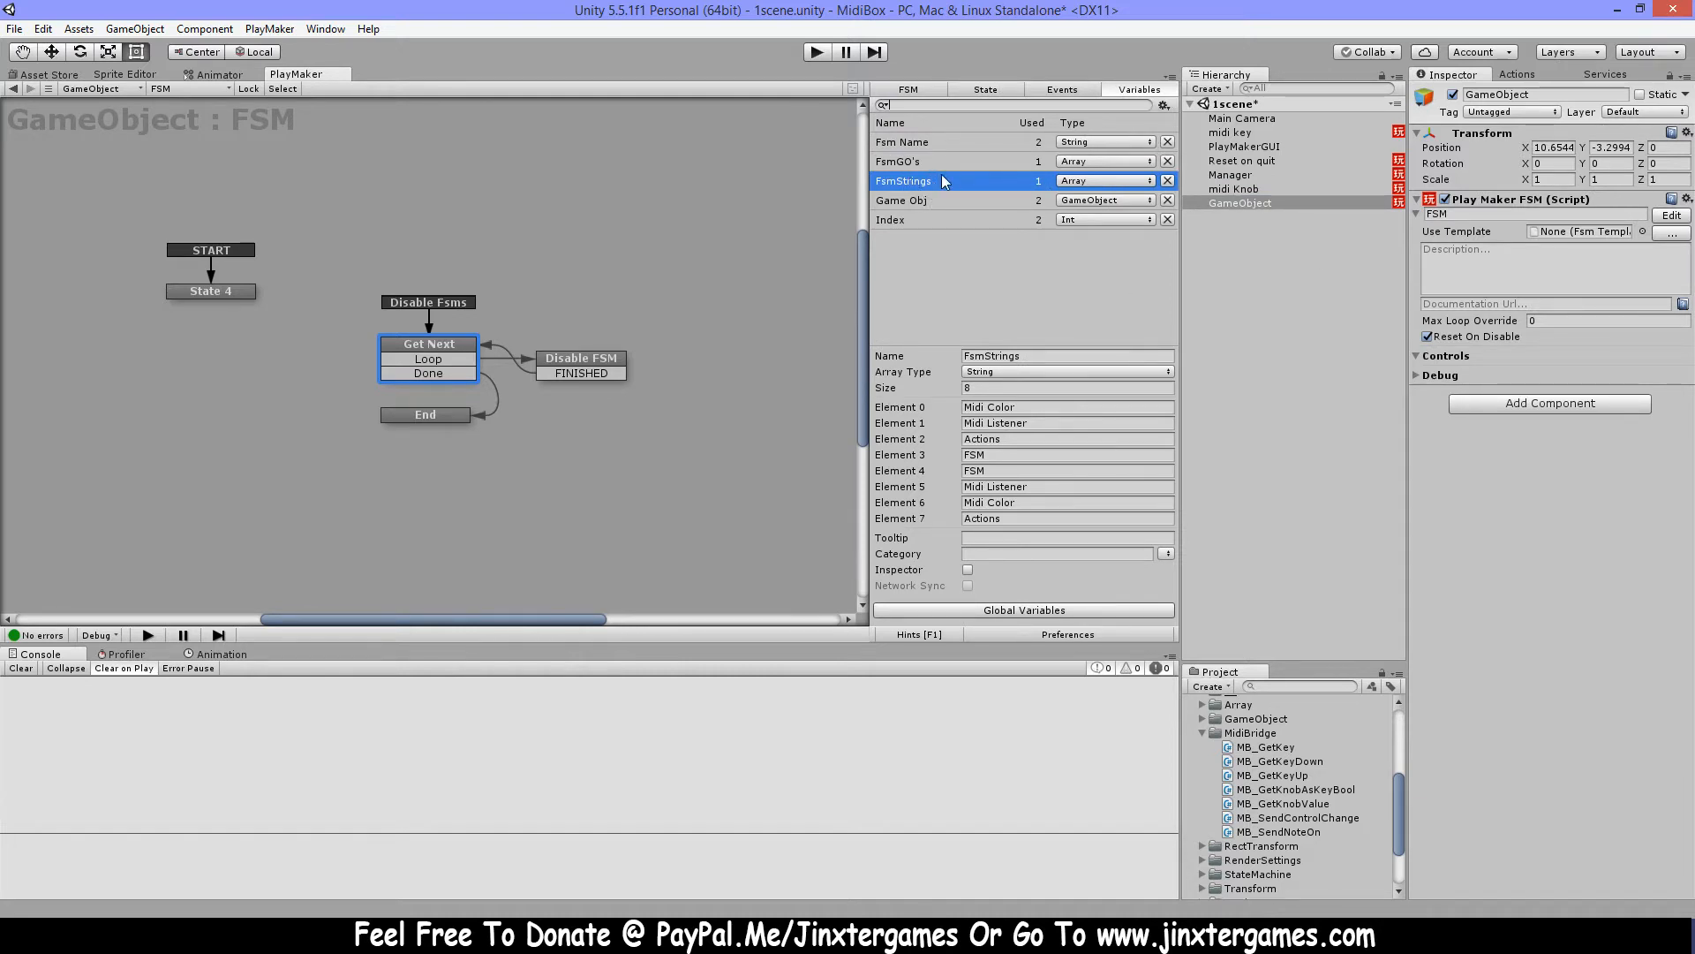
mouse_move(1117, 192)
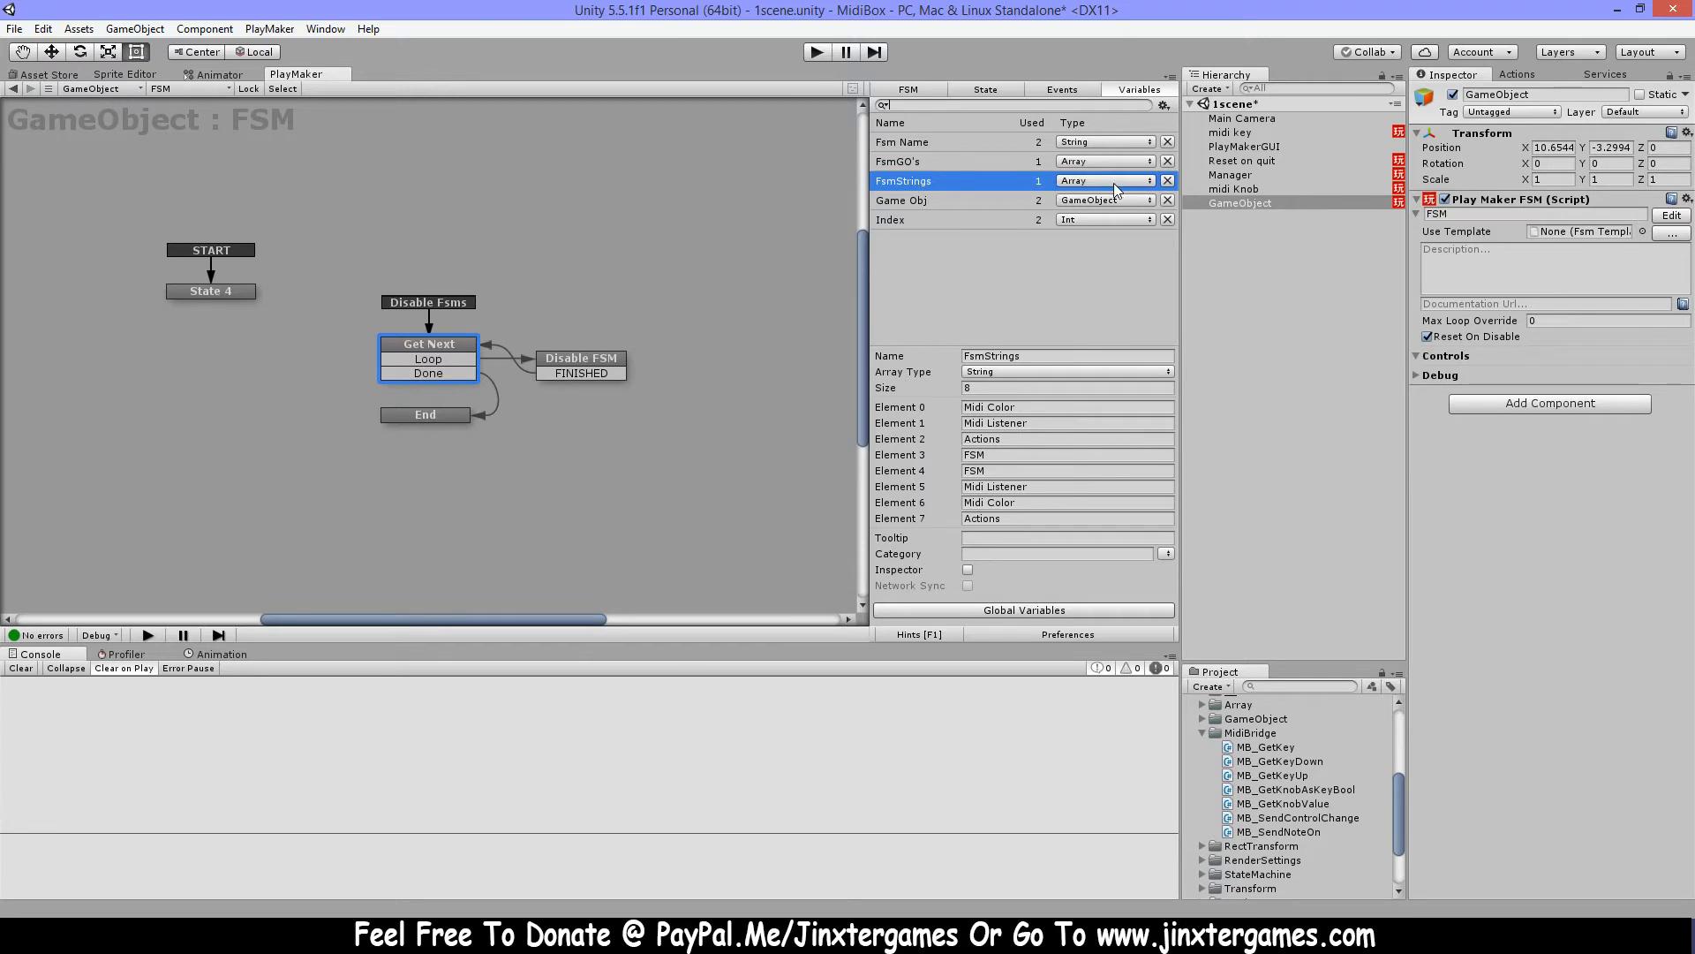
click(902, 159)
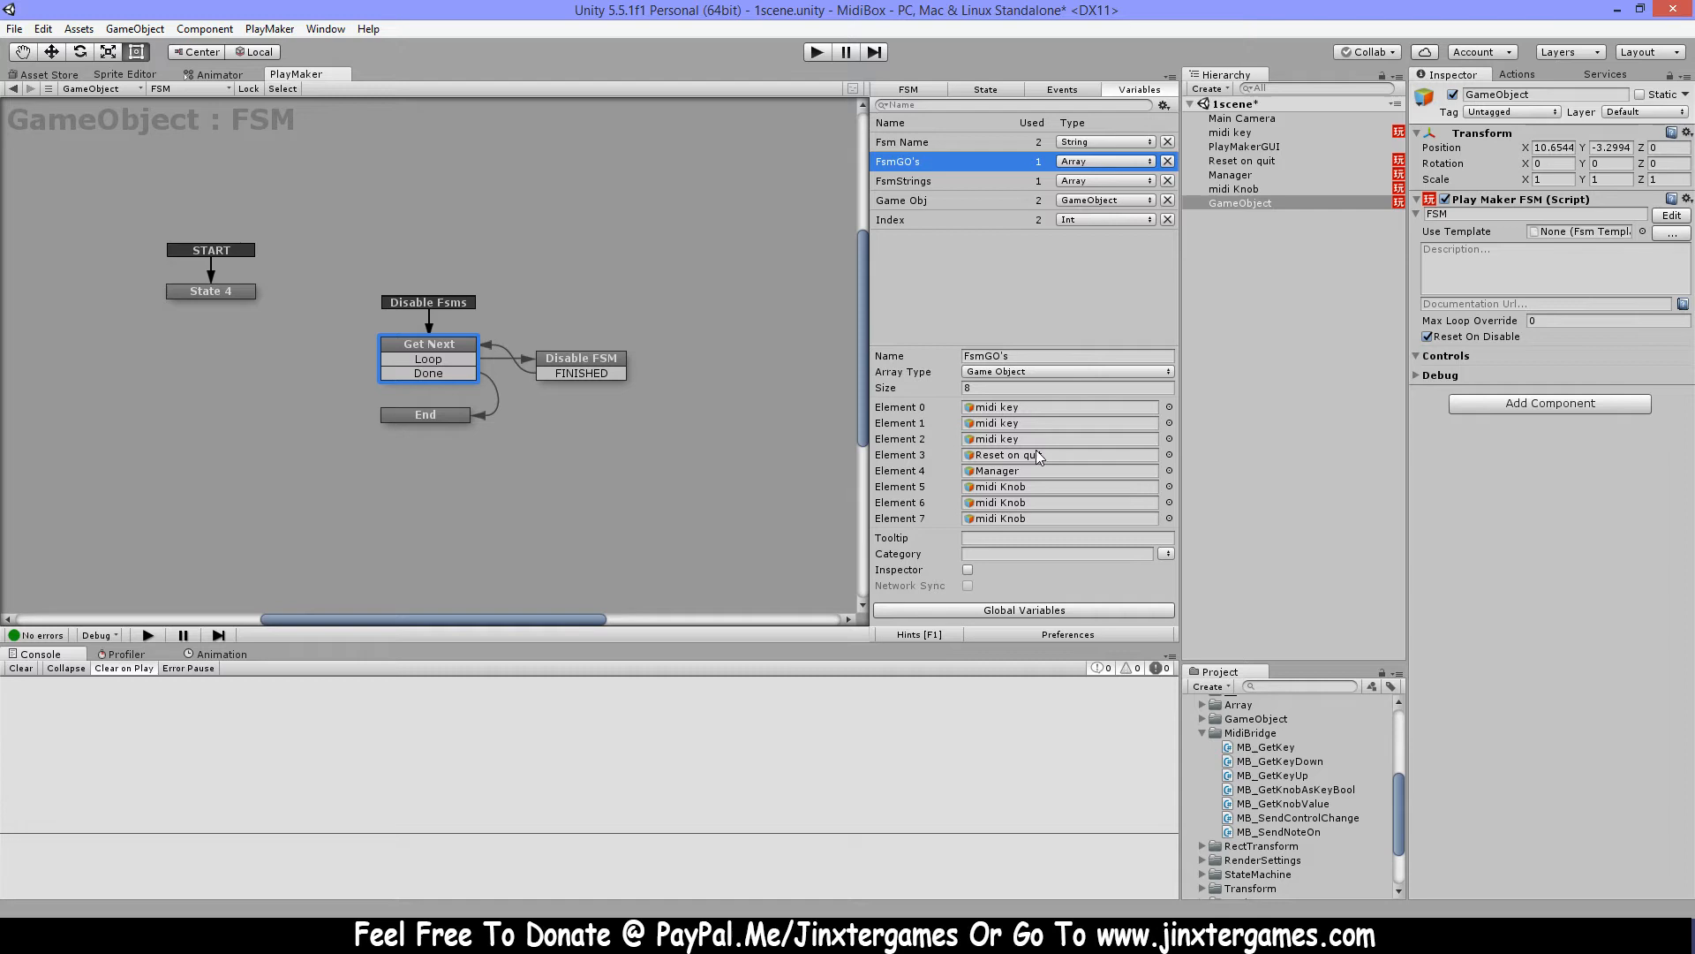
click(902, 180)
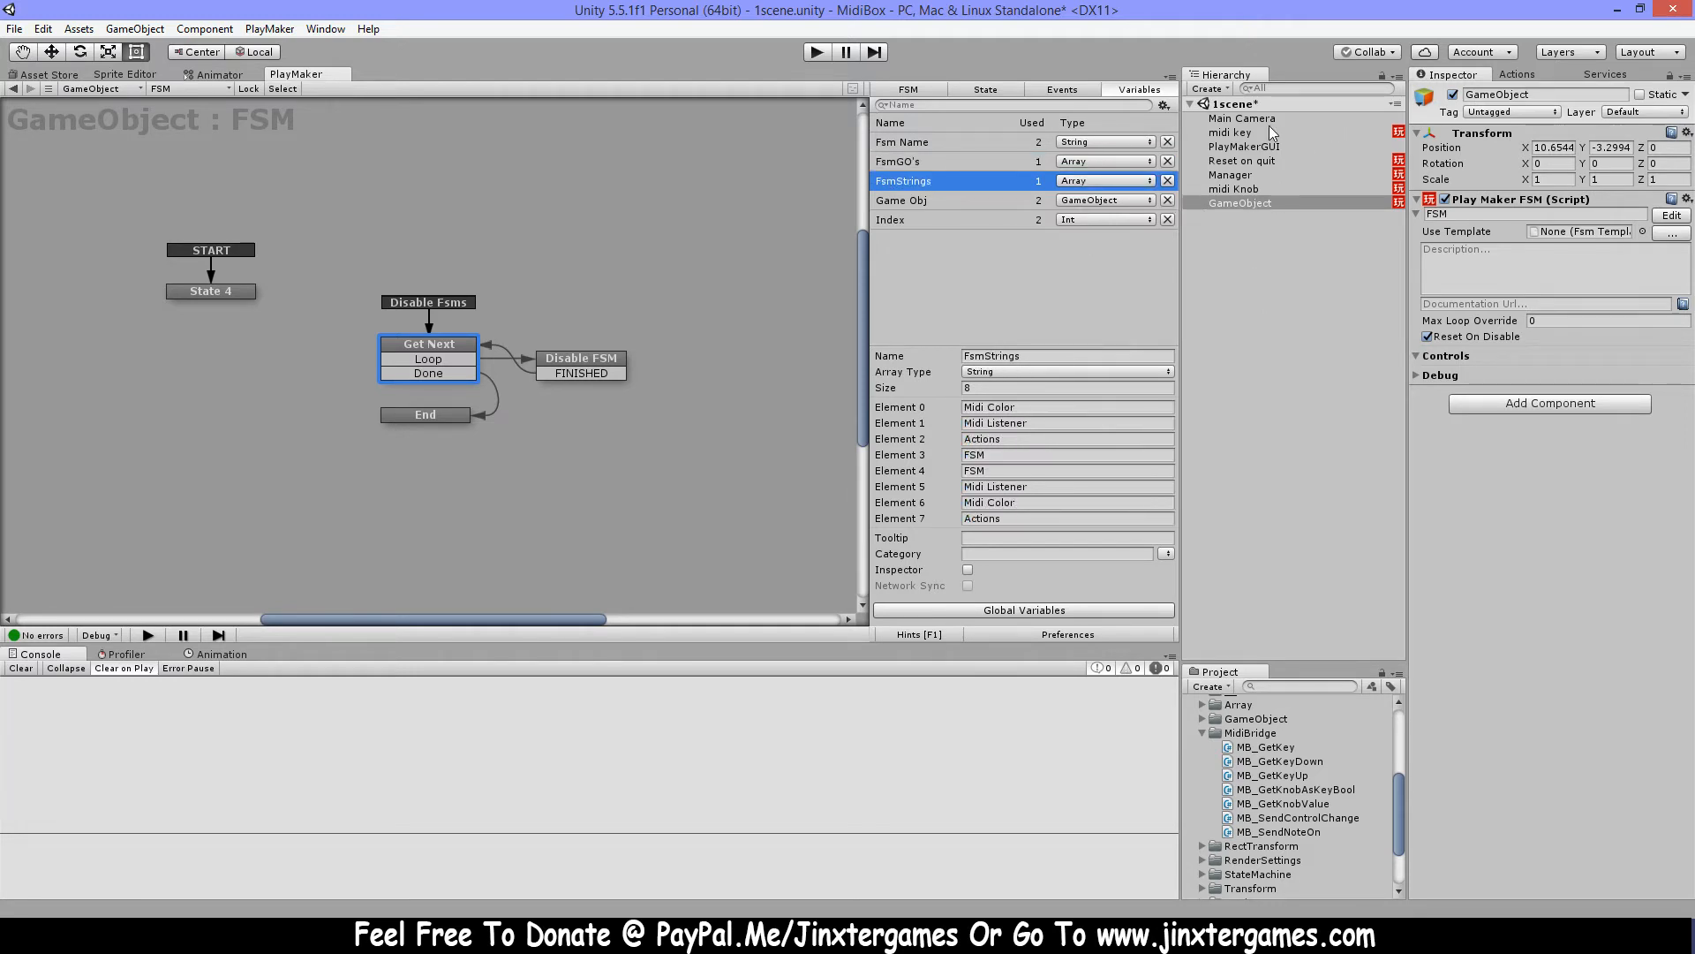
click(1228, 132)
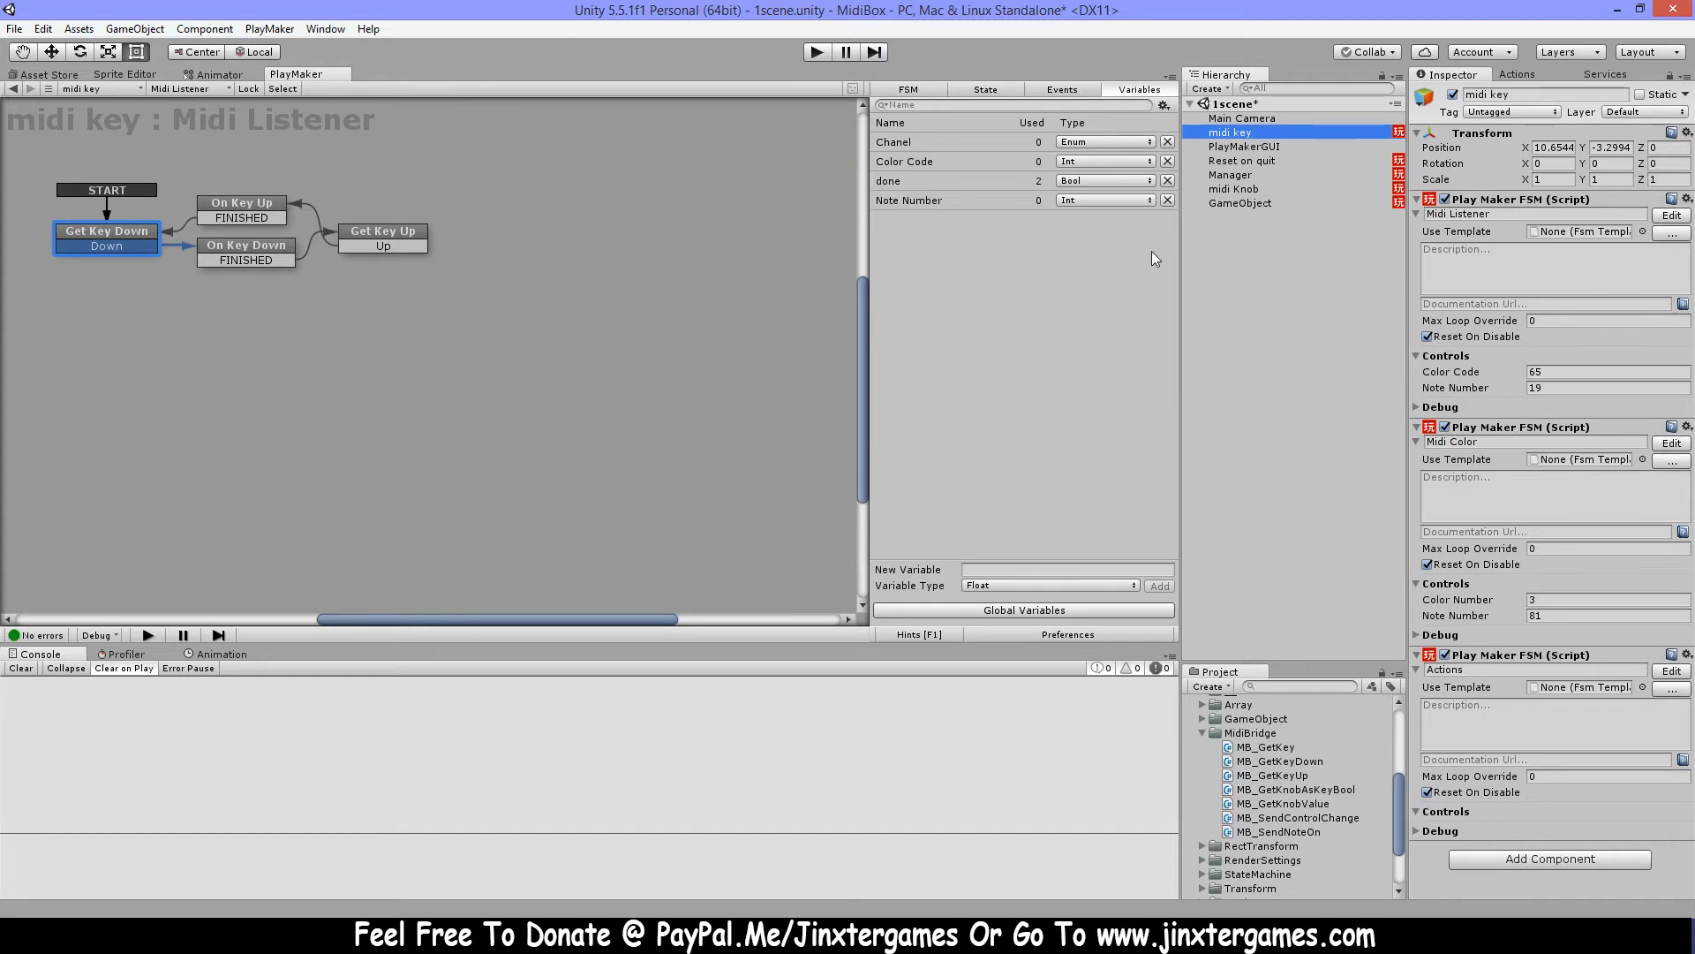
Reselect GameObject so Element 0 of FsmStrings reads Midi Listener
click(1240, 203)
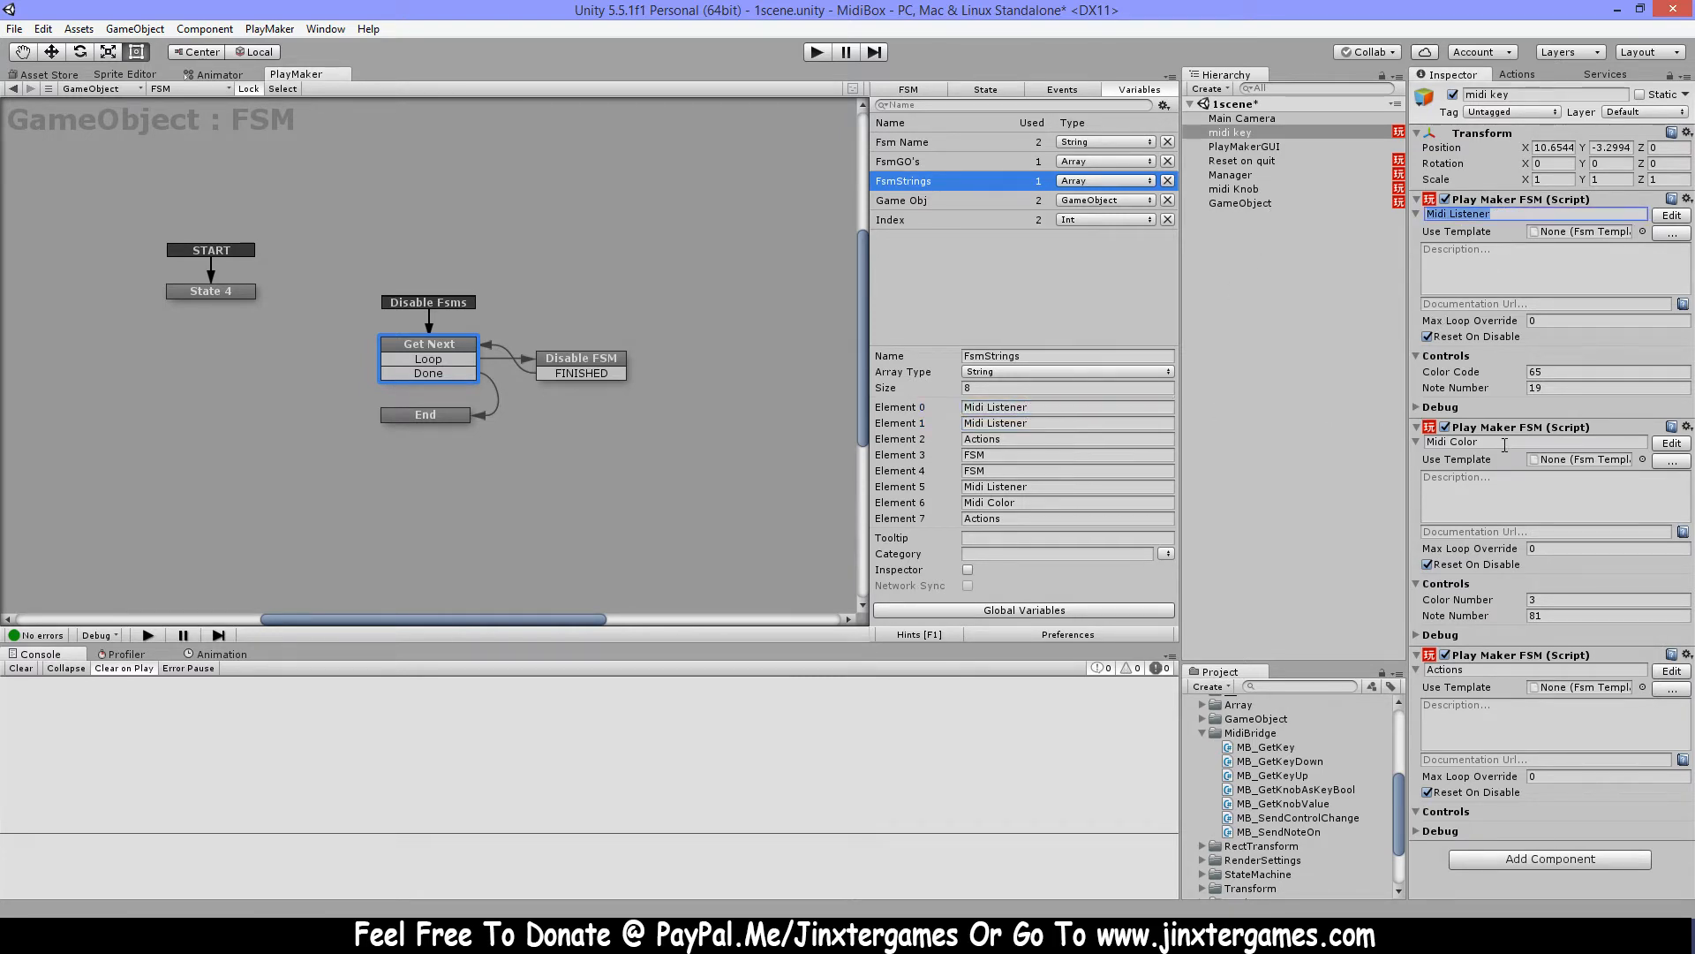
Check midi key's second FSM name for Element 1 (Midi Color) and review the FsmGO's array
click(1065, 423)
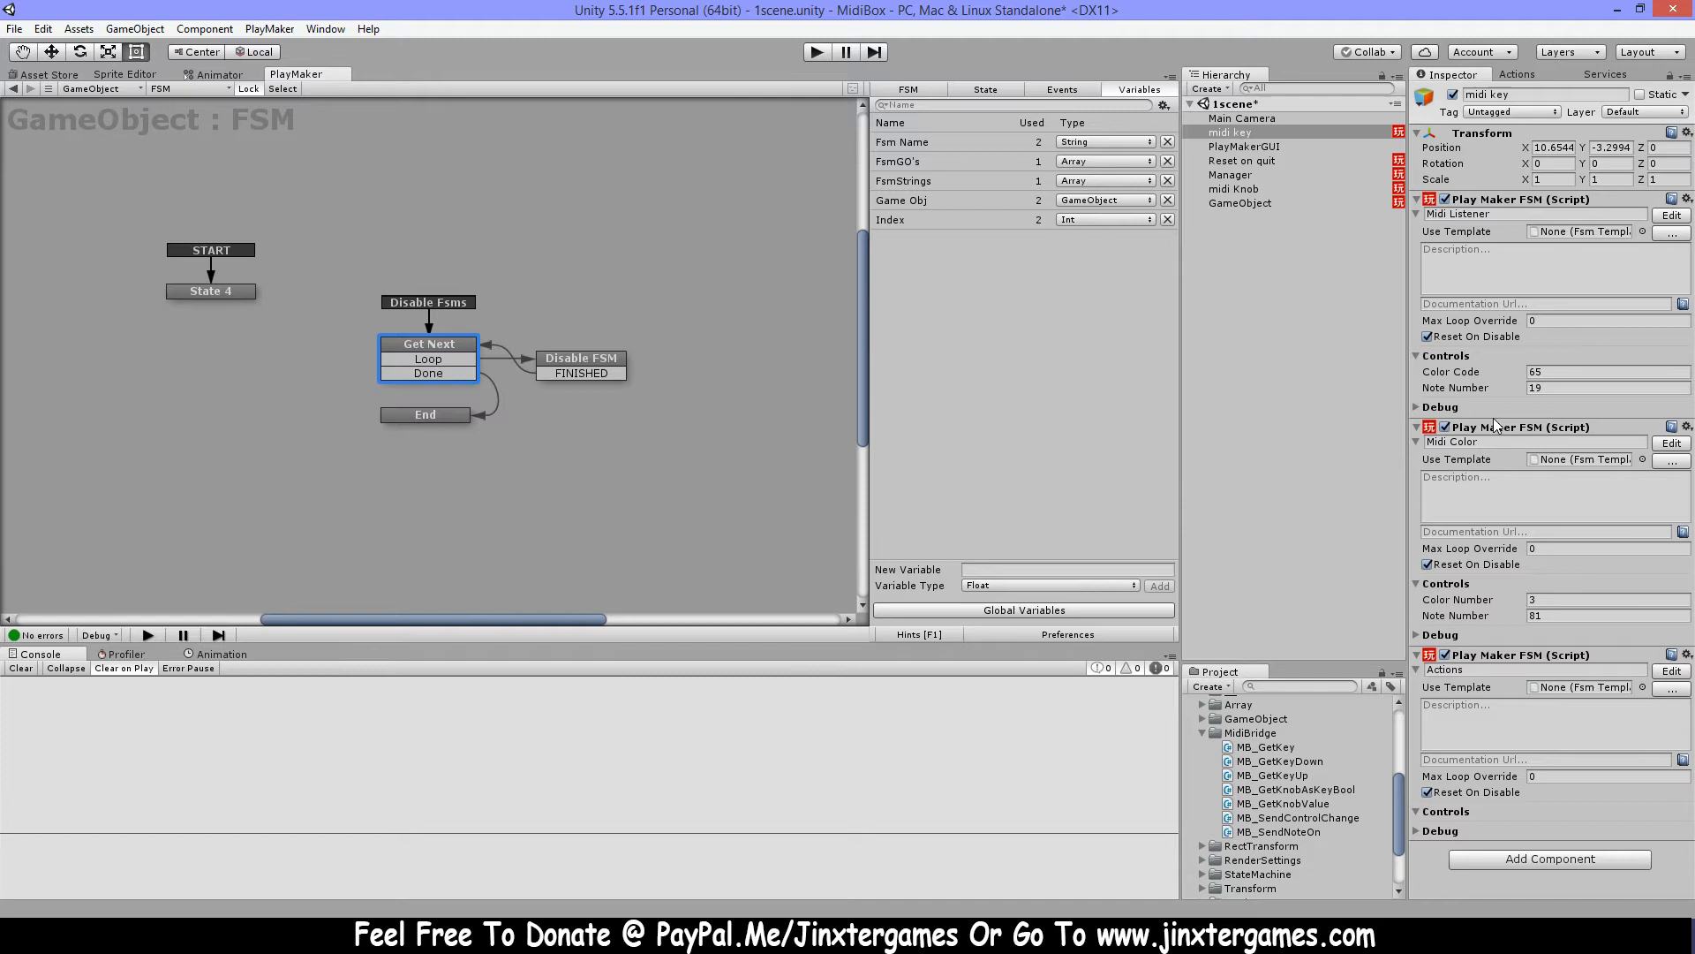
mouse_move(1513, 227)
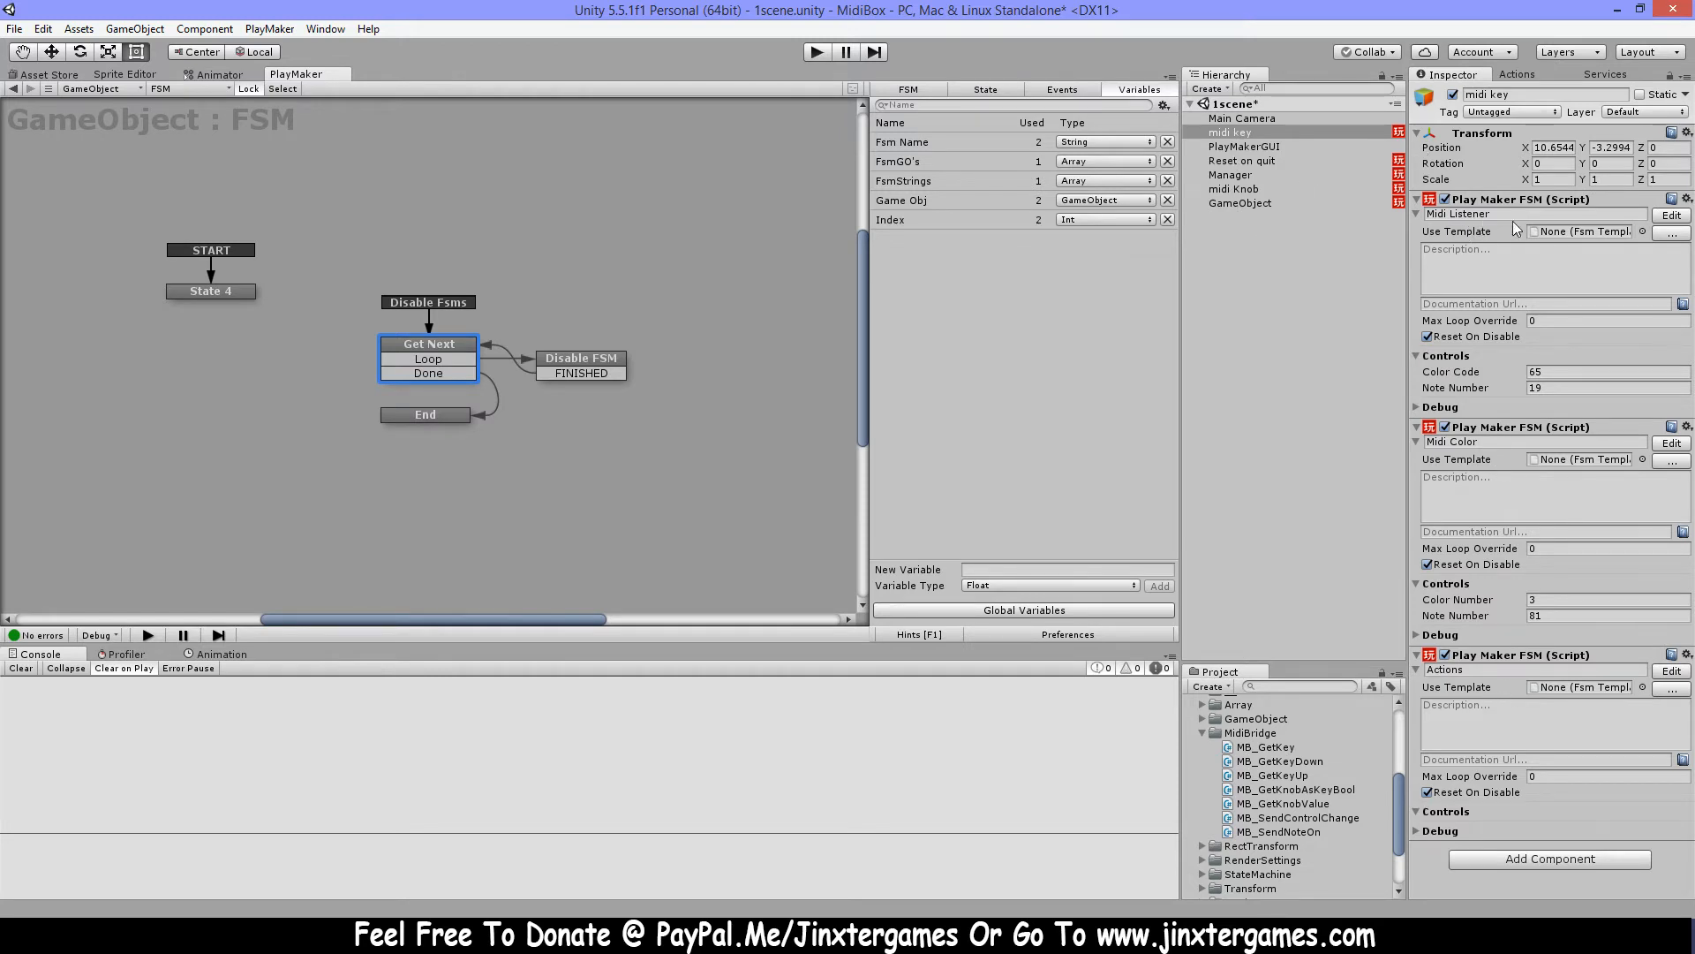
click(1230, 131)
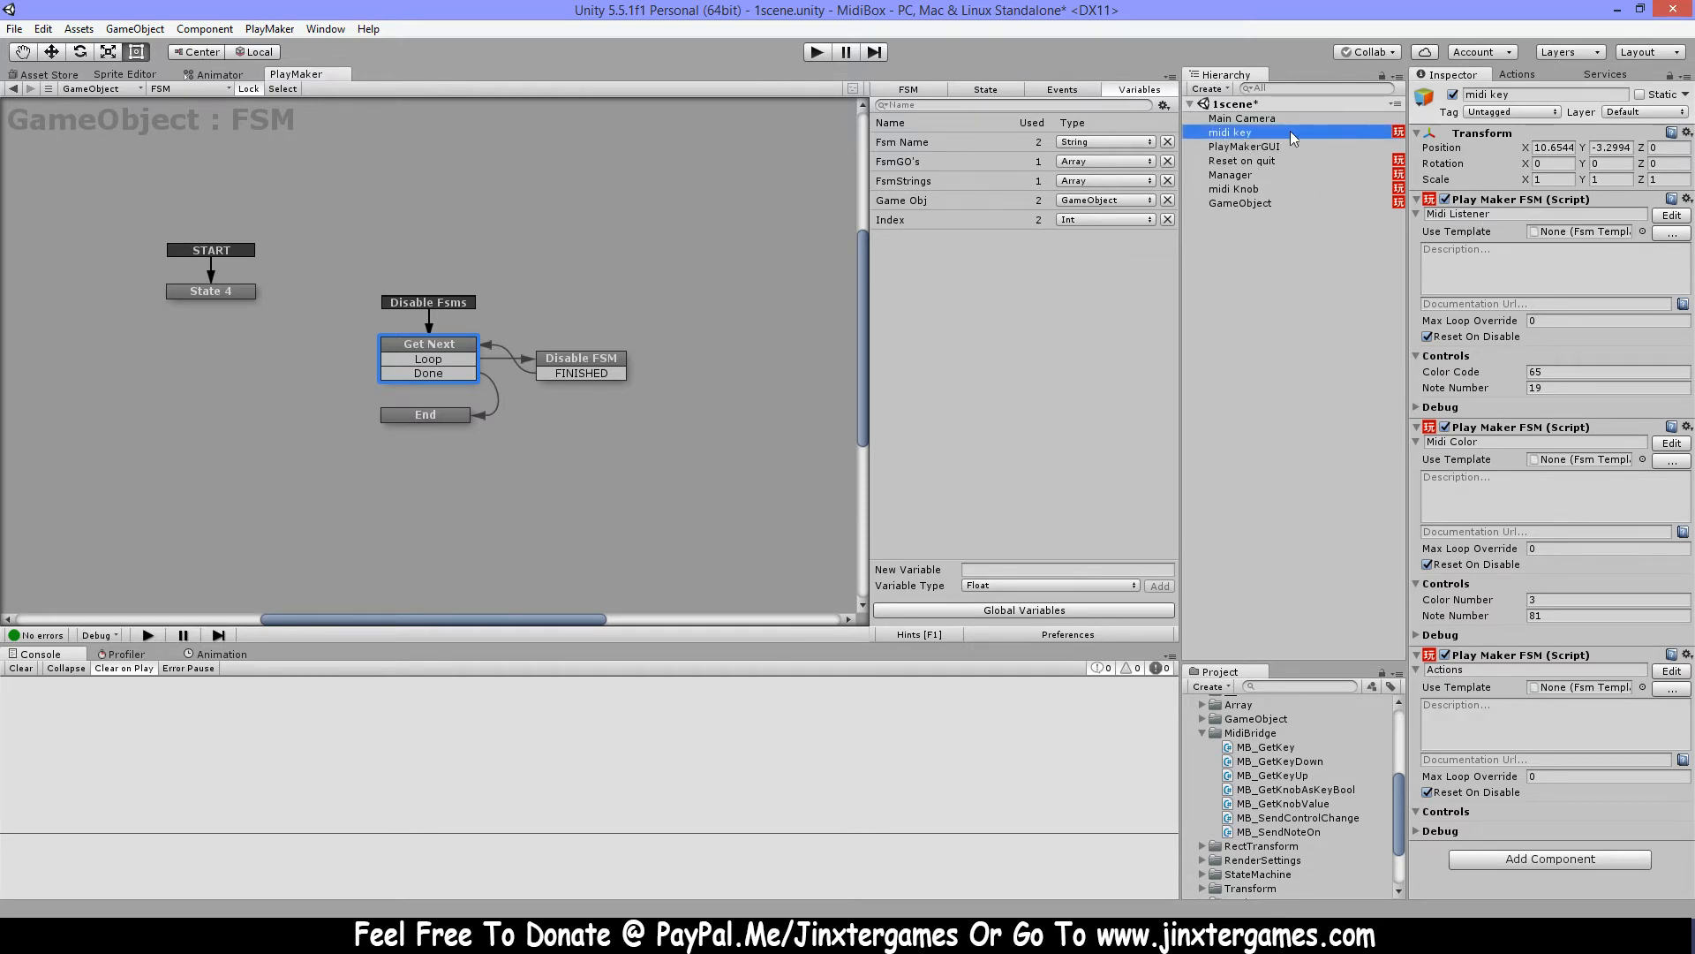
mouse_move(956, 159)
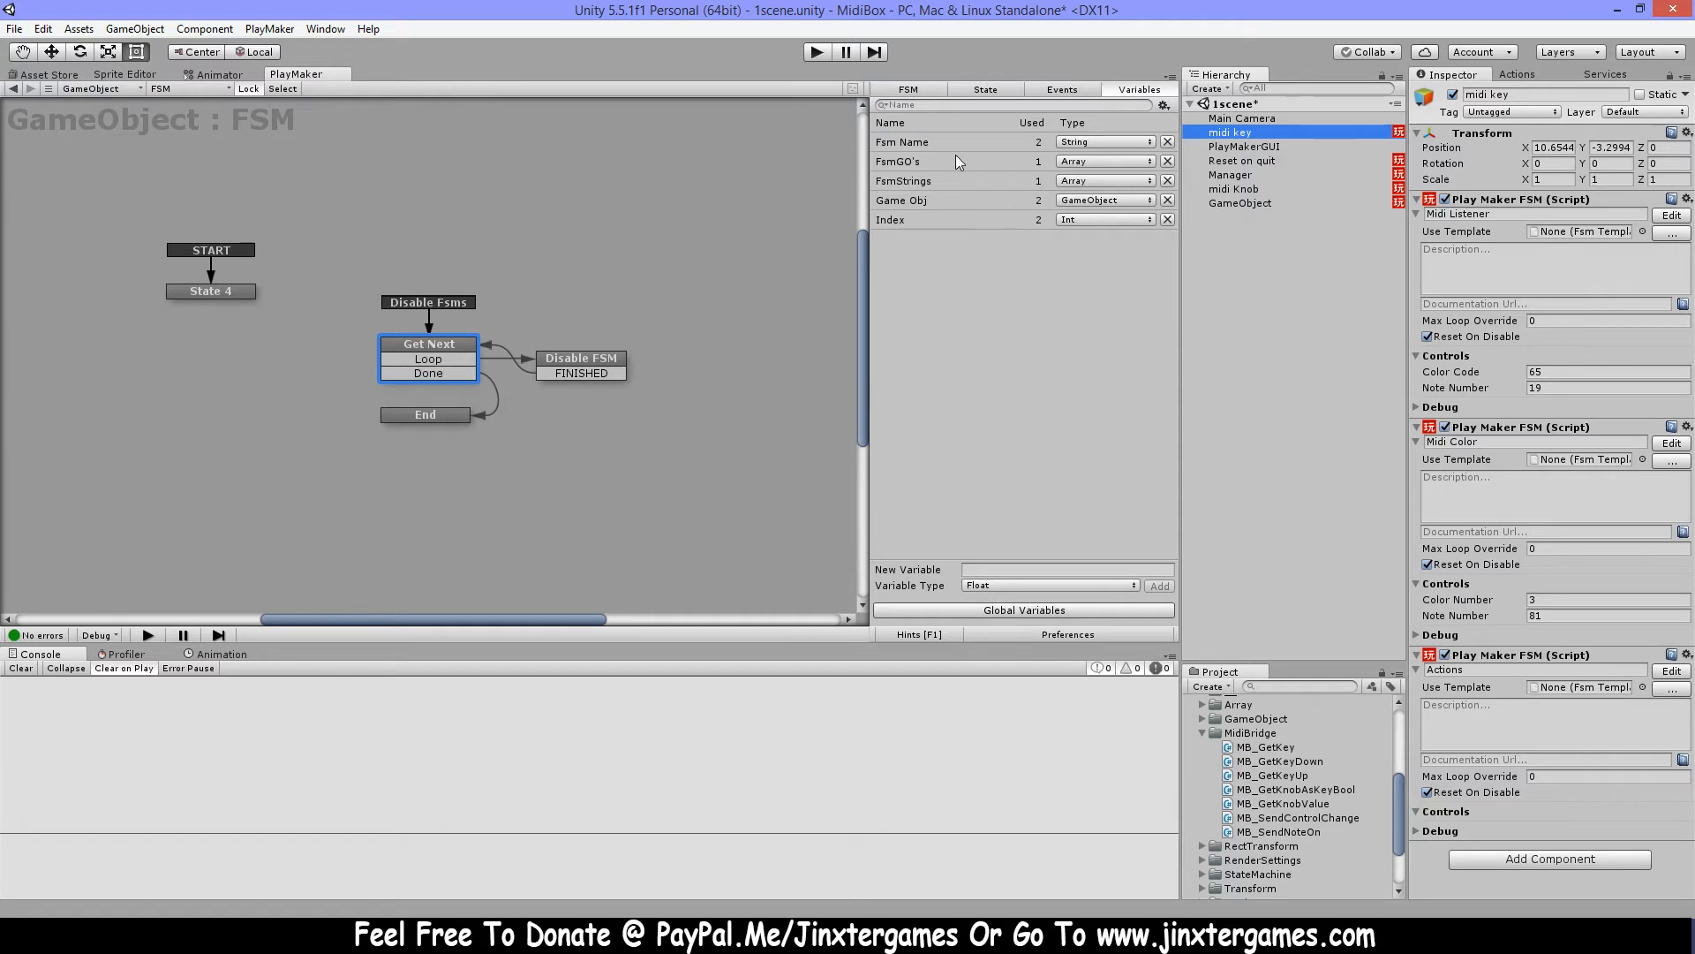
click(903, 161)
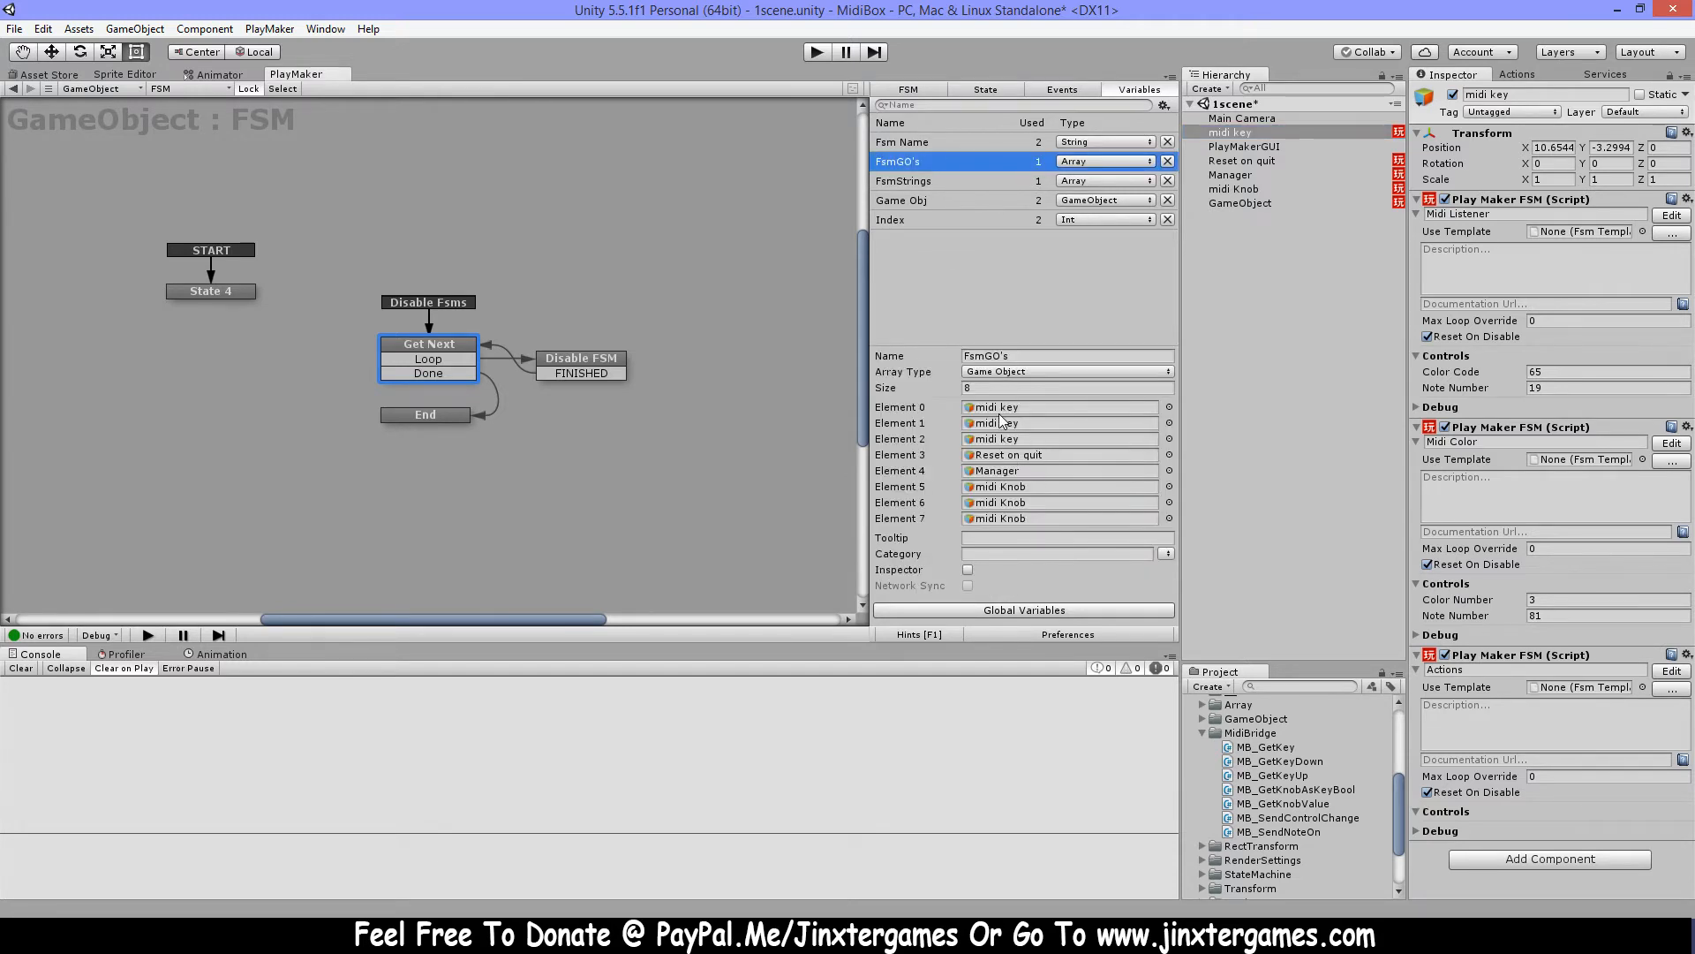
mouse_move(977, 404)
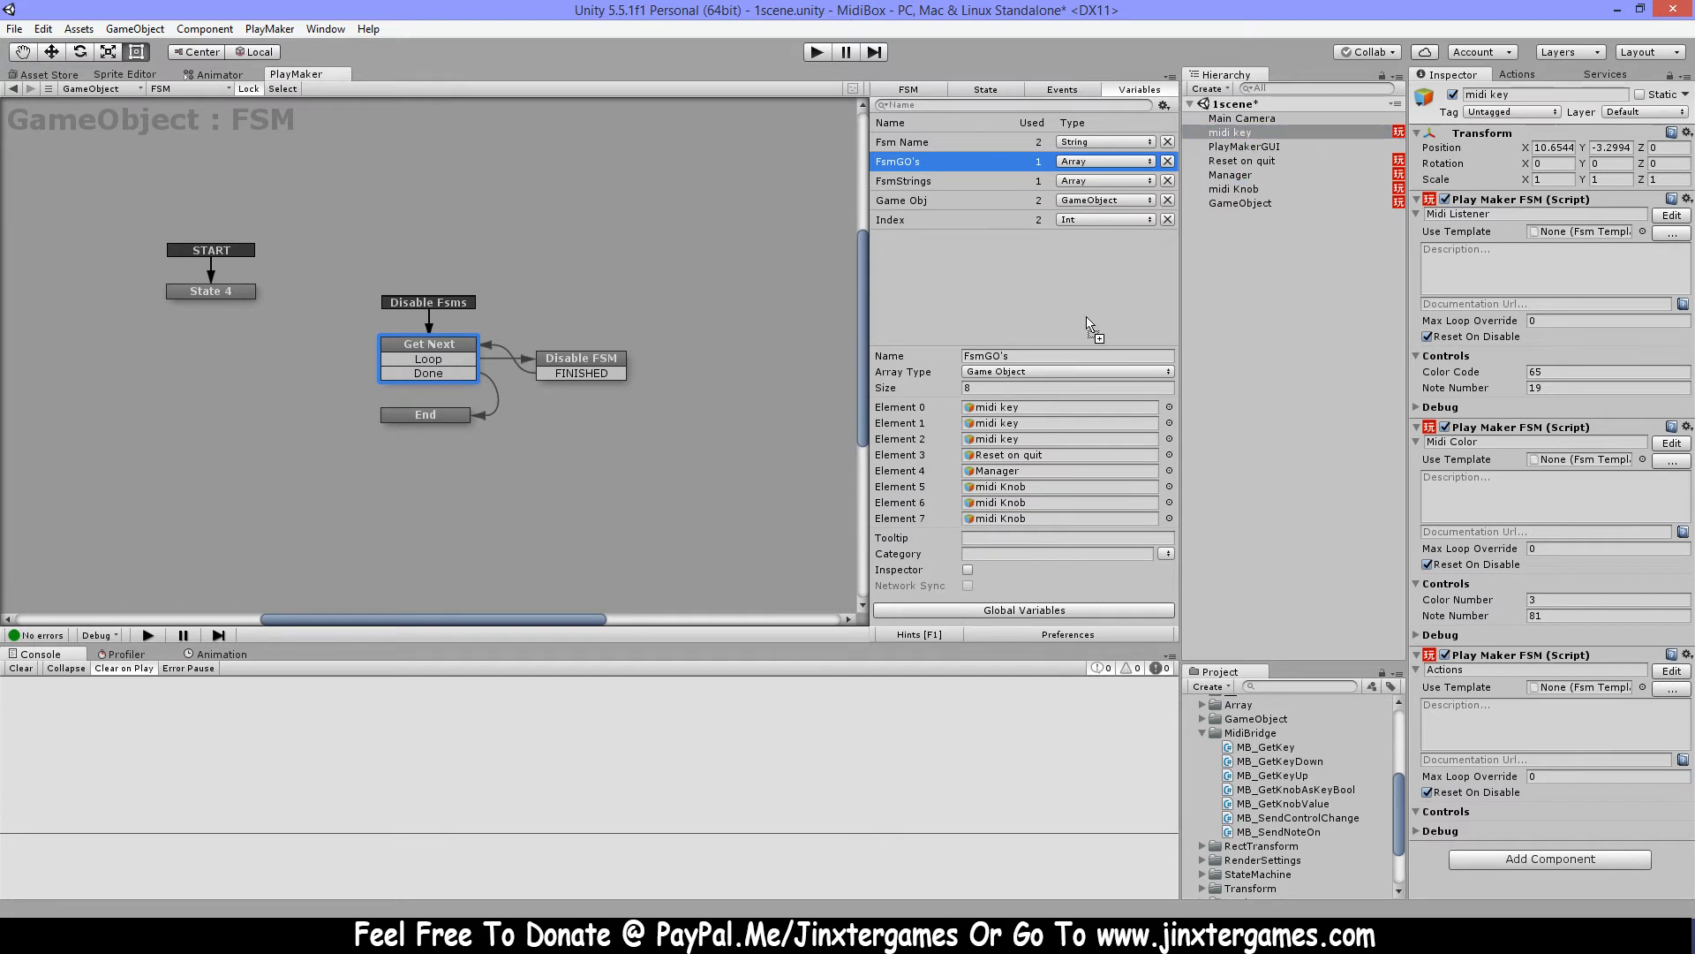
mouse_move(1046, 241)
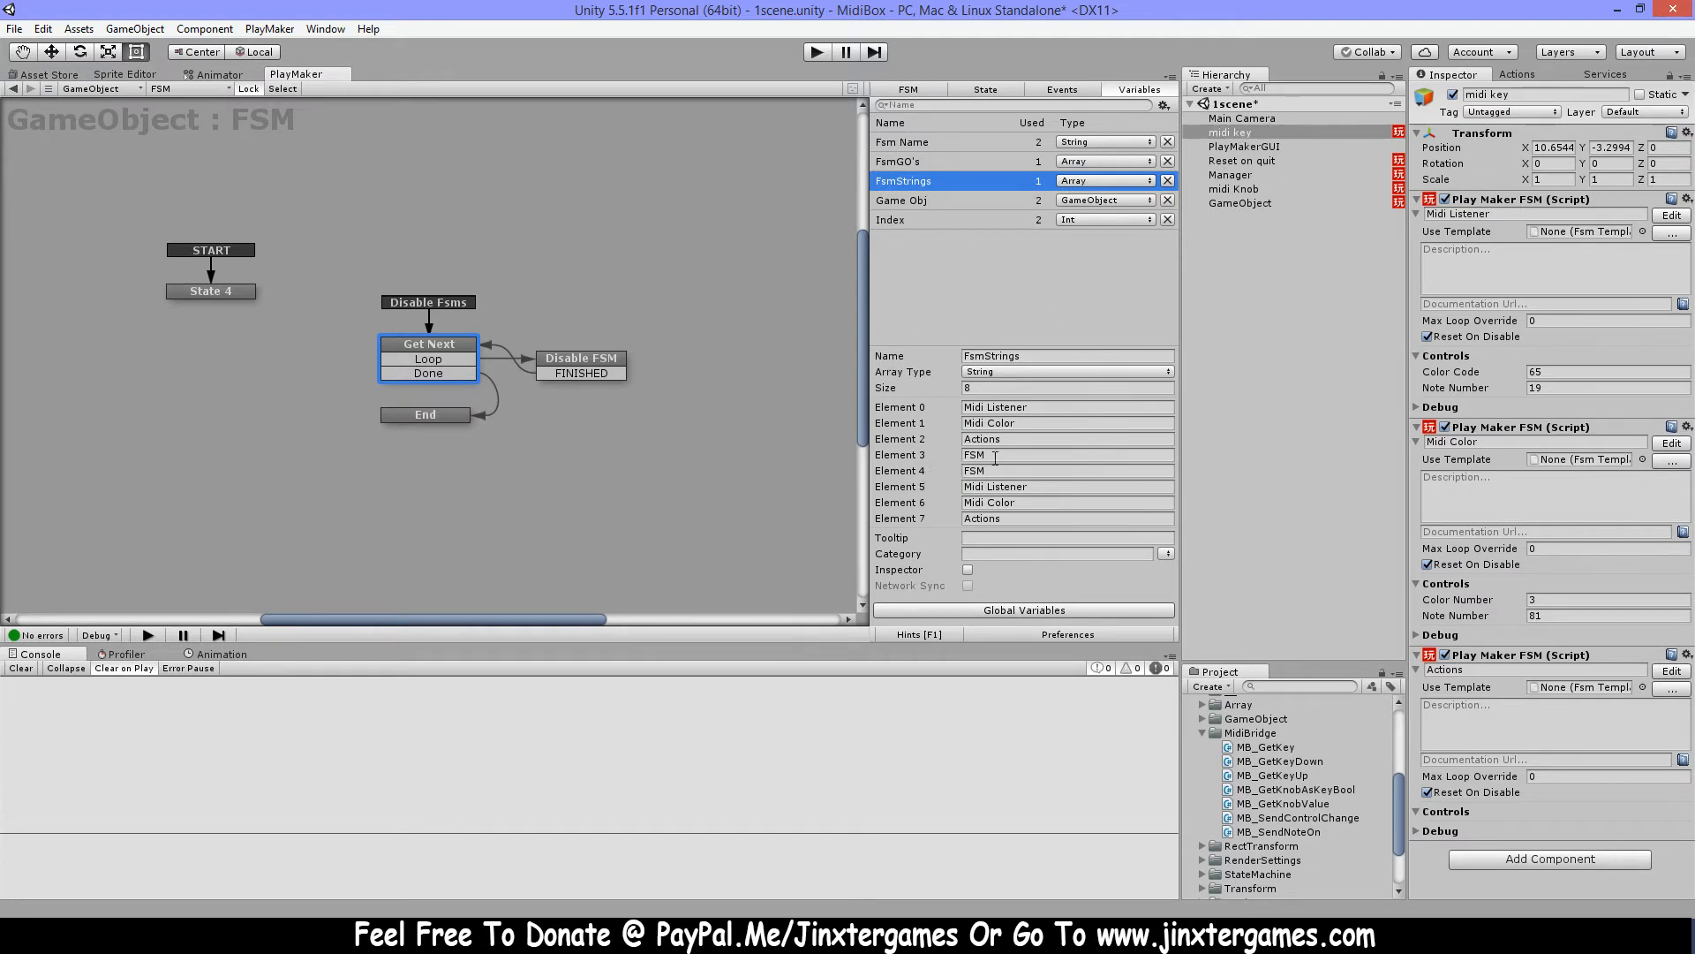
Verify the fourth FsmStrings entry against Reset on quit's FSM, named FSM
click(1065, 454)
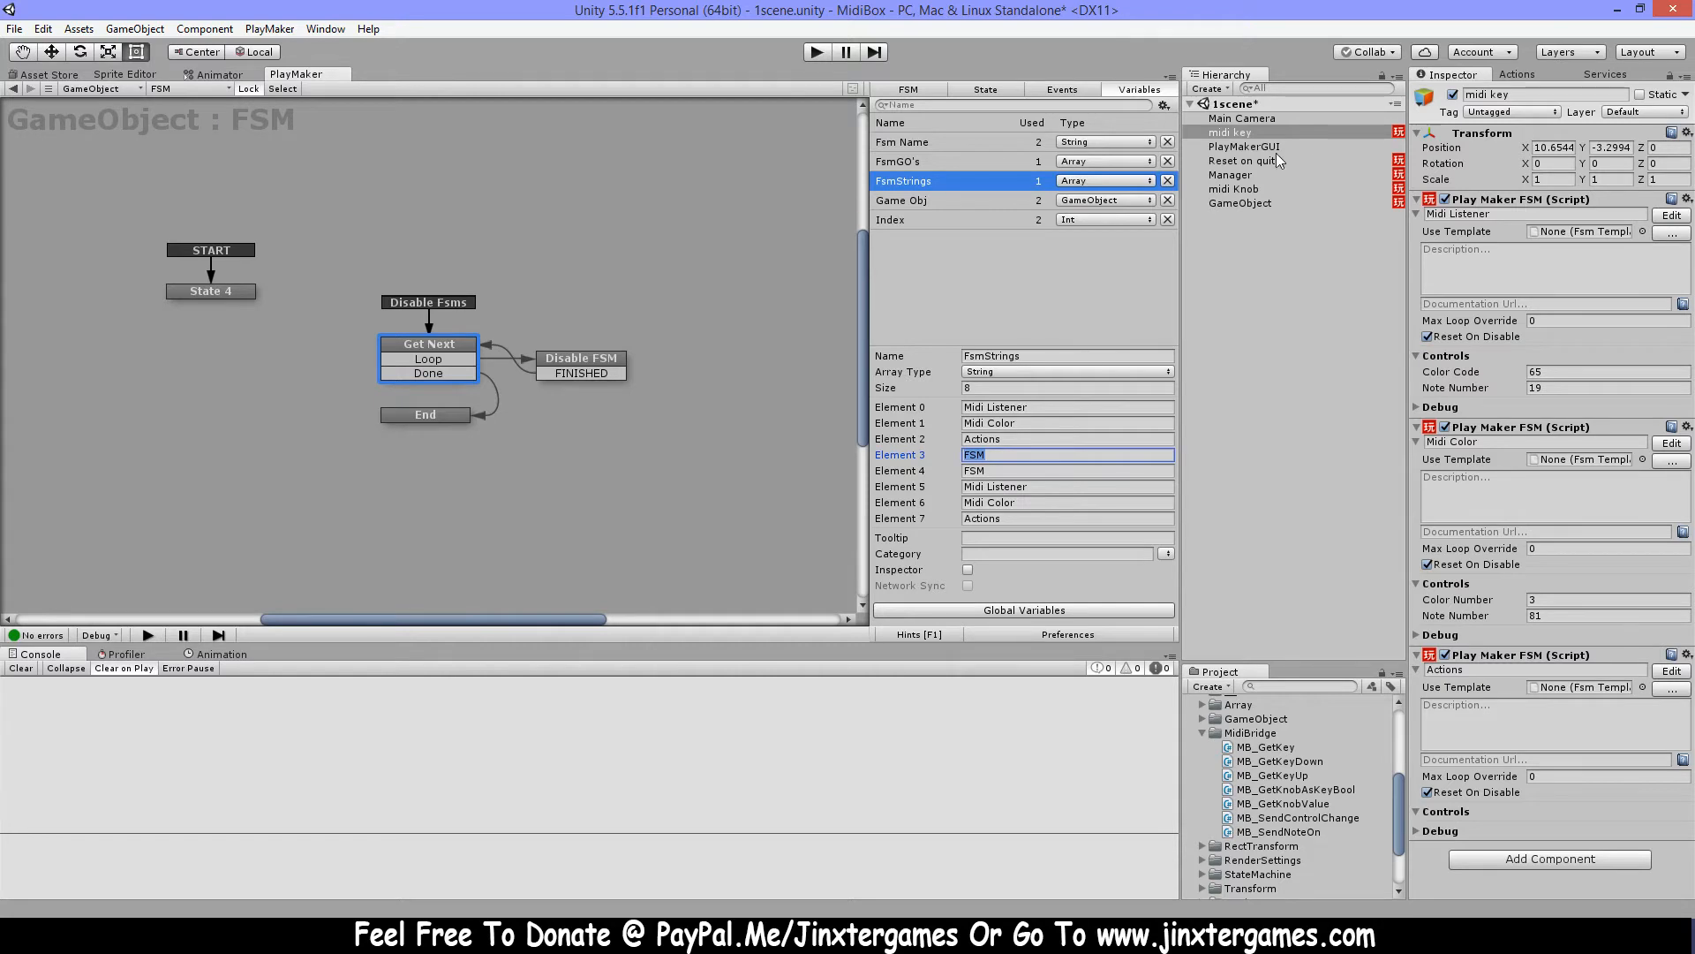
click(1243, 159)
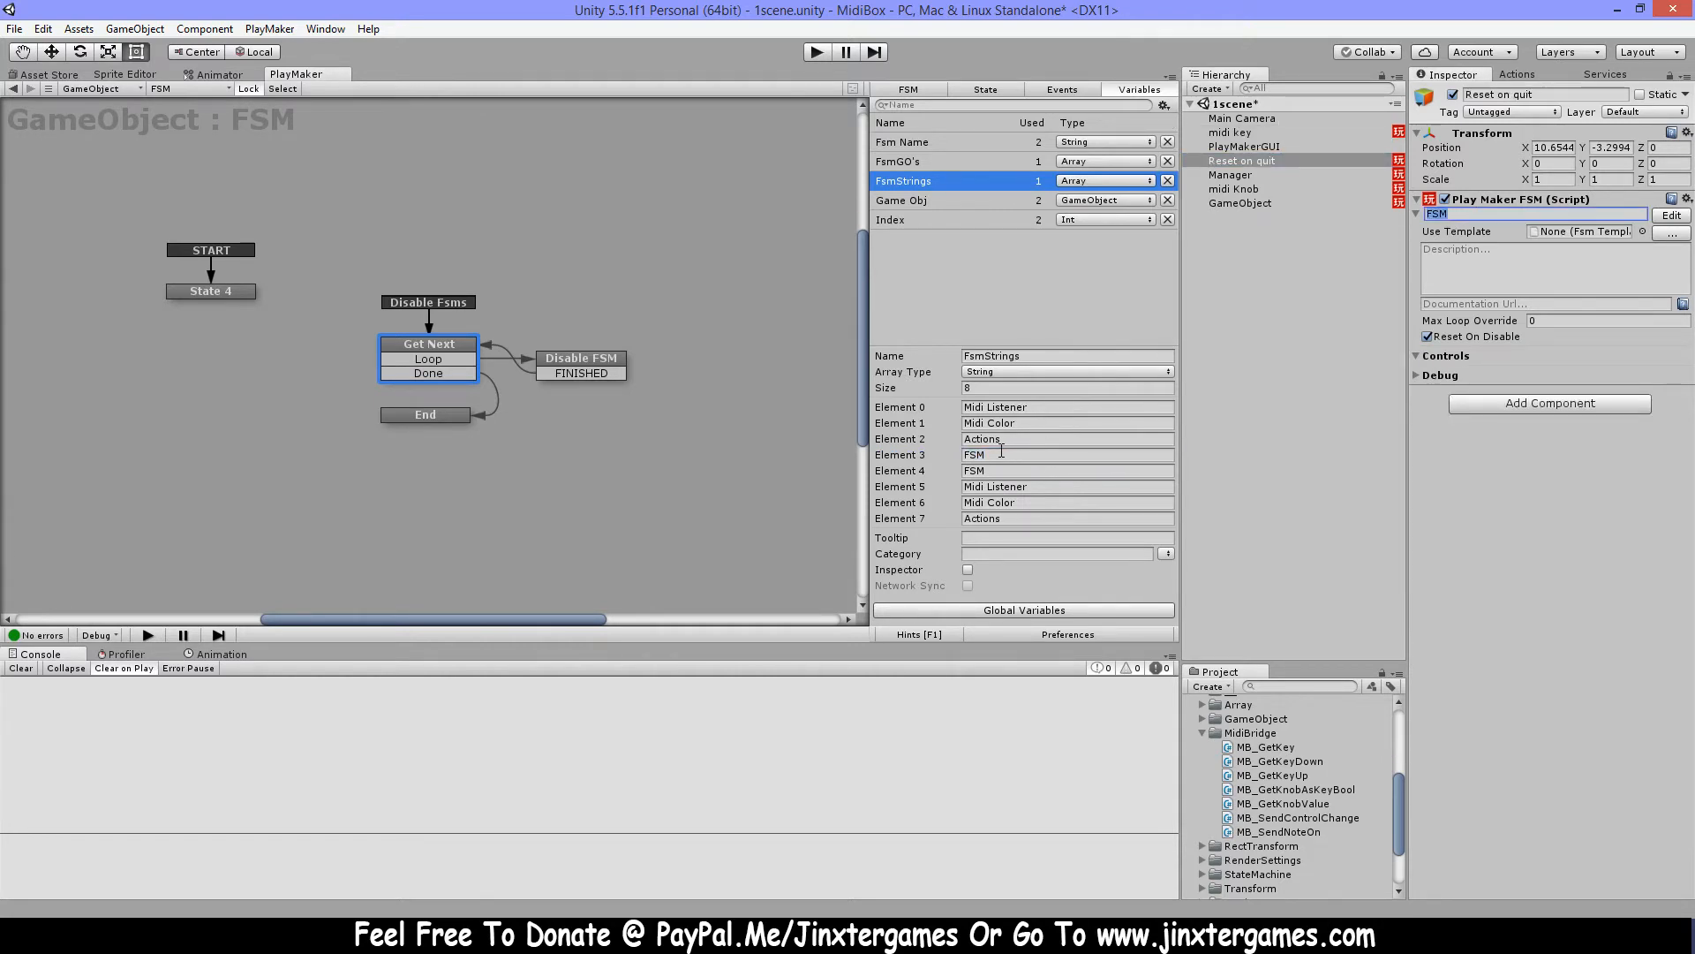
click(1065, 454)
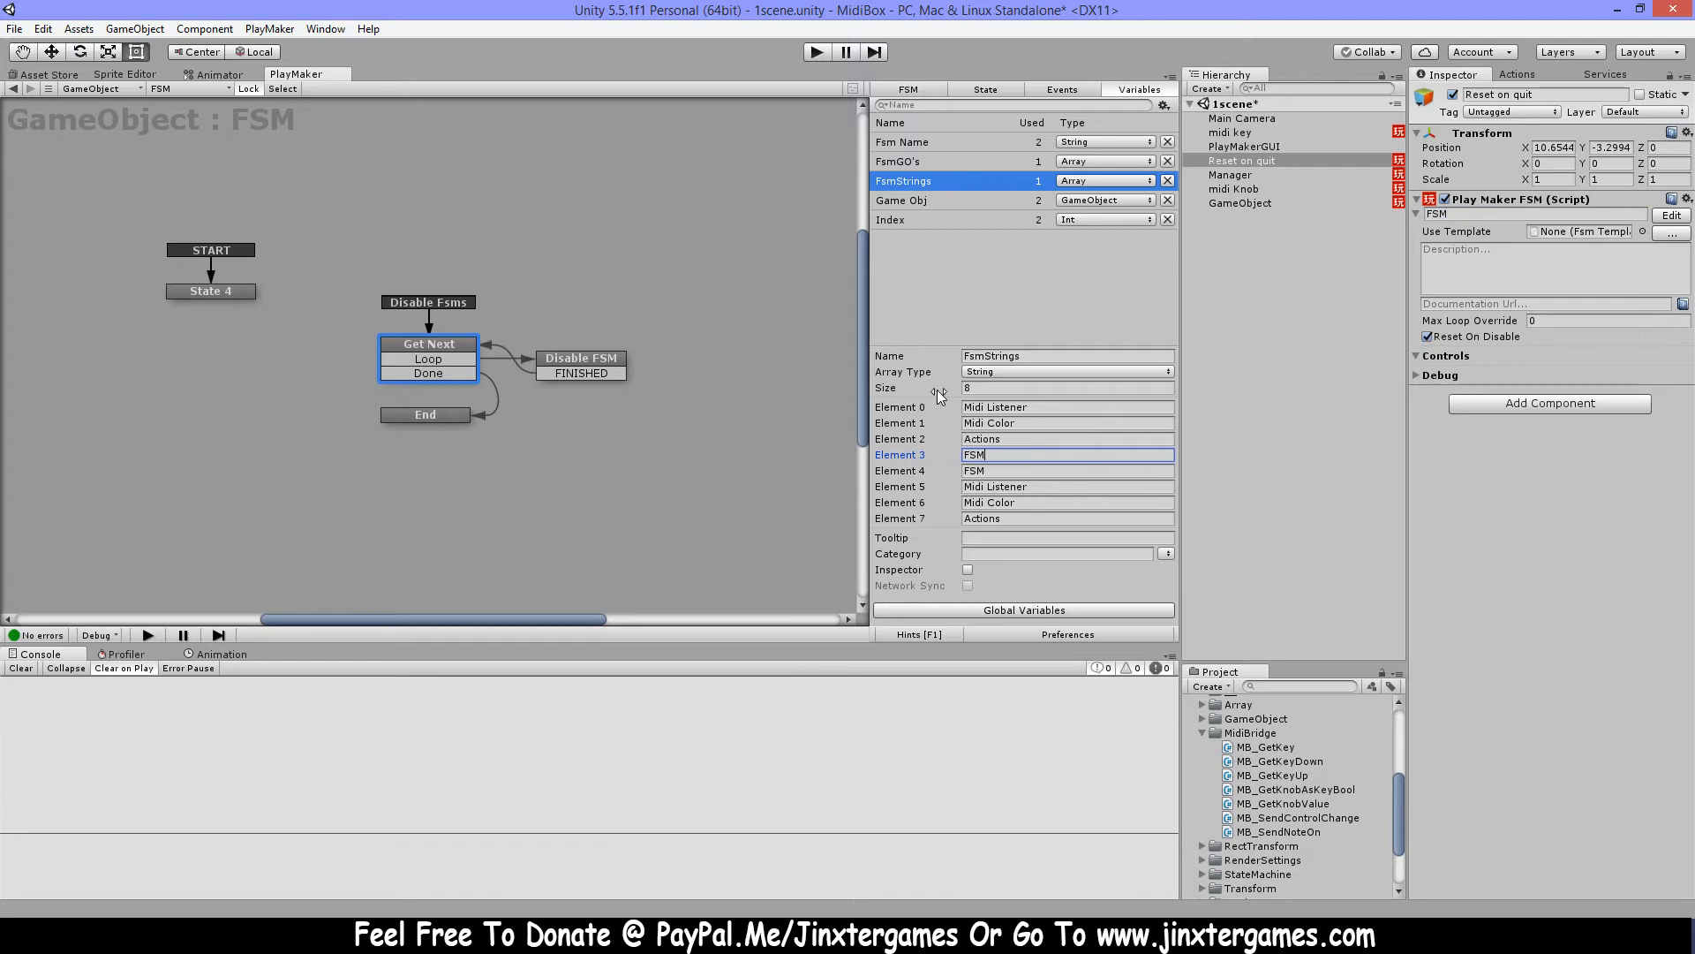
mouse_move(943, 189)
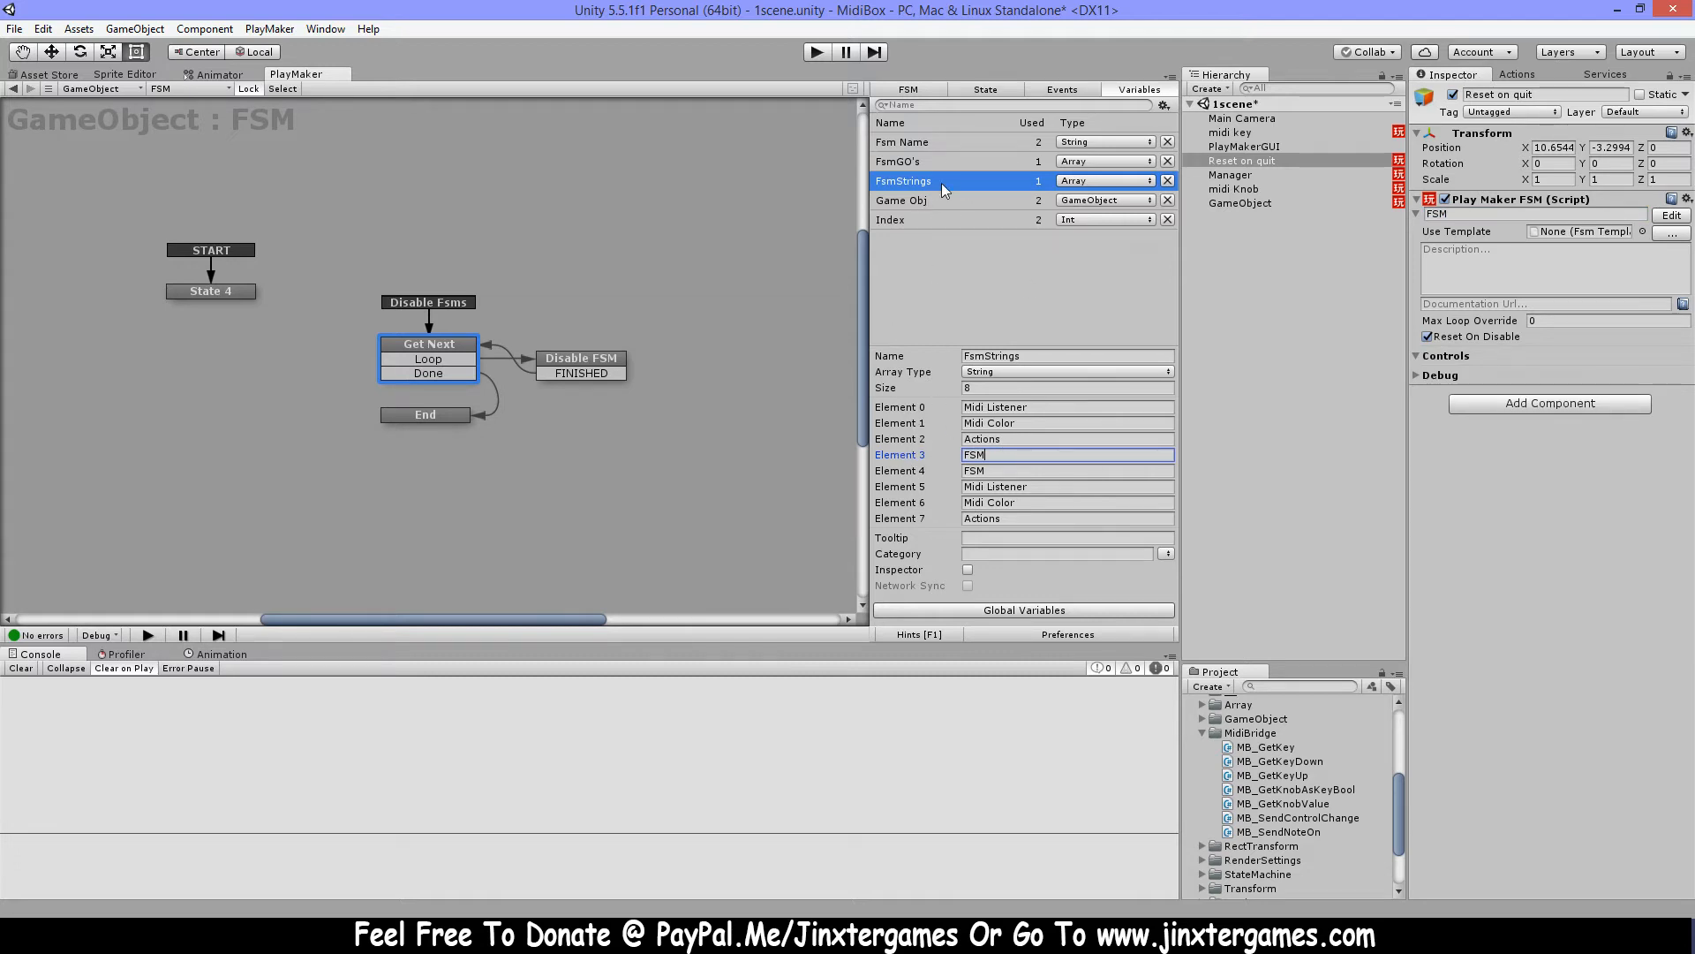
click(902, 161)
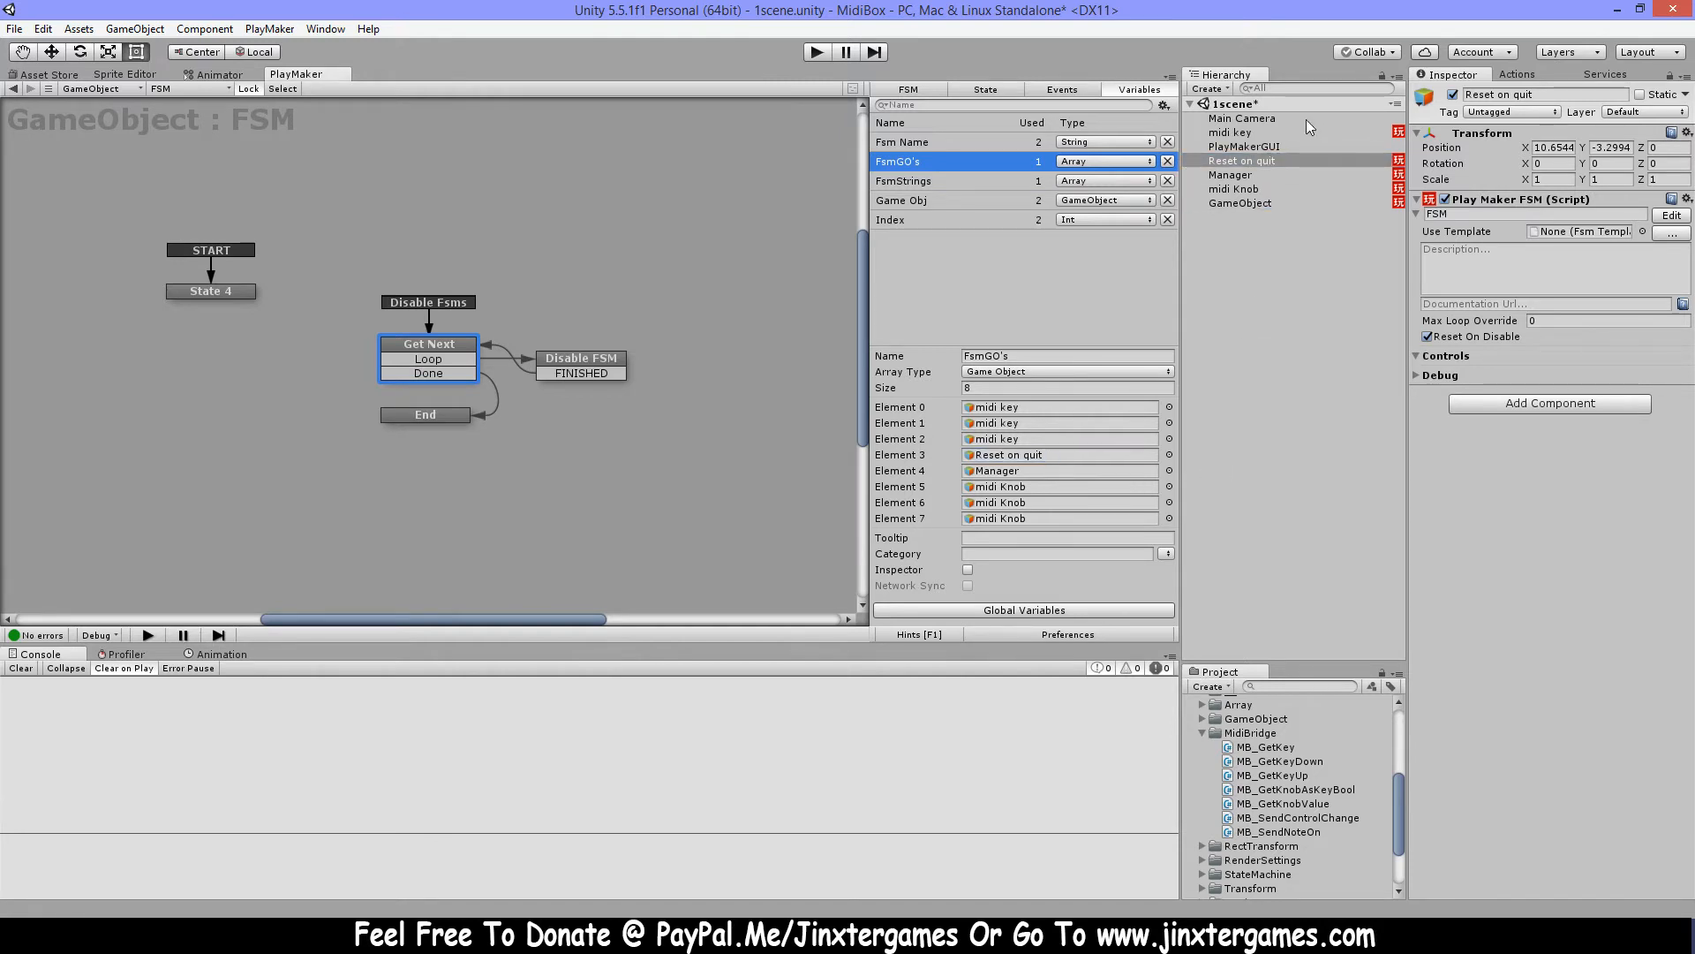
mouse_move(560, 333)
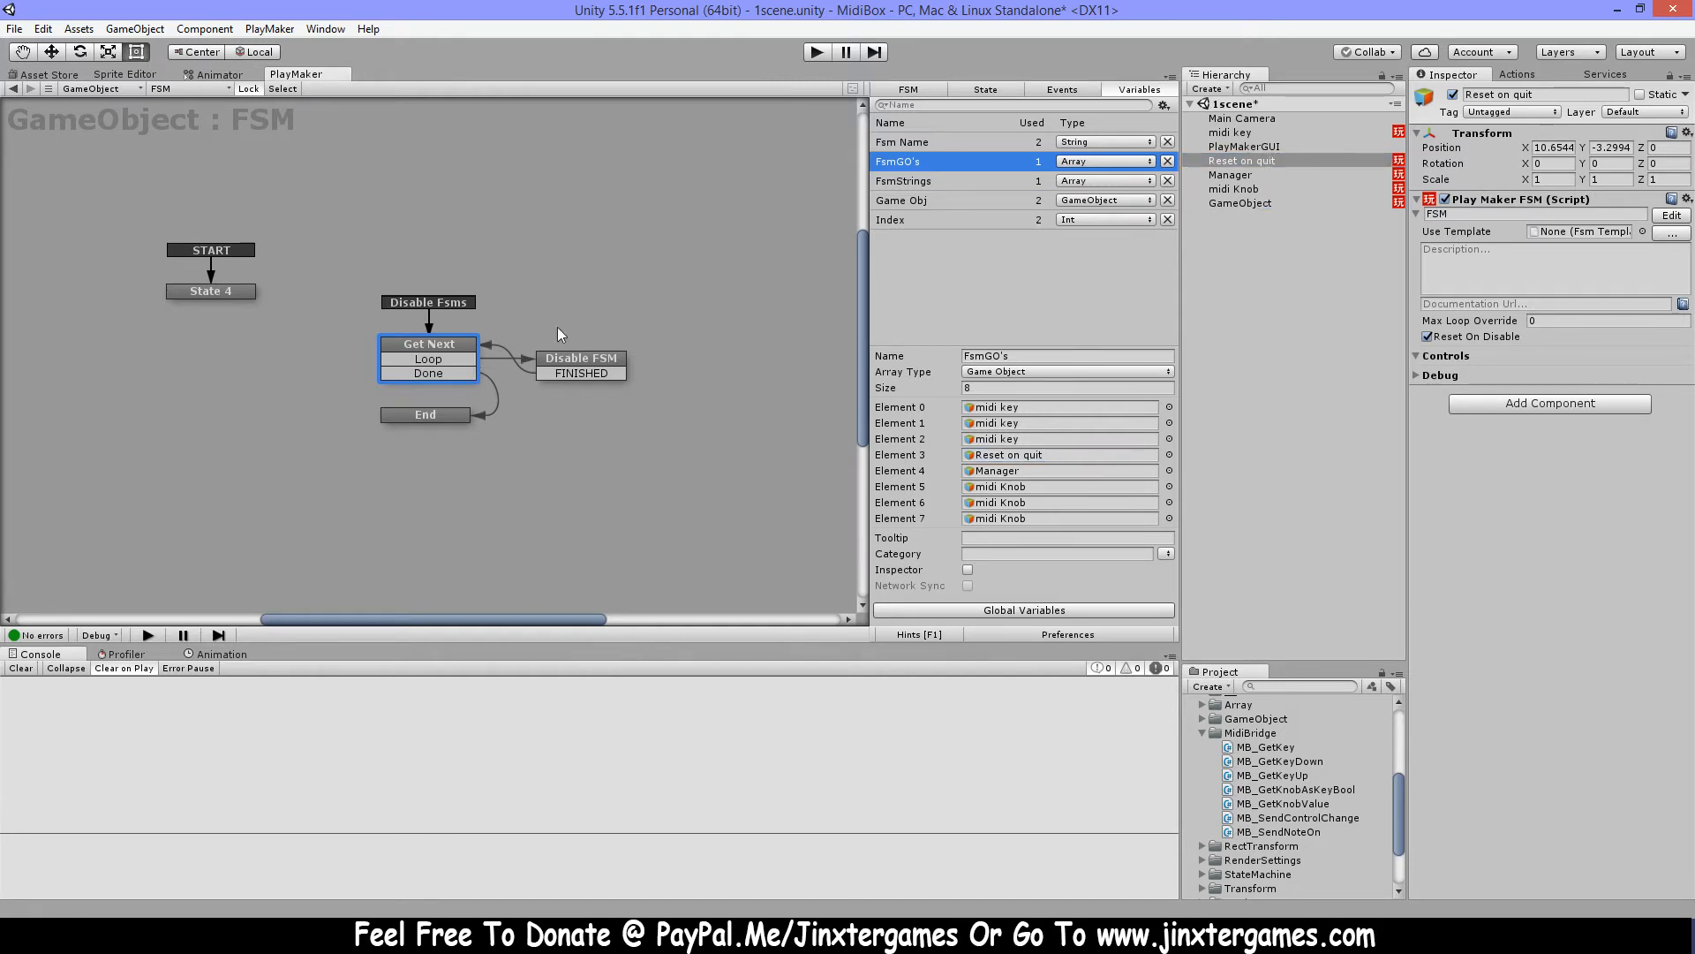
mouse_move(955, 235)
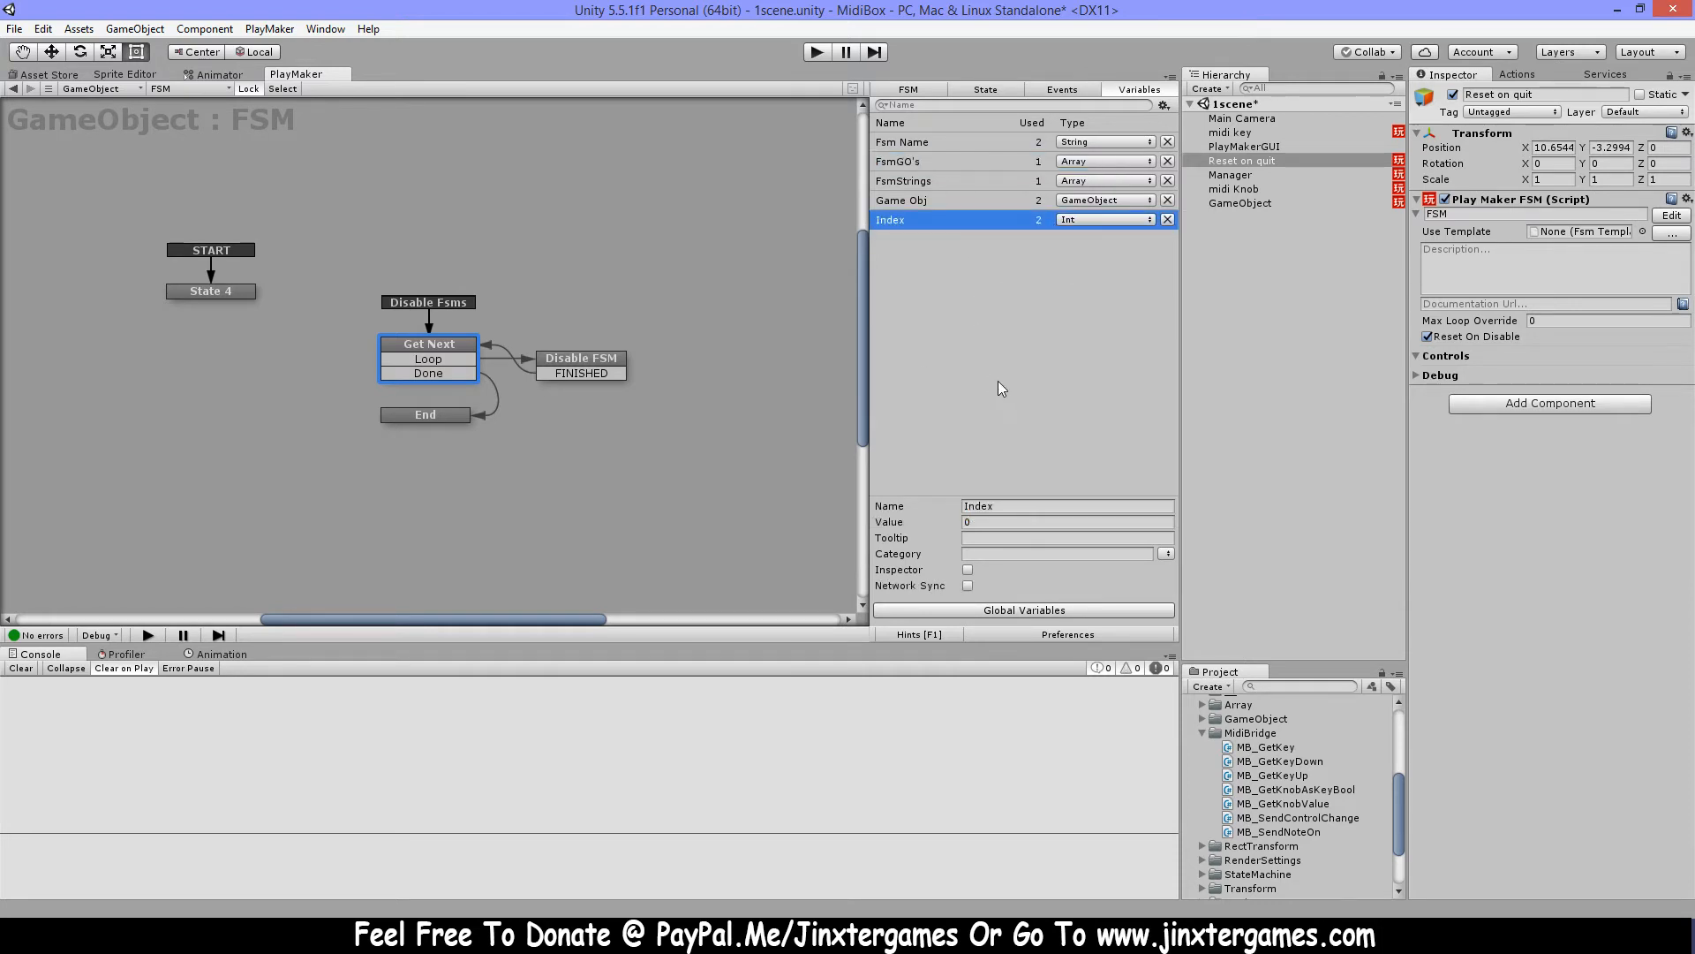
click(900, 200)
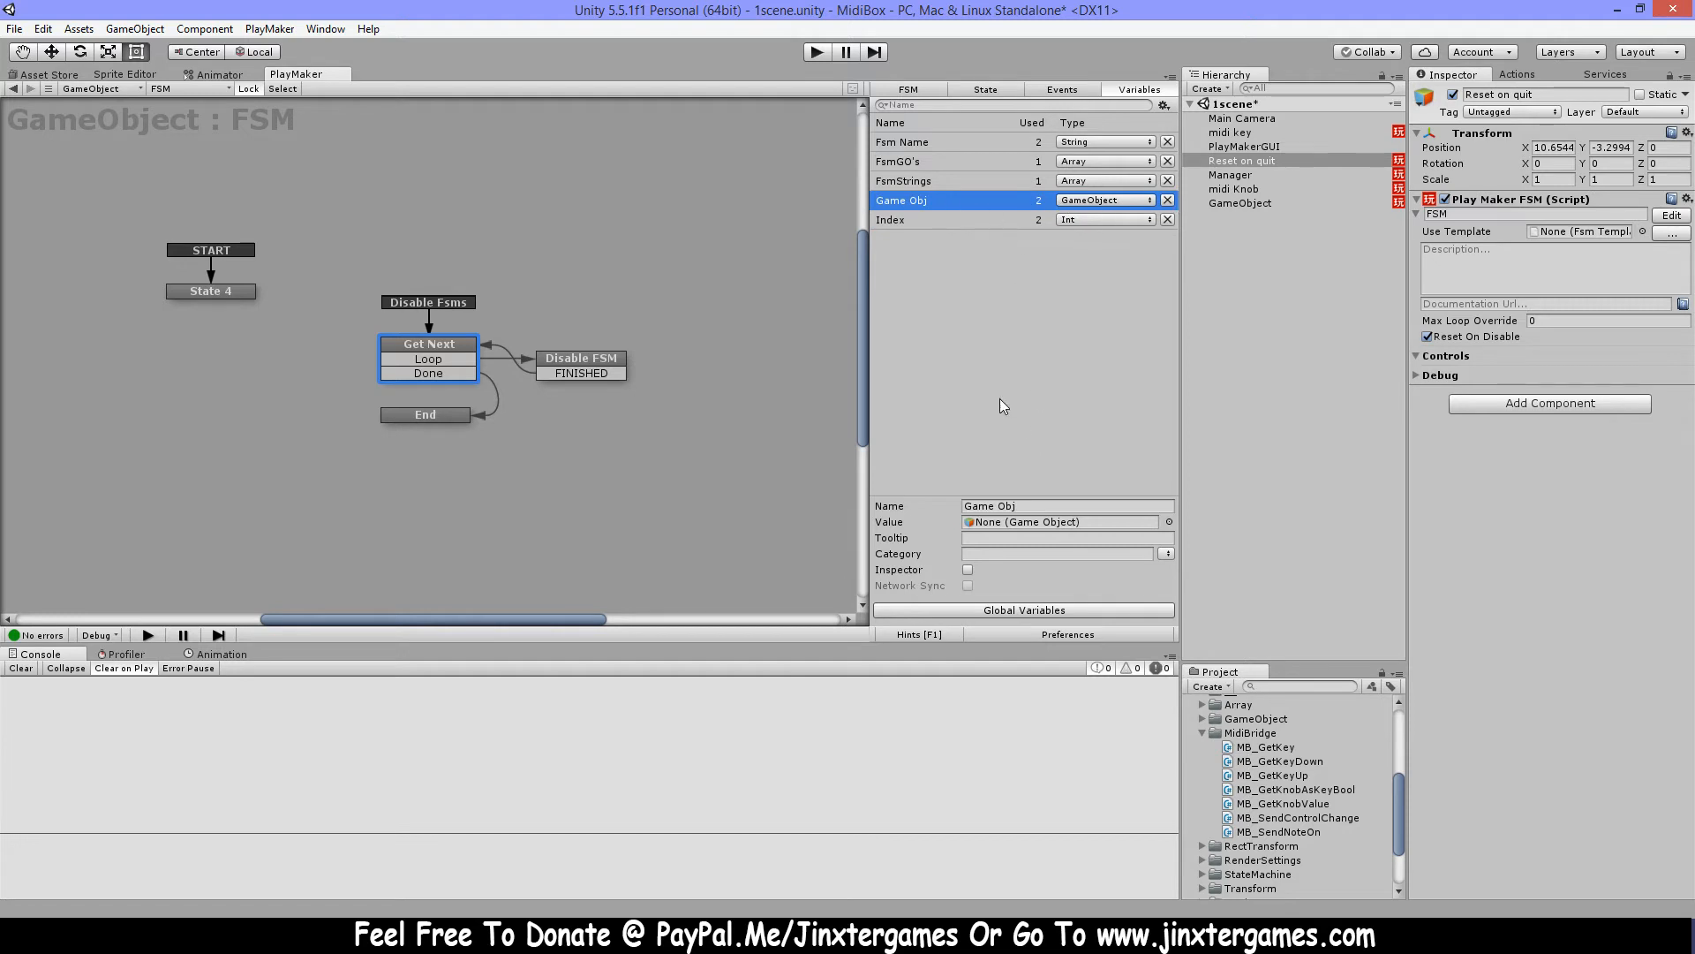
mouse_move(945, 143)
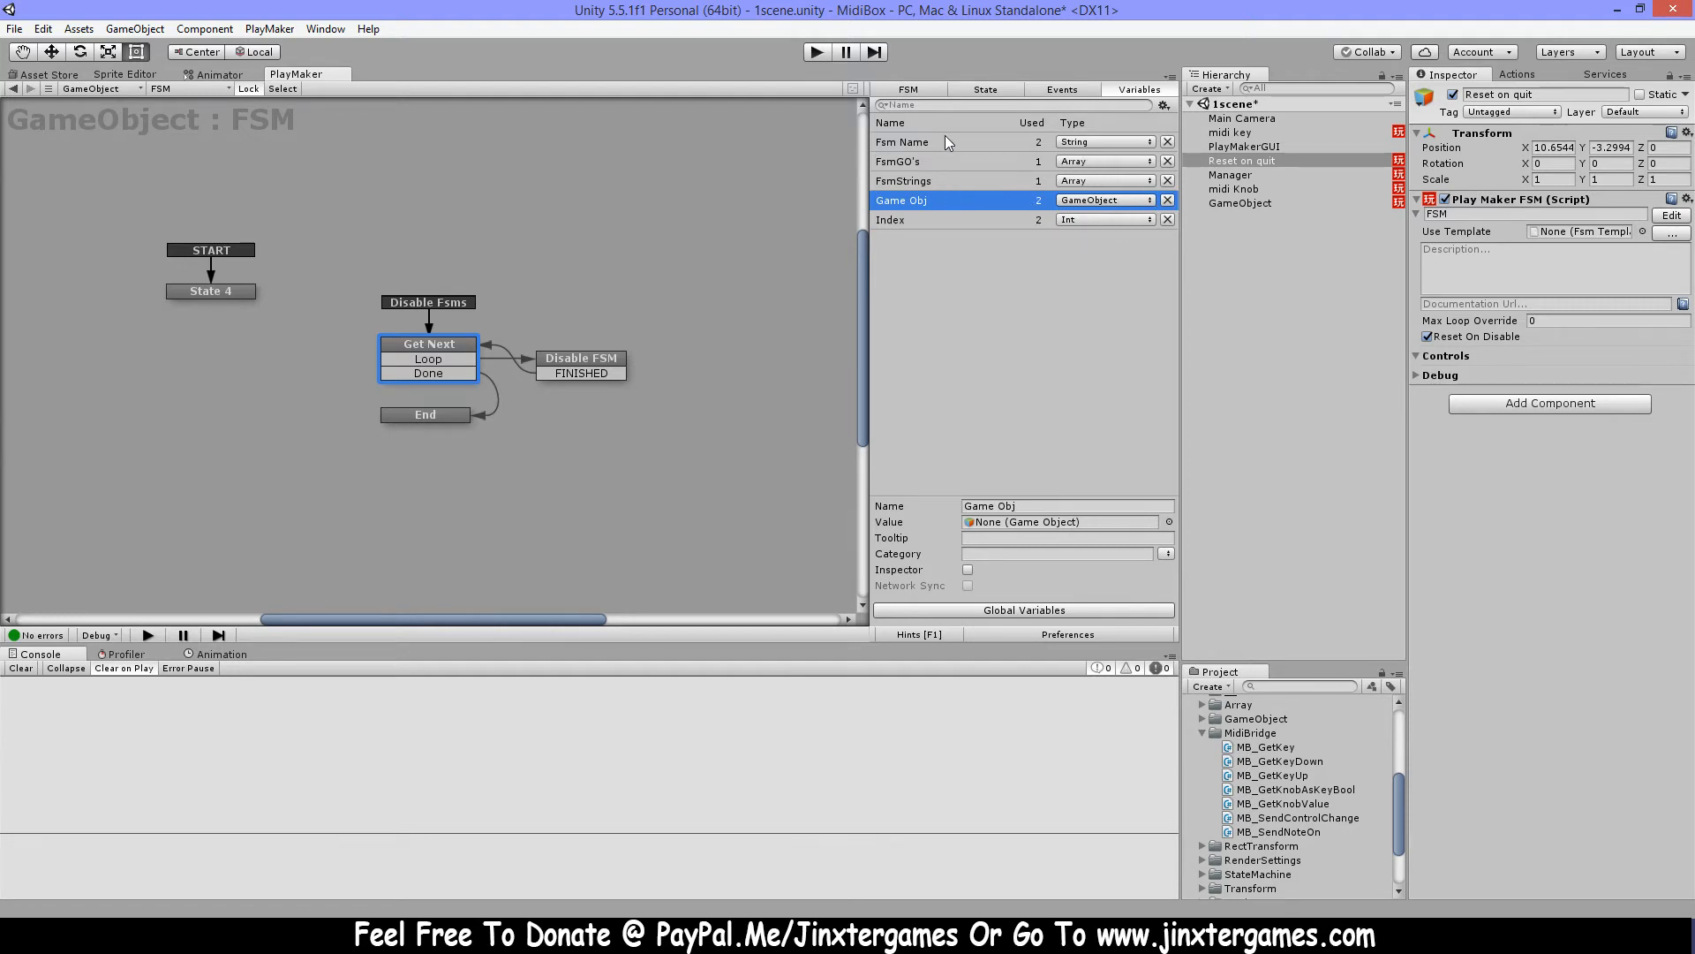
click(901, 142)
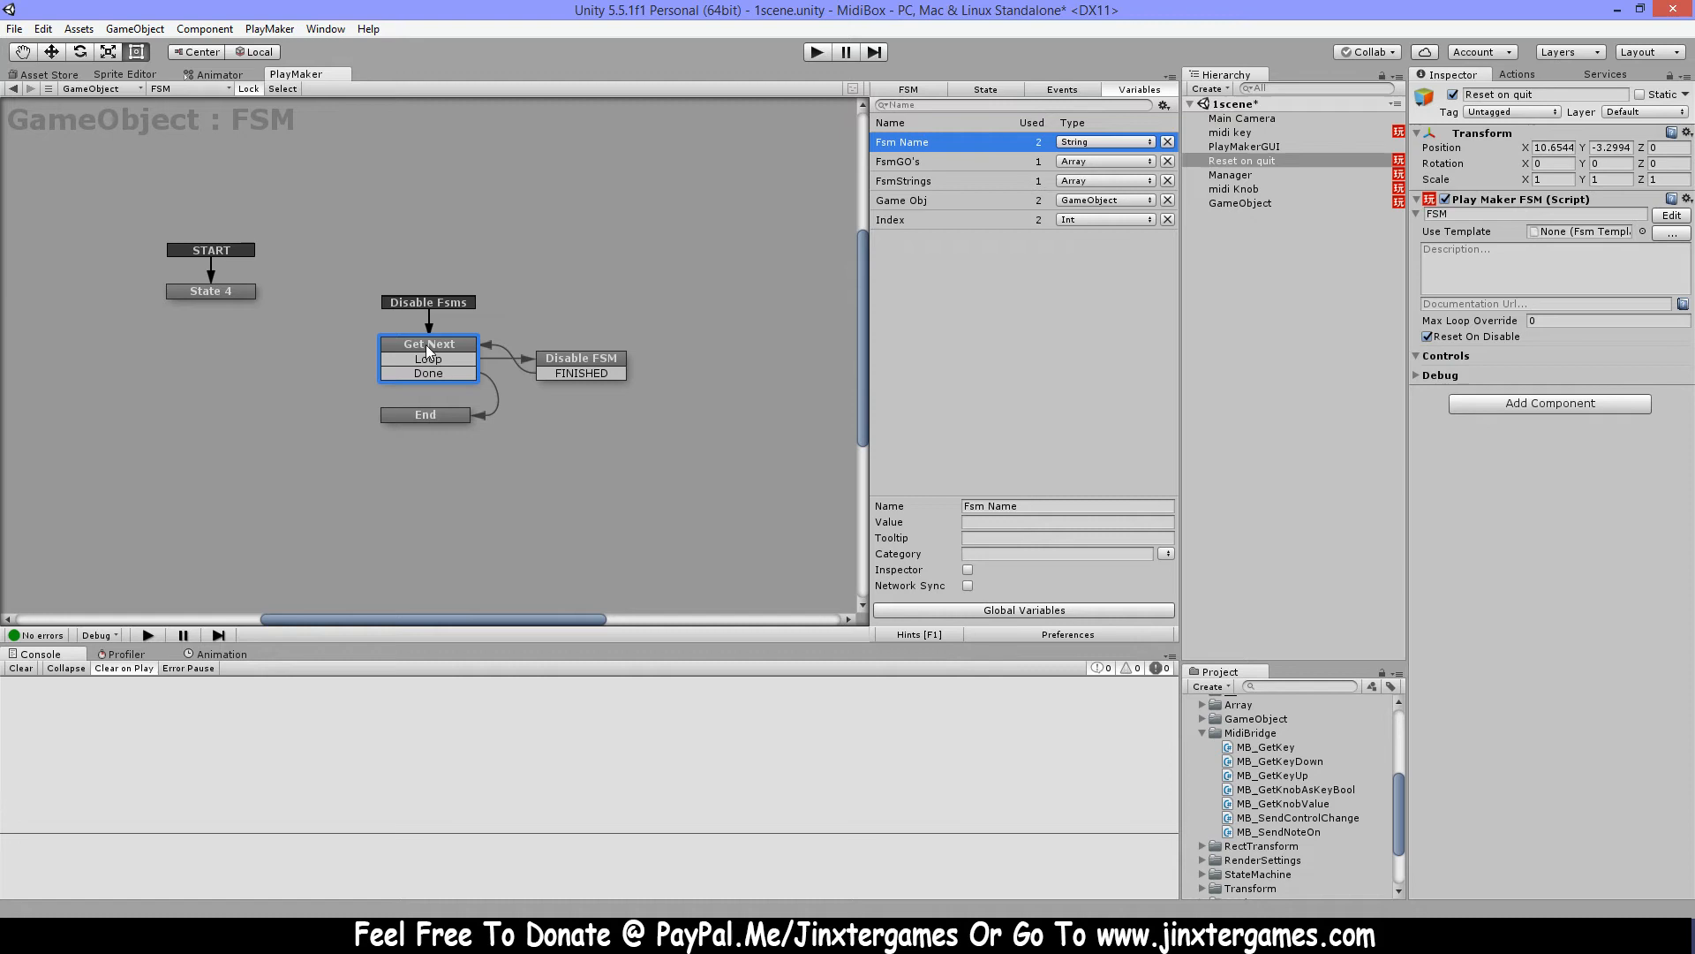
click(984, 88)
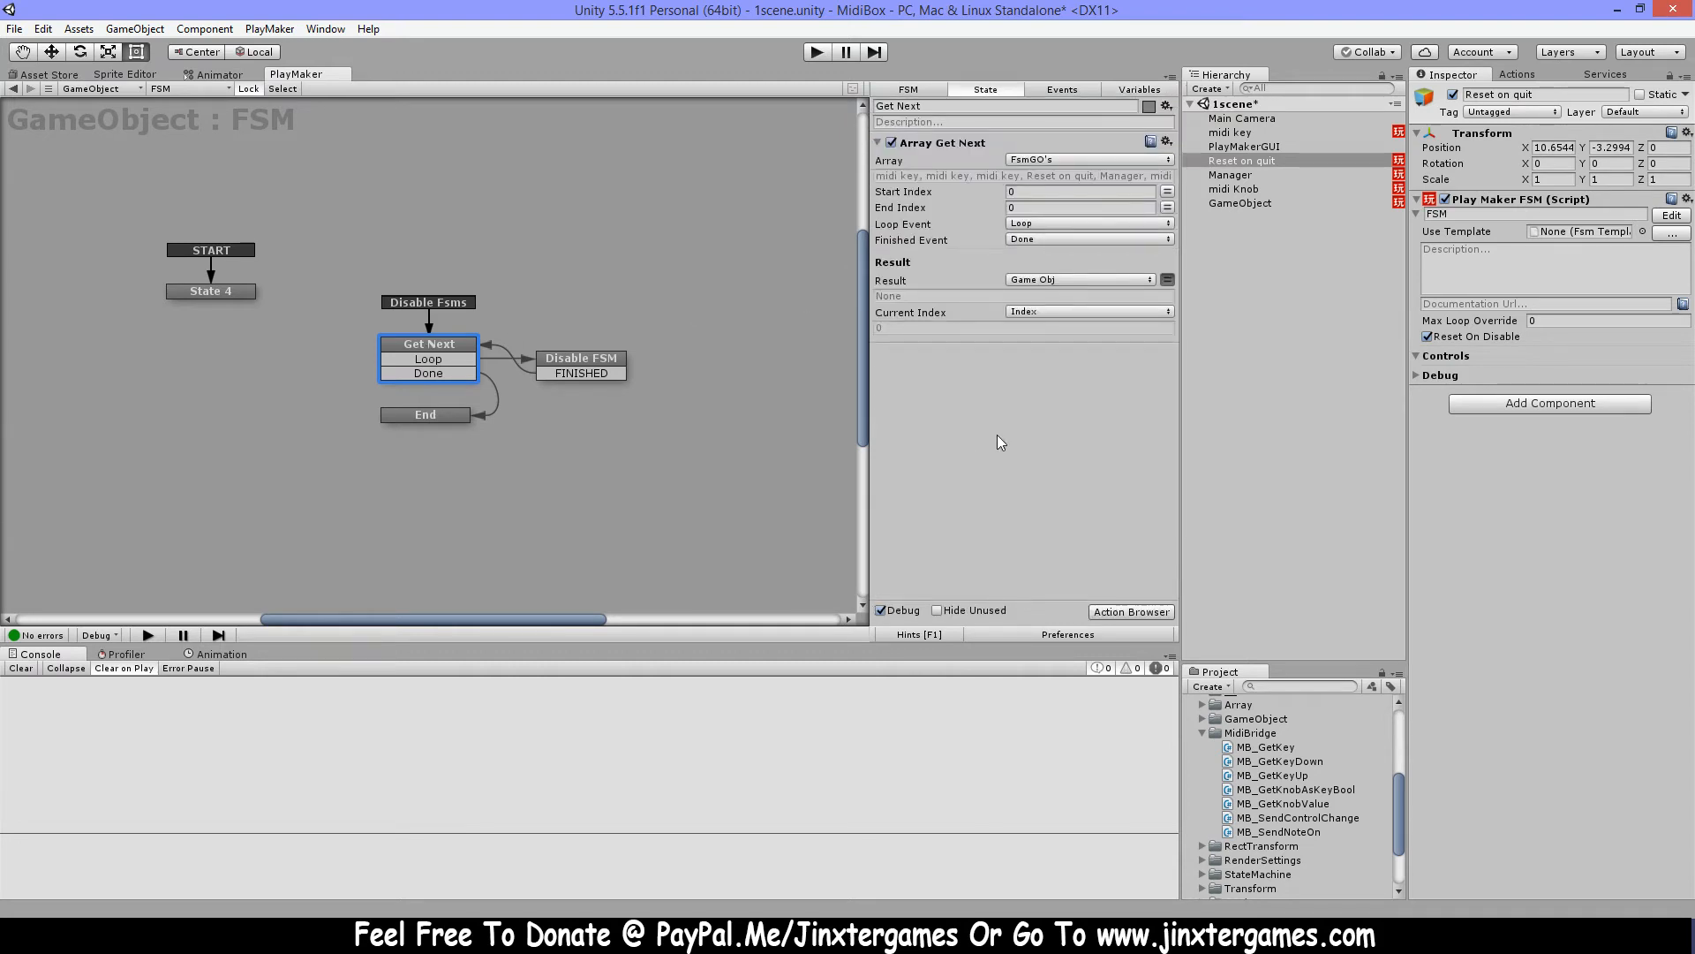
mouse_move(1138, 275)
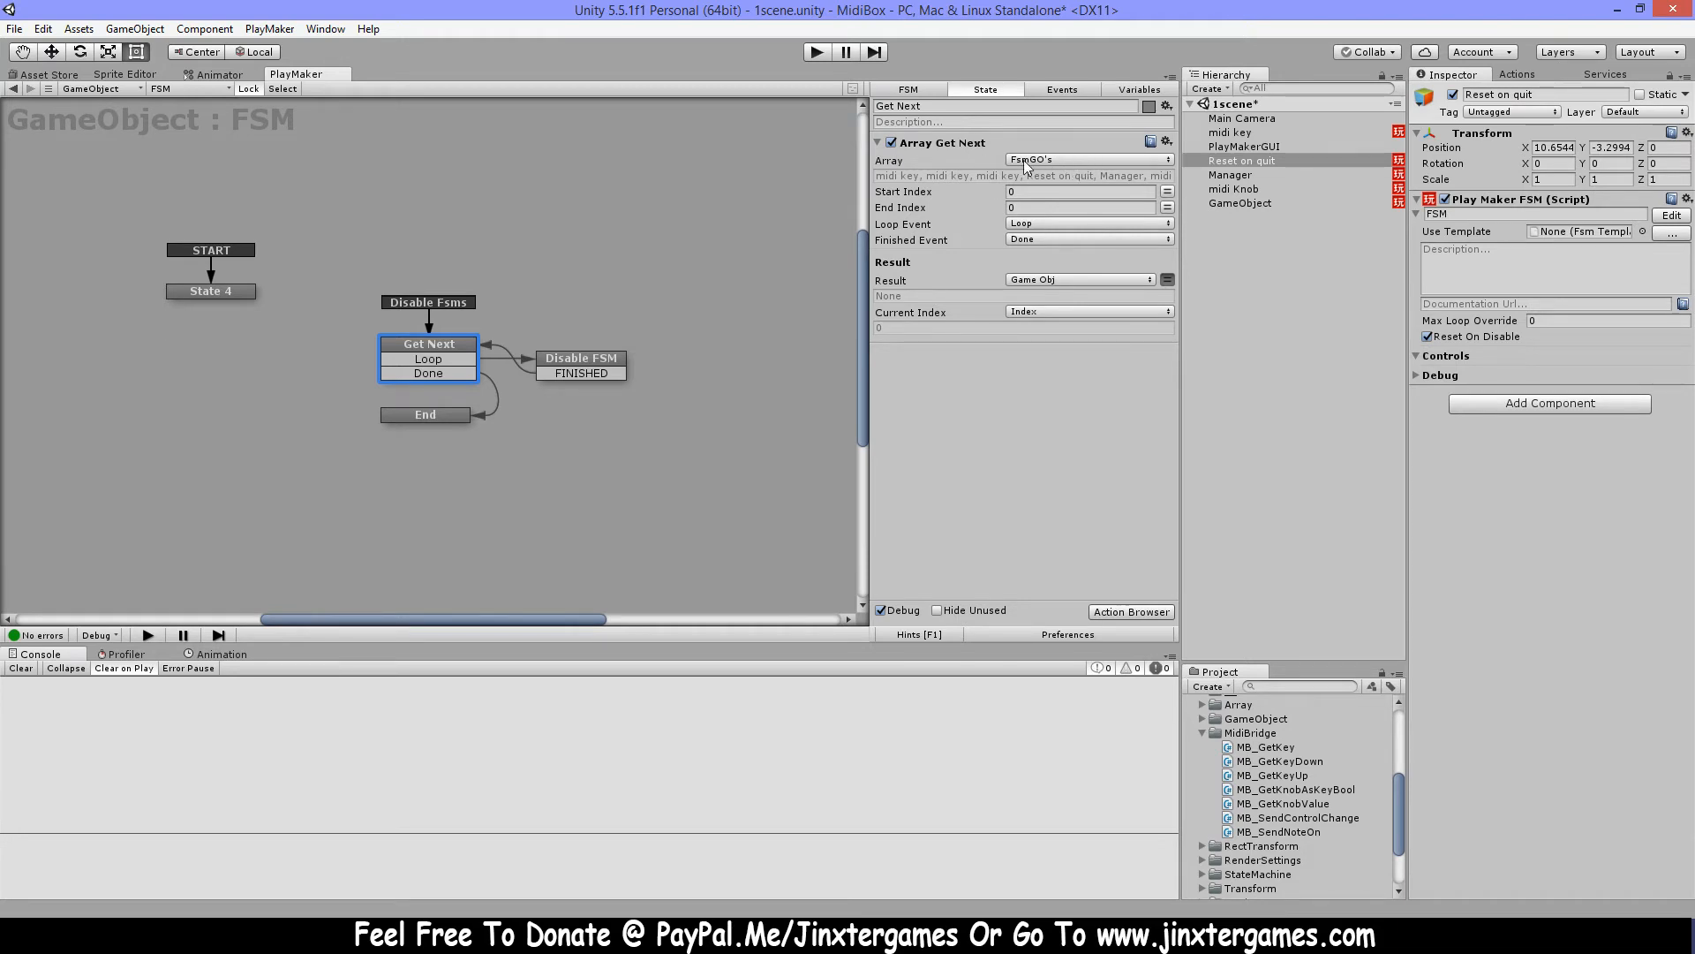
Review the FSM's events and FsmStrings variable, then select the Disable FSM state
click(1604, 73)
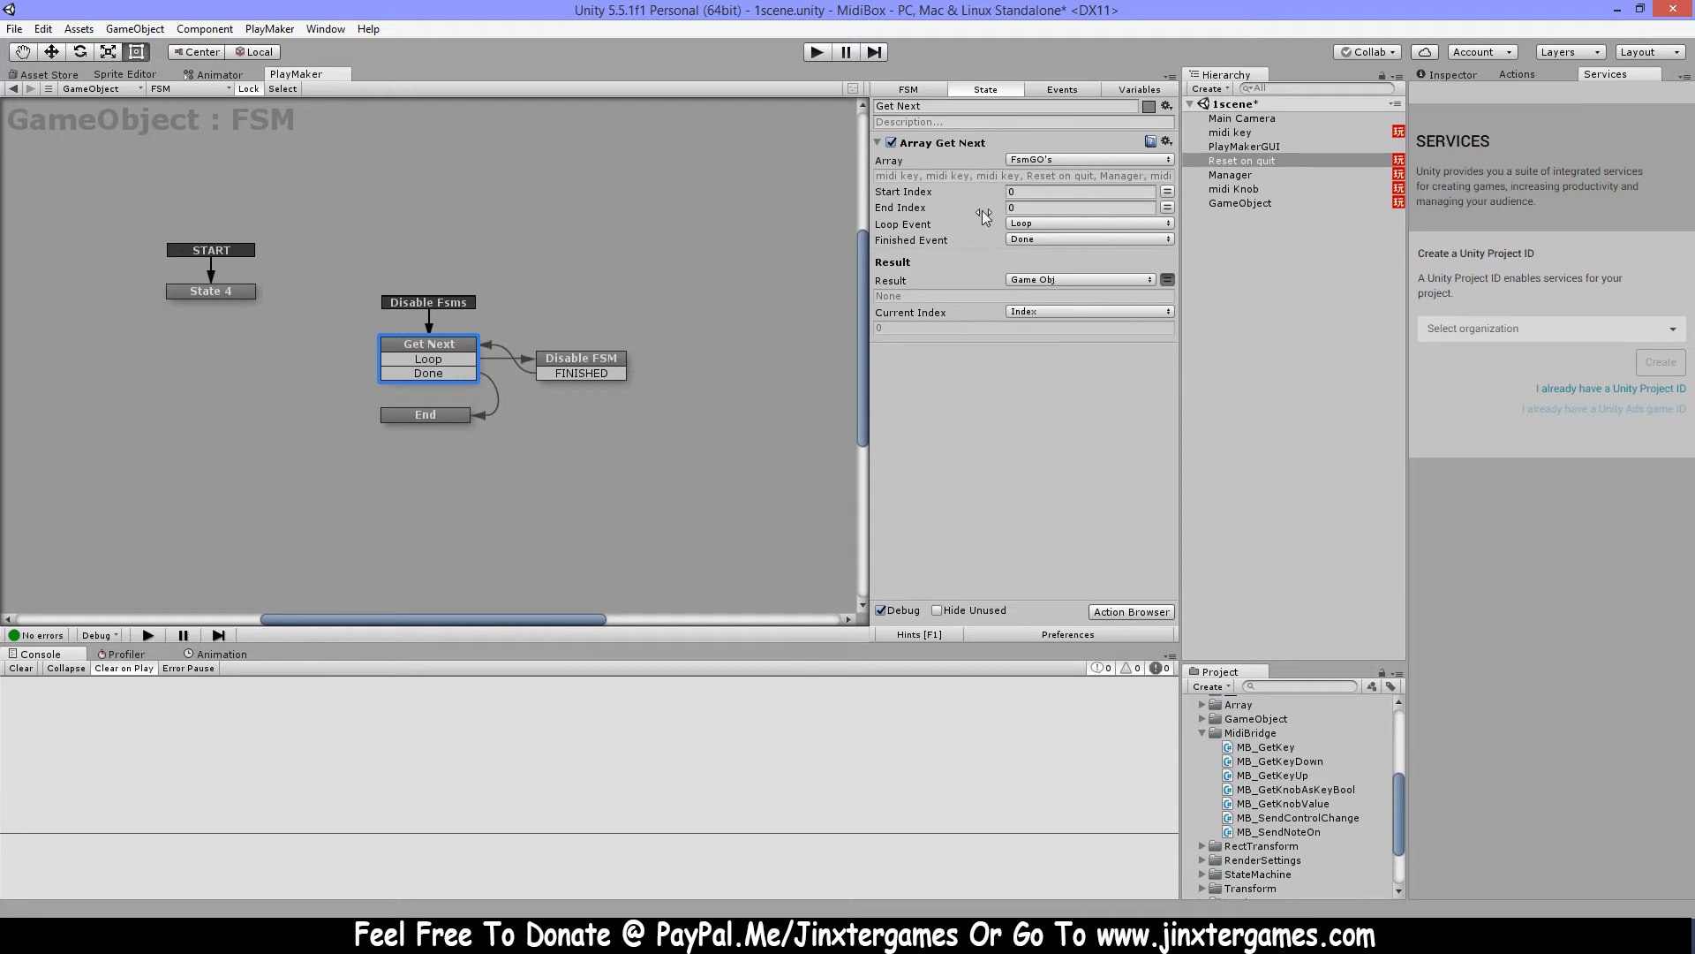
click(1061, 88)
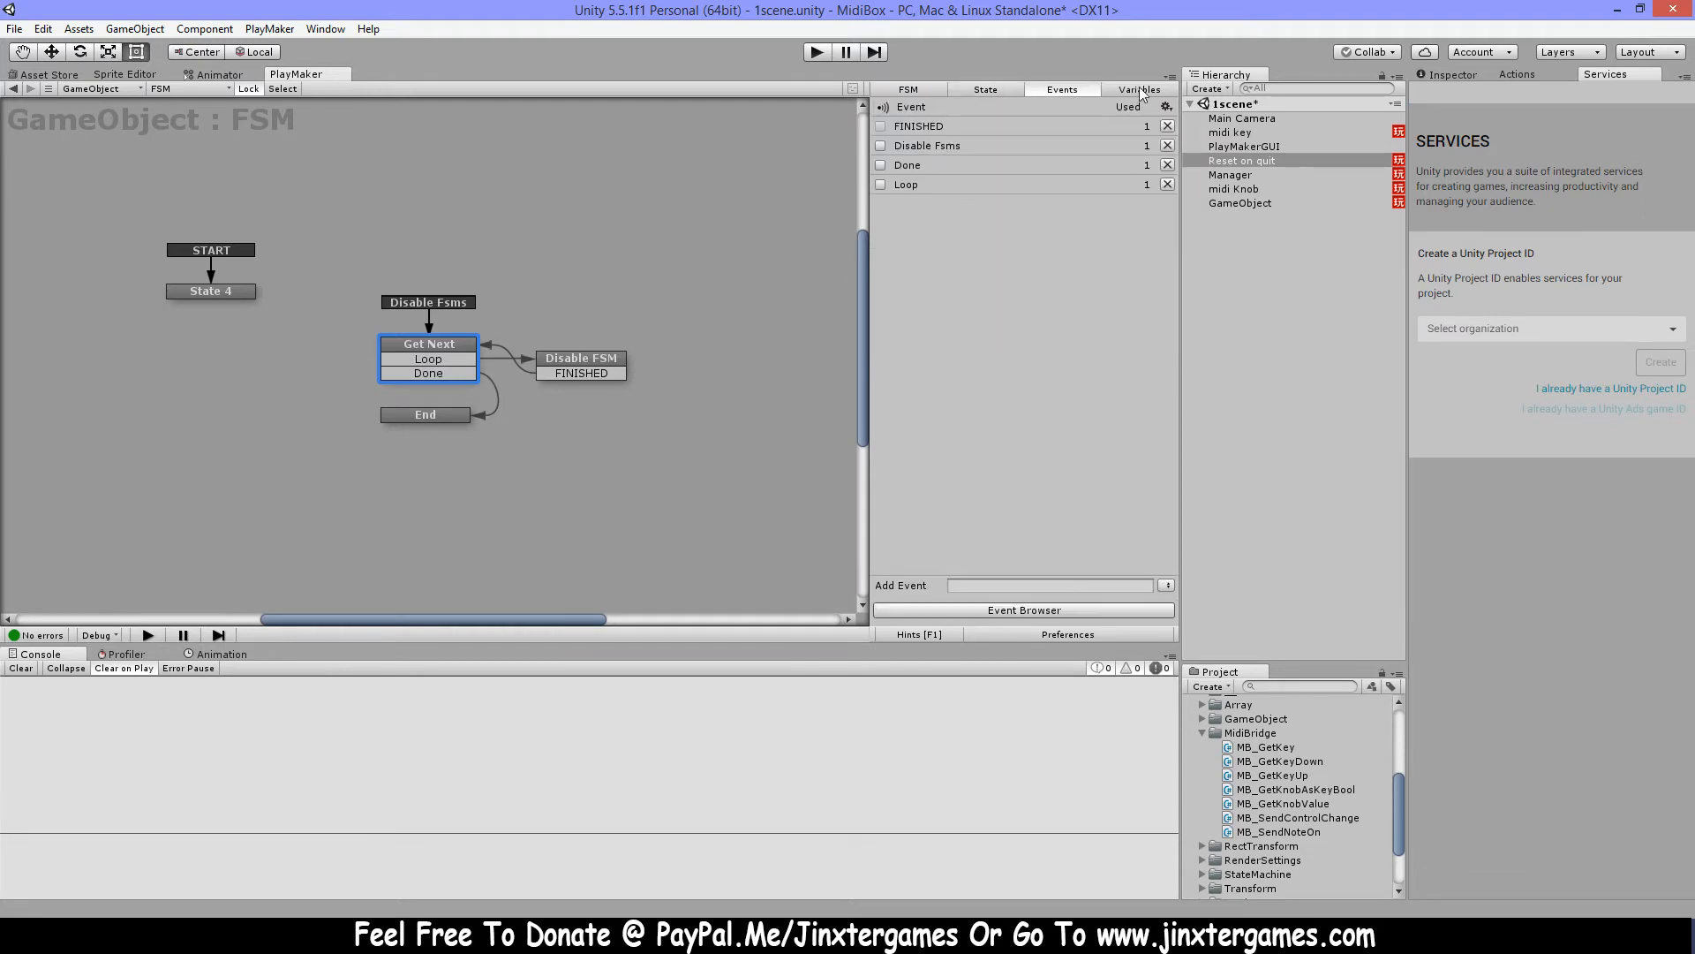
click(1138, 88)
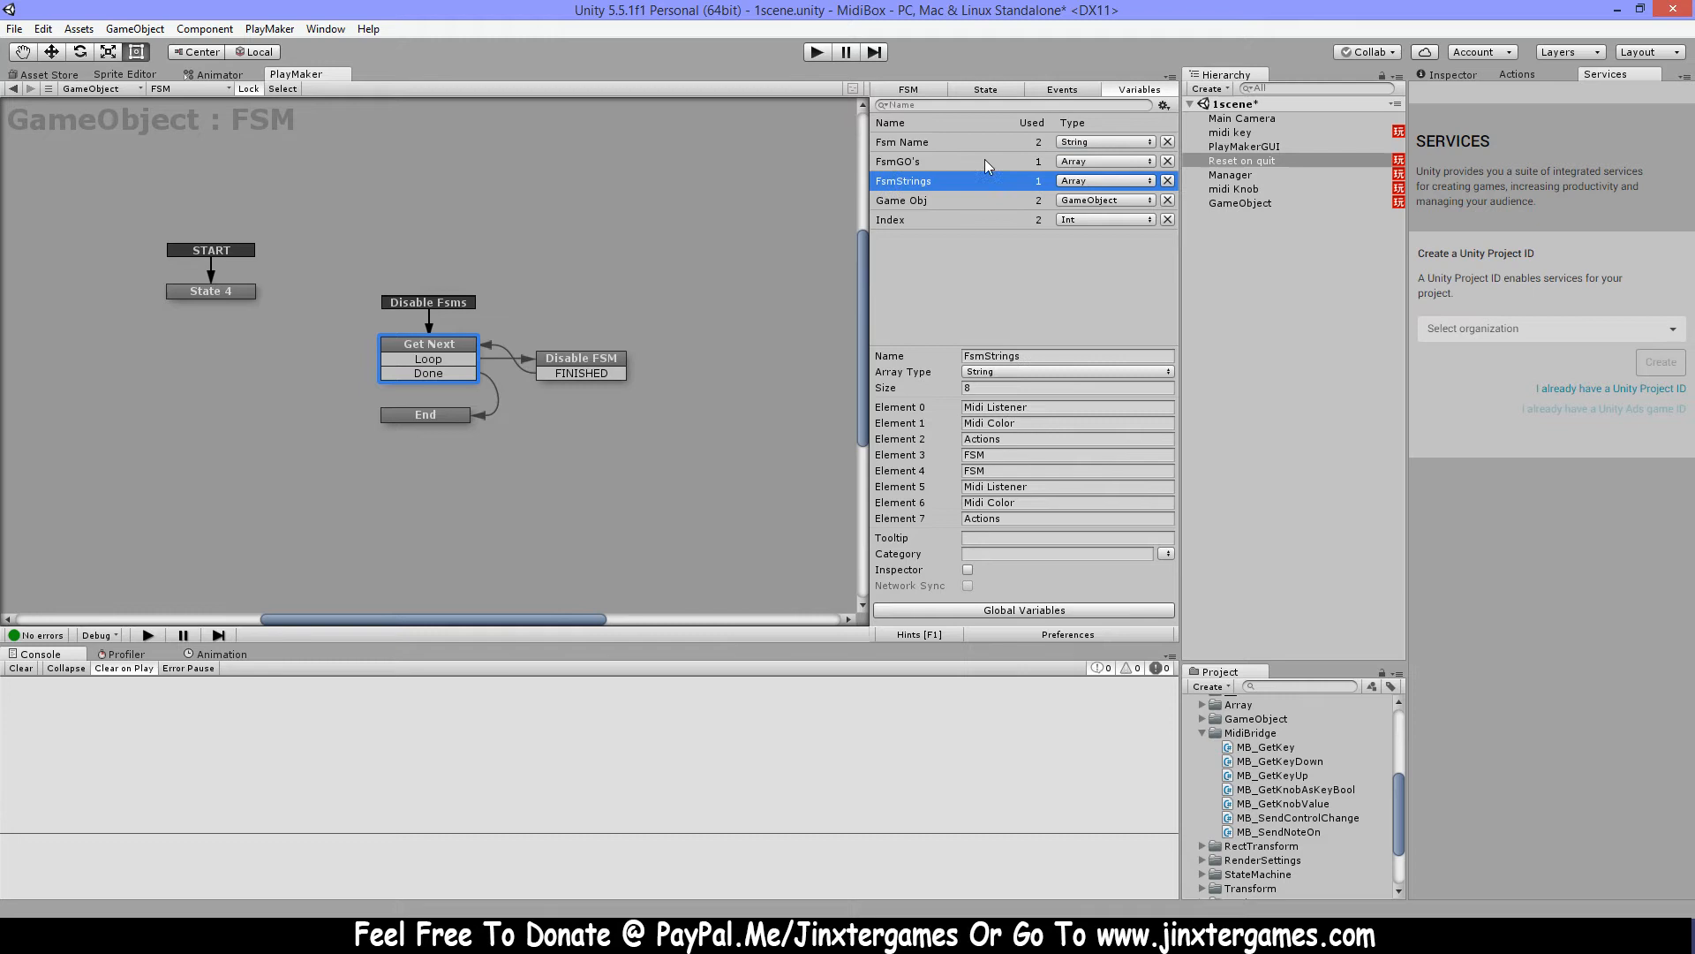
click(984, 90)
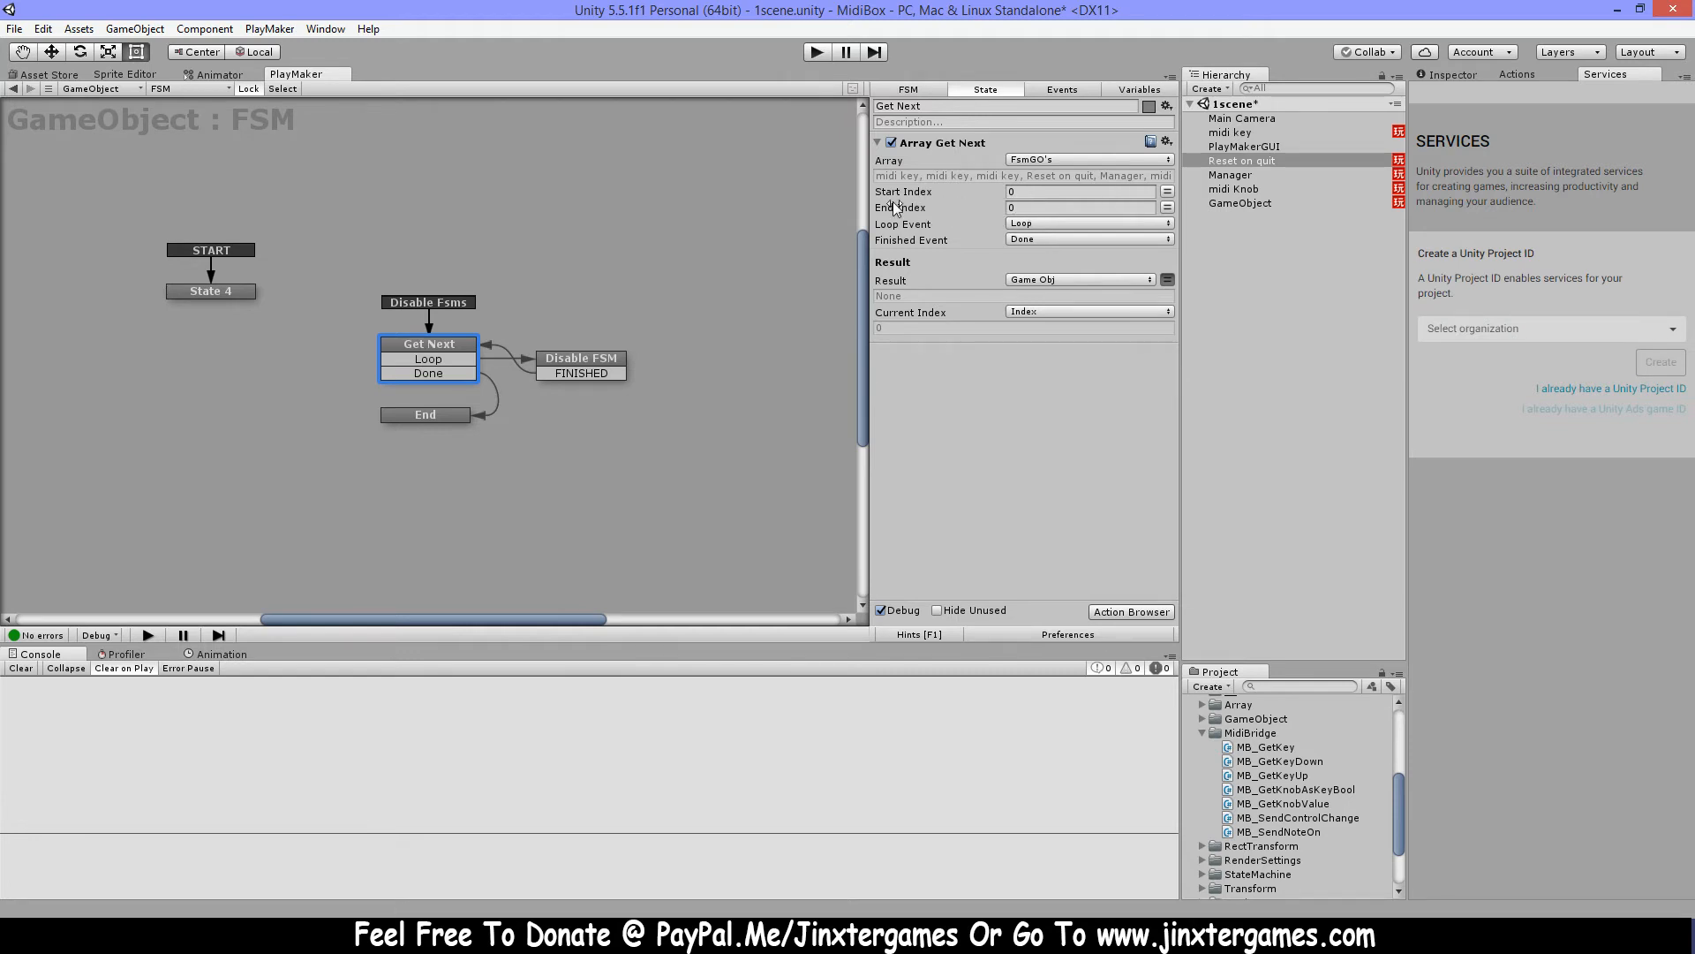
mouse_move(1068, 314)
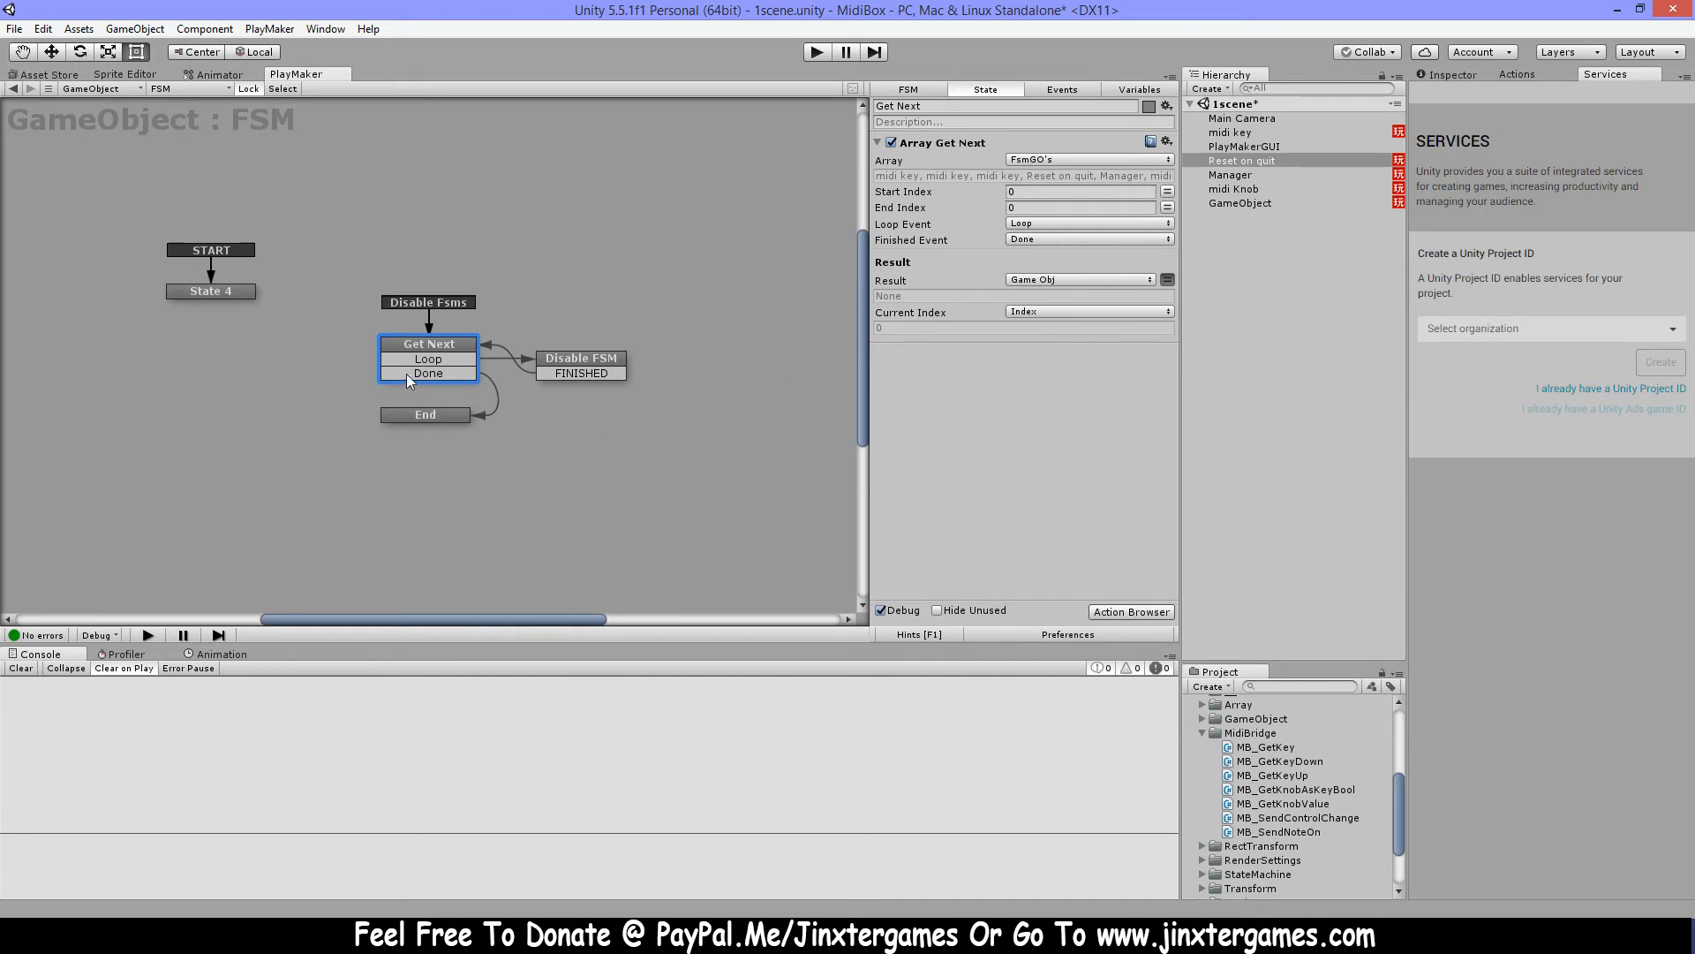
click(581, 357)
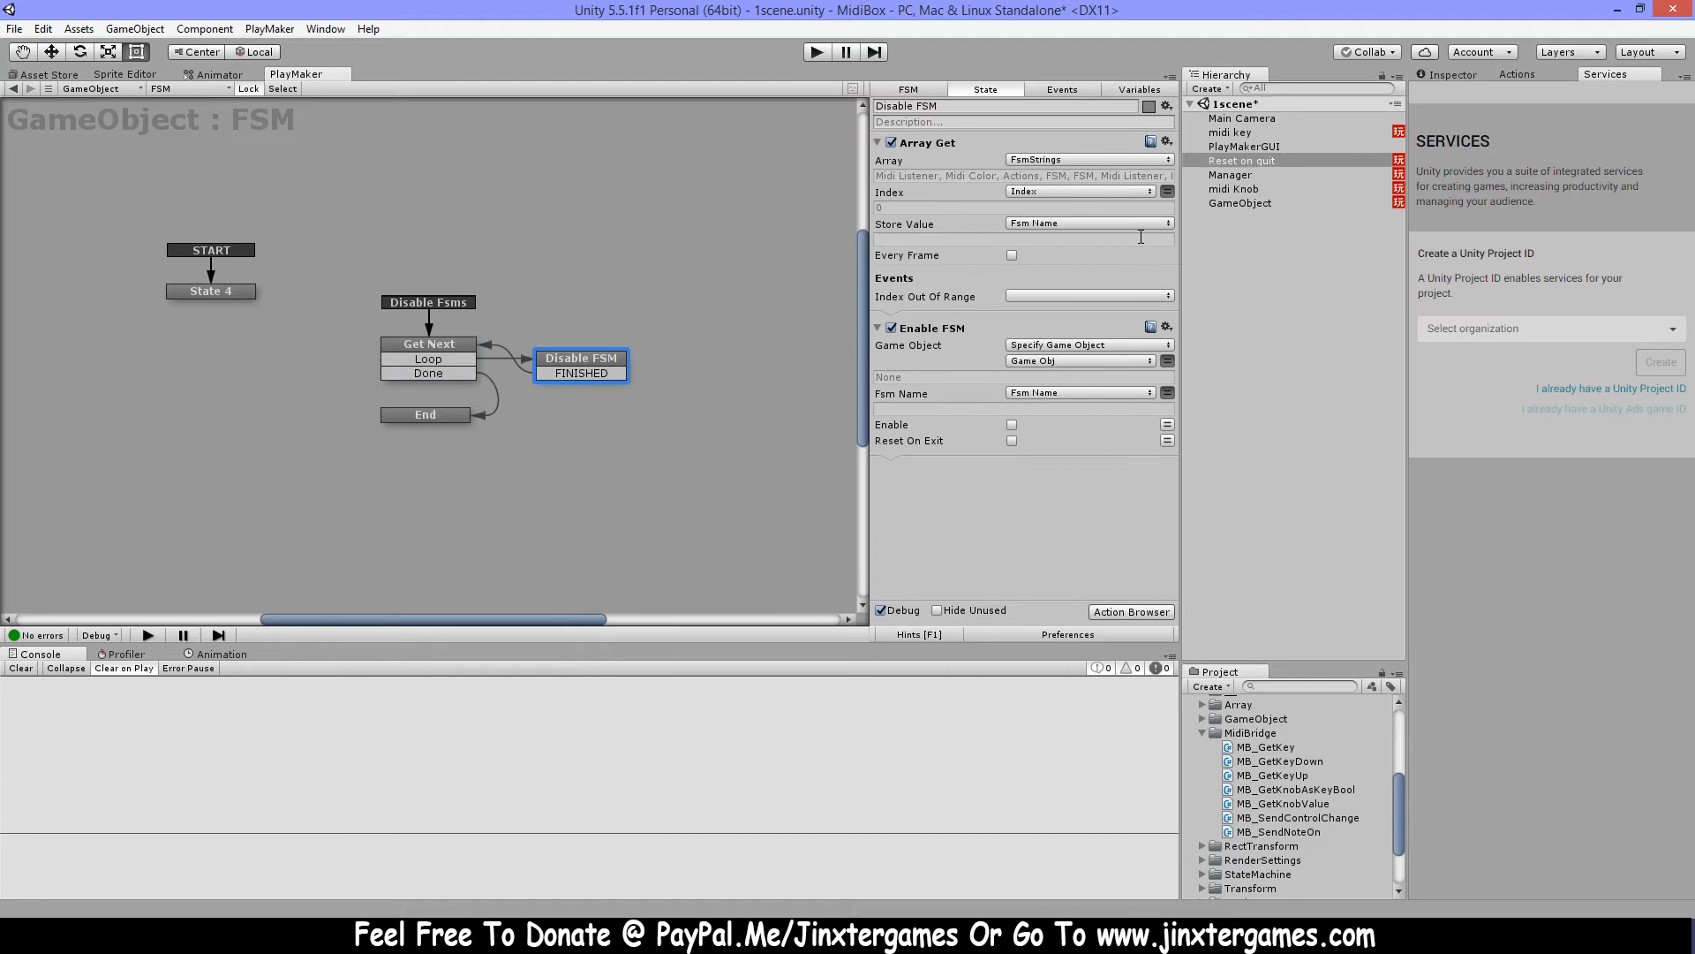
Review the Get Next state's Array Get Next loop and the End state
click(429, 343)
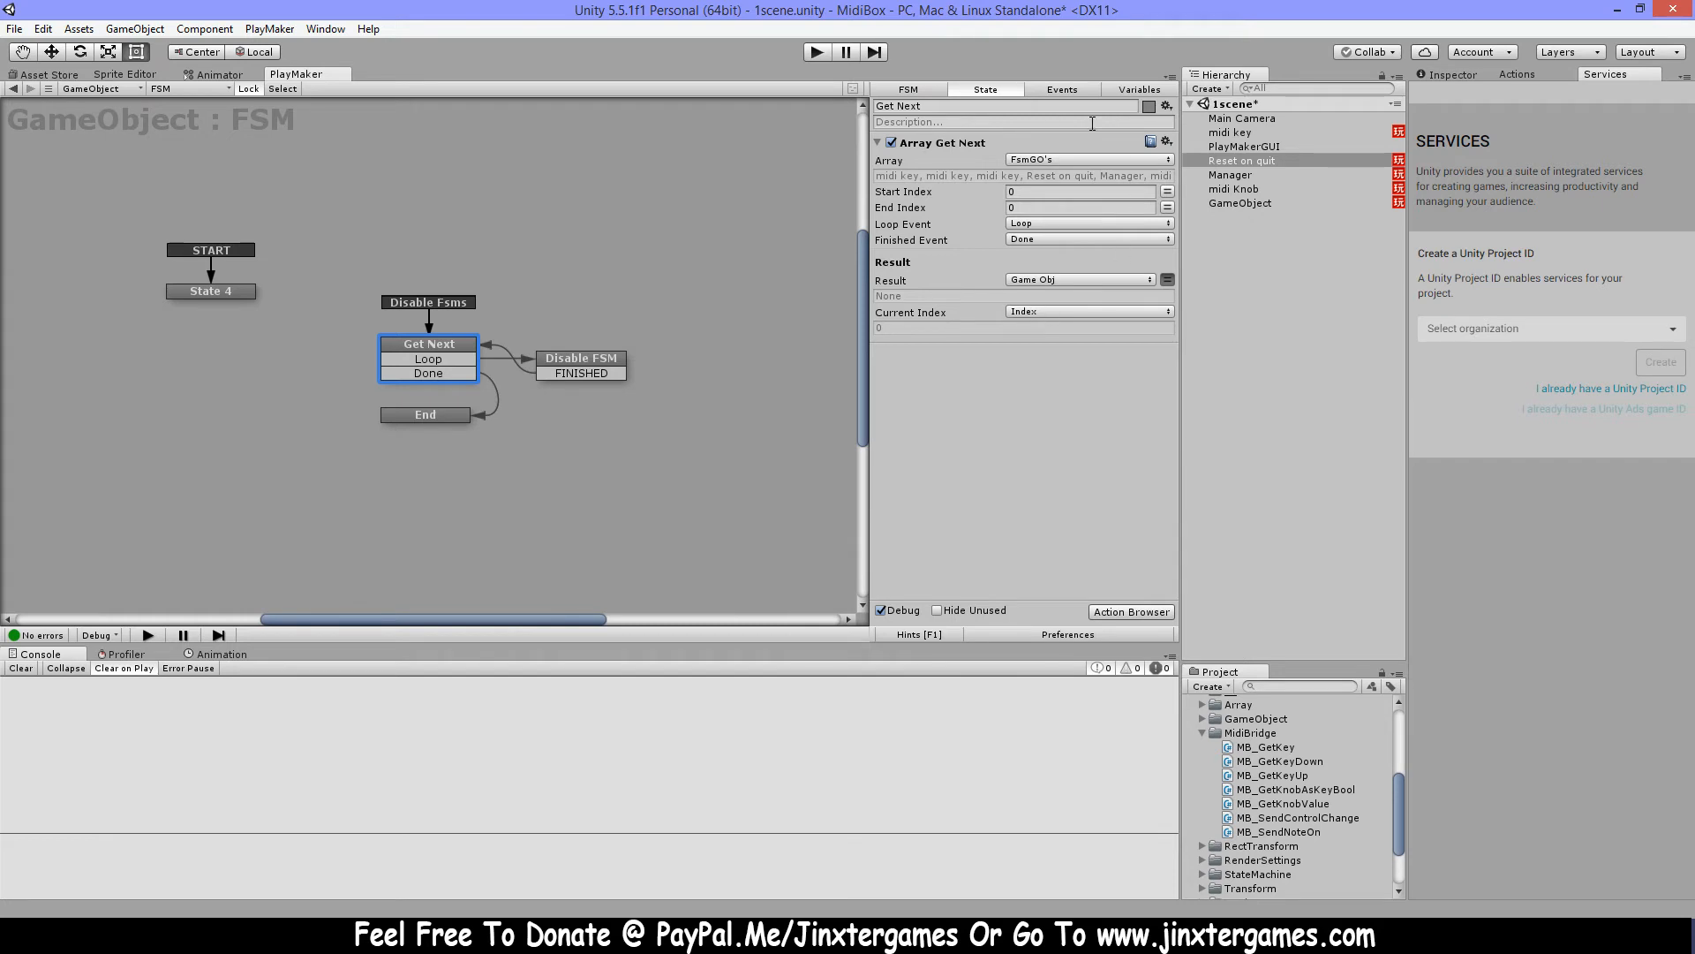
mouse_move(762, 342)
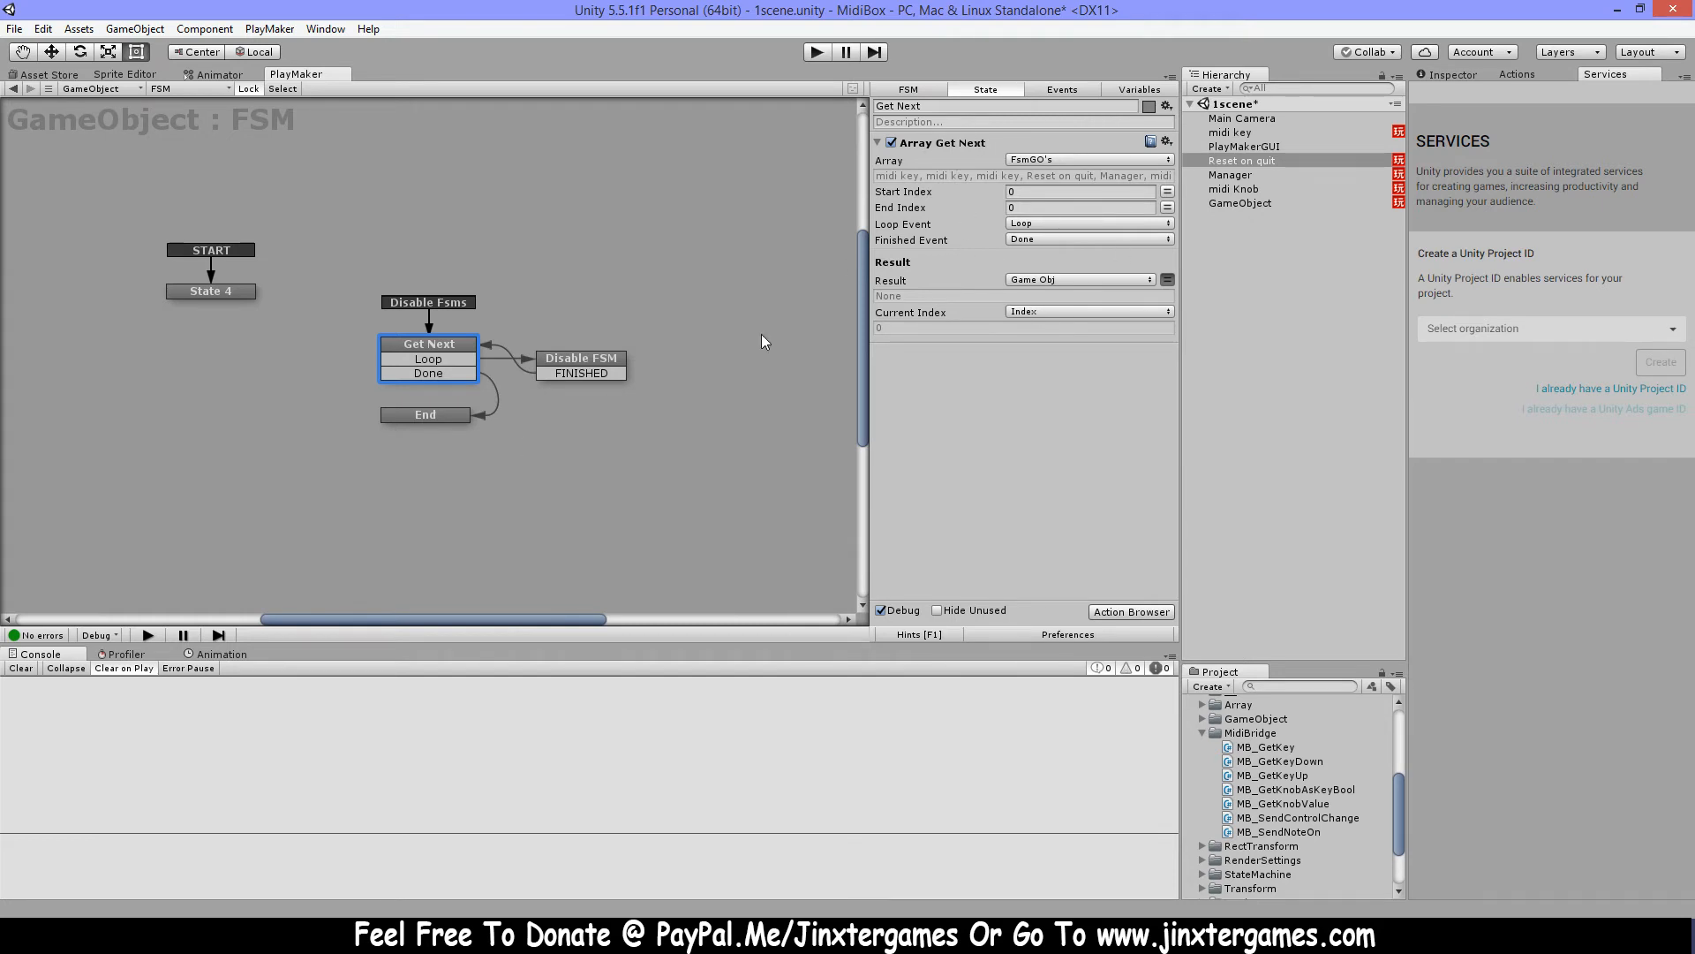
mouse_move(405, 401)
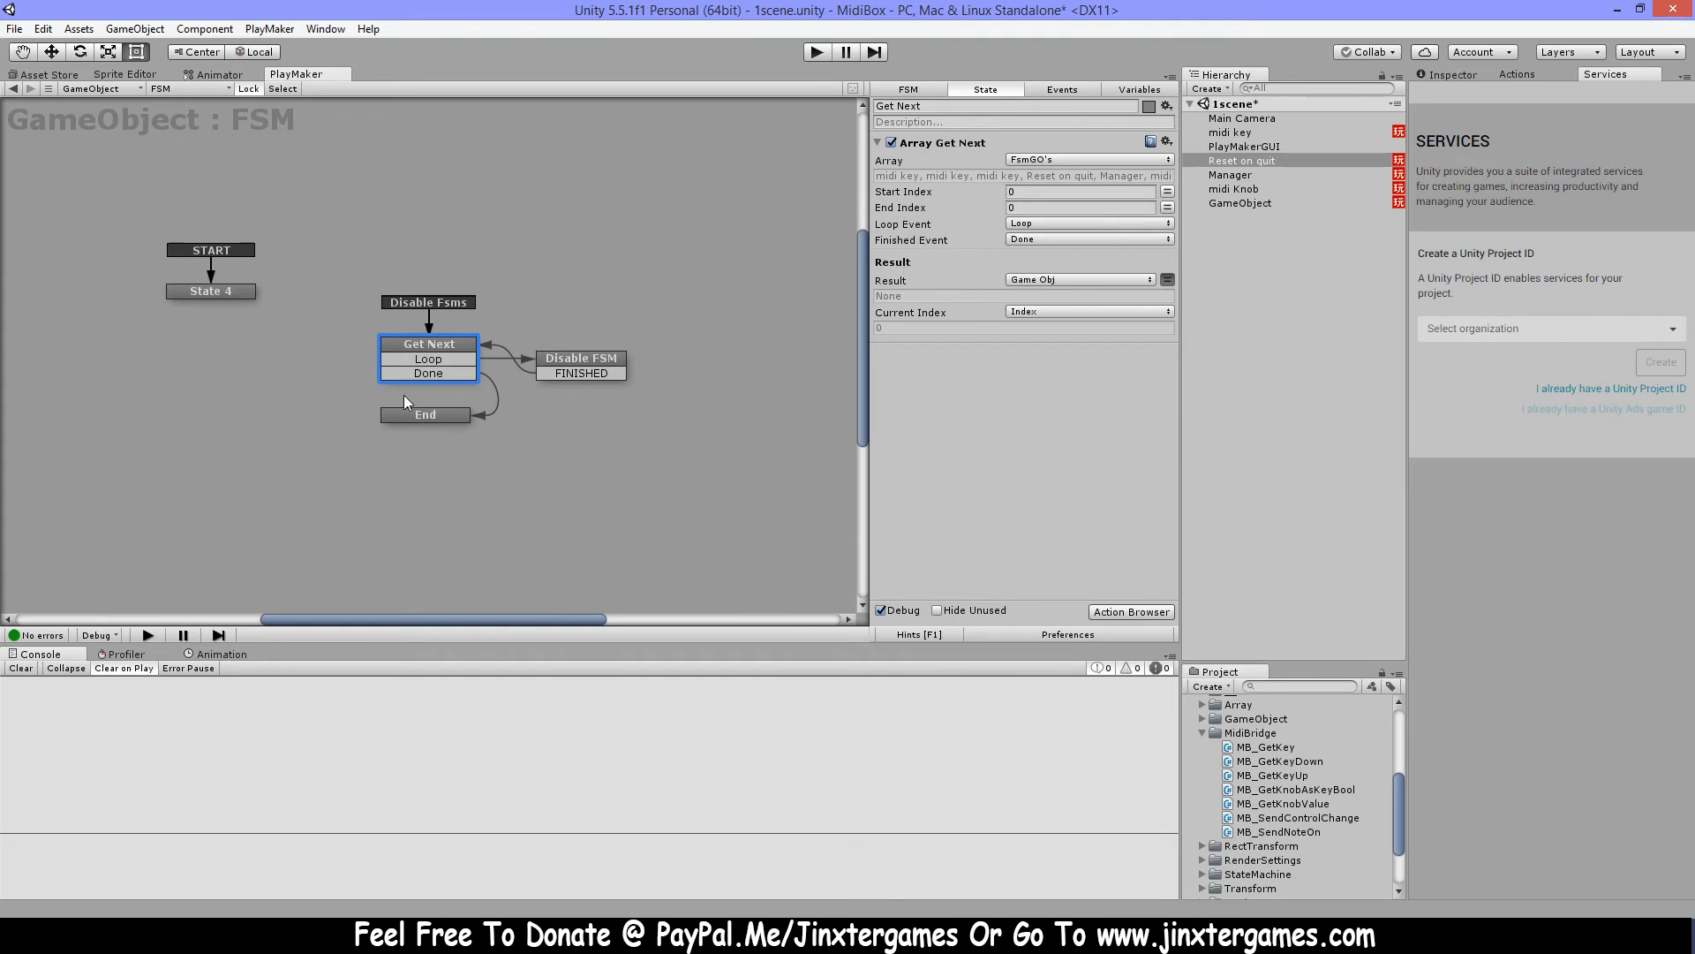
click(424, 414)
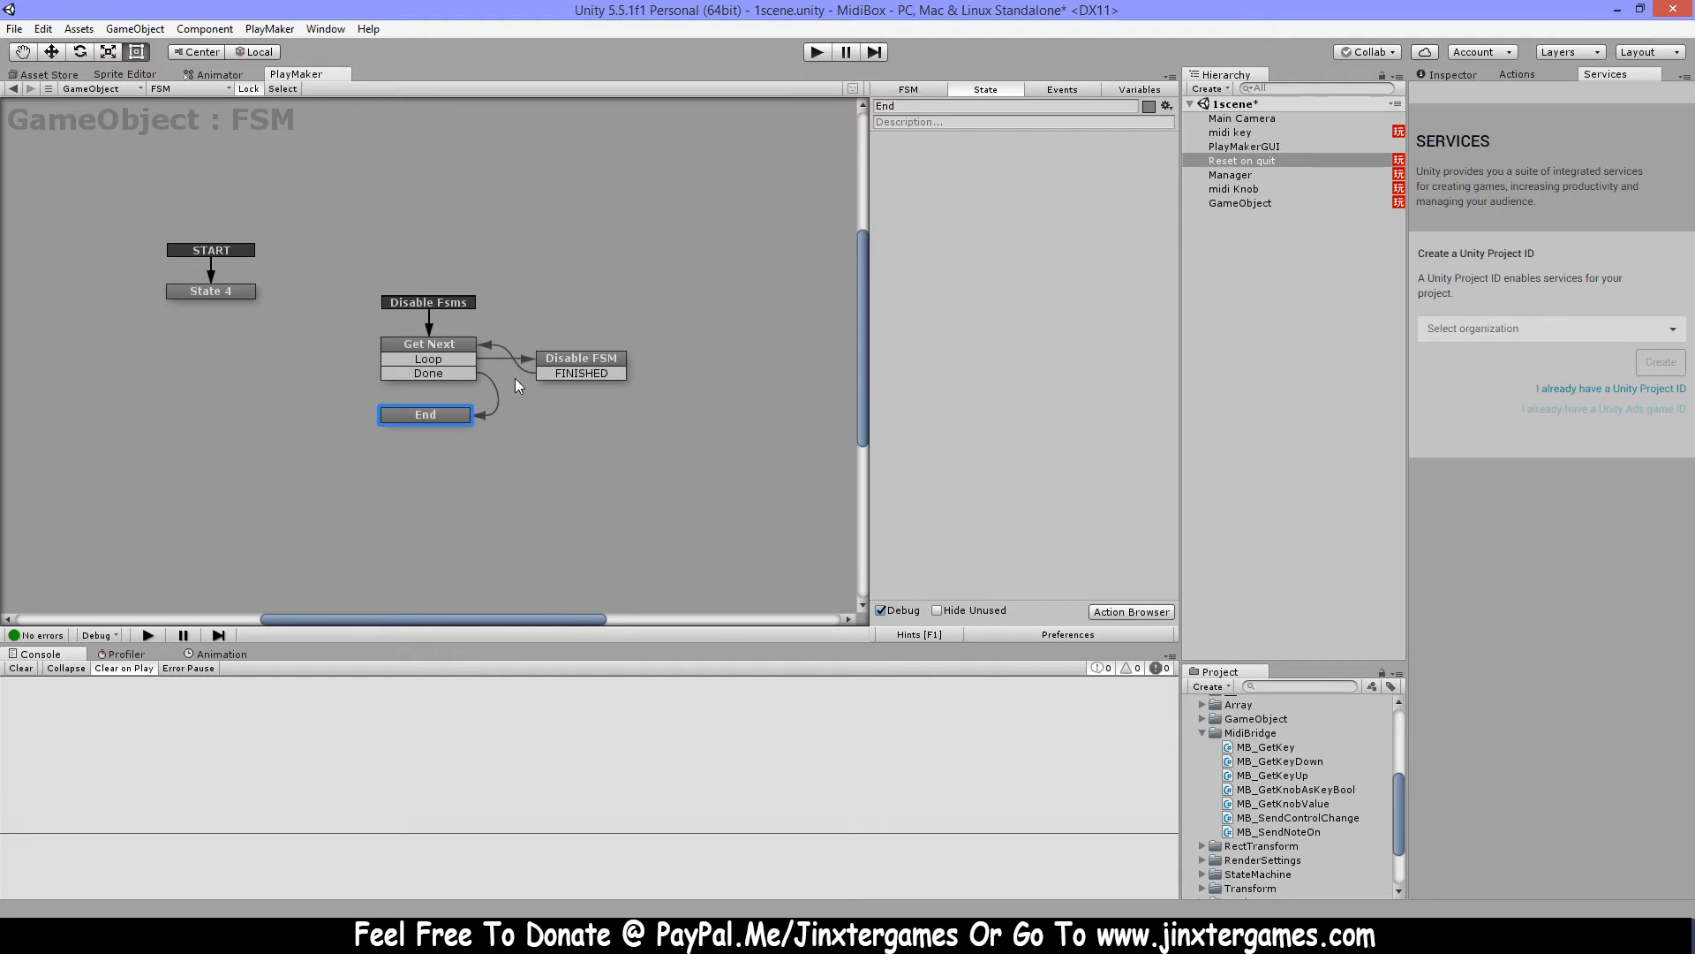
click(428, 343)
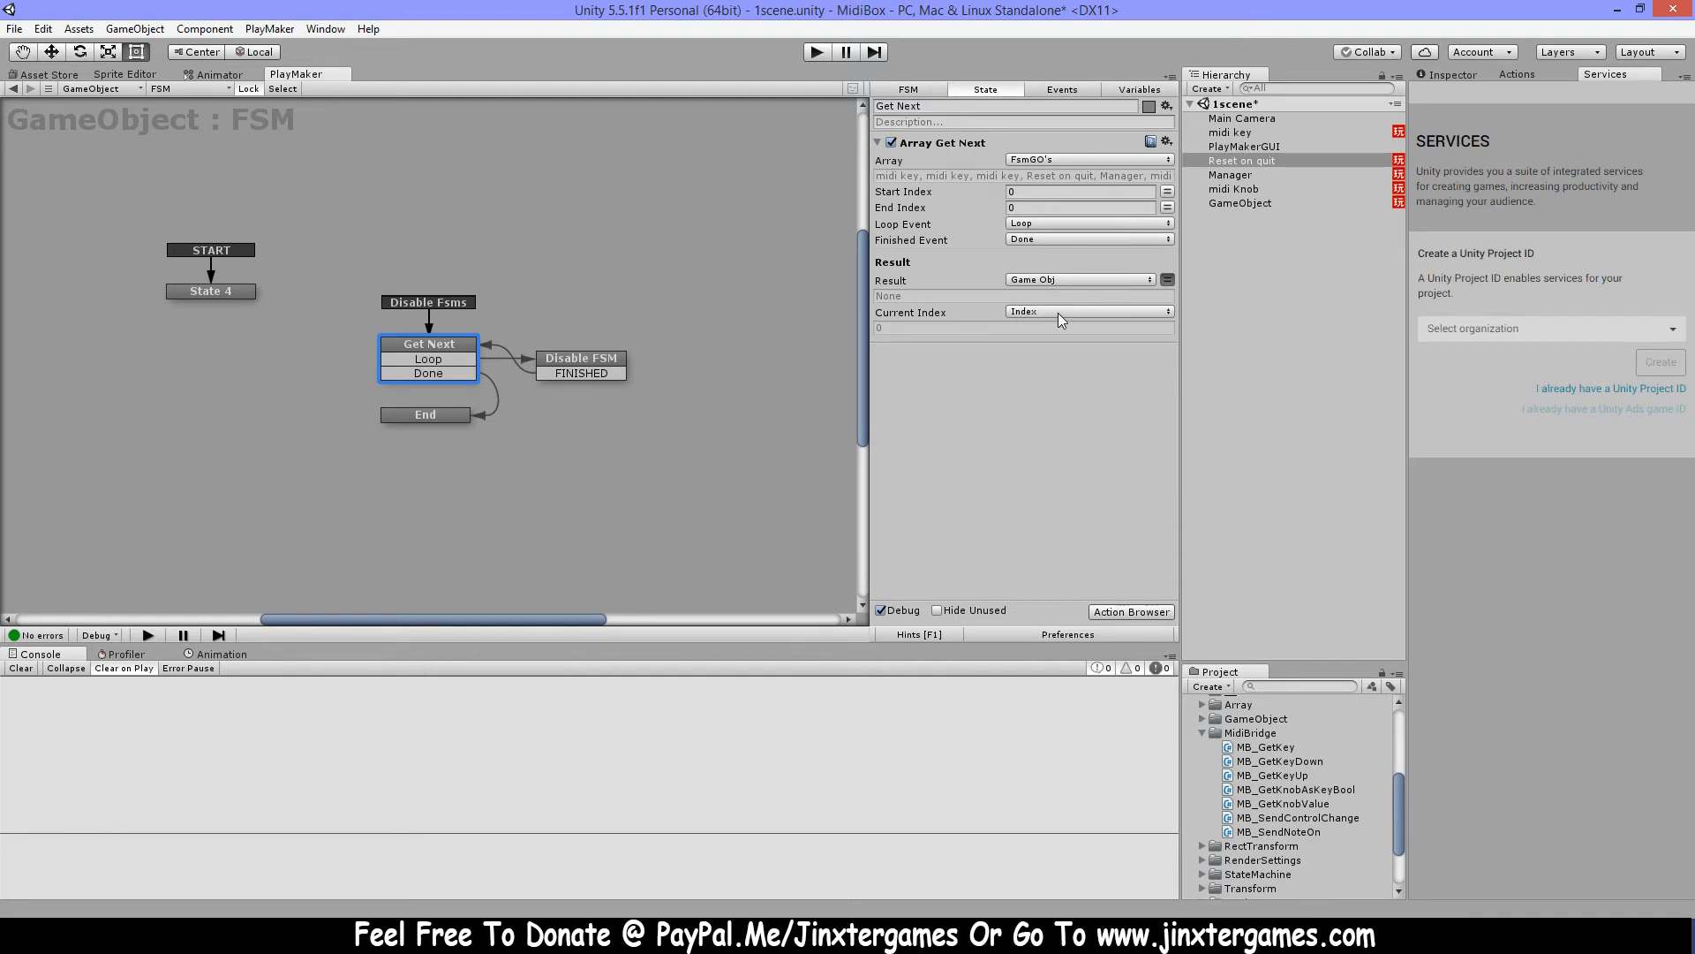
mouse_move(805, 322)
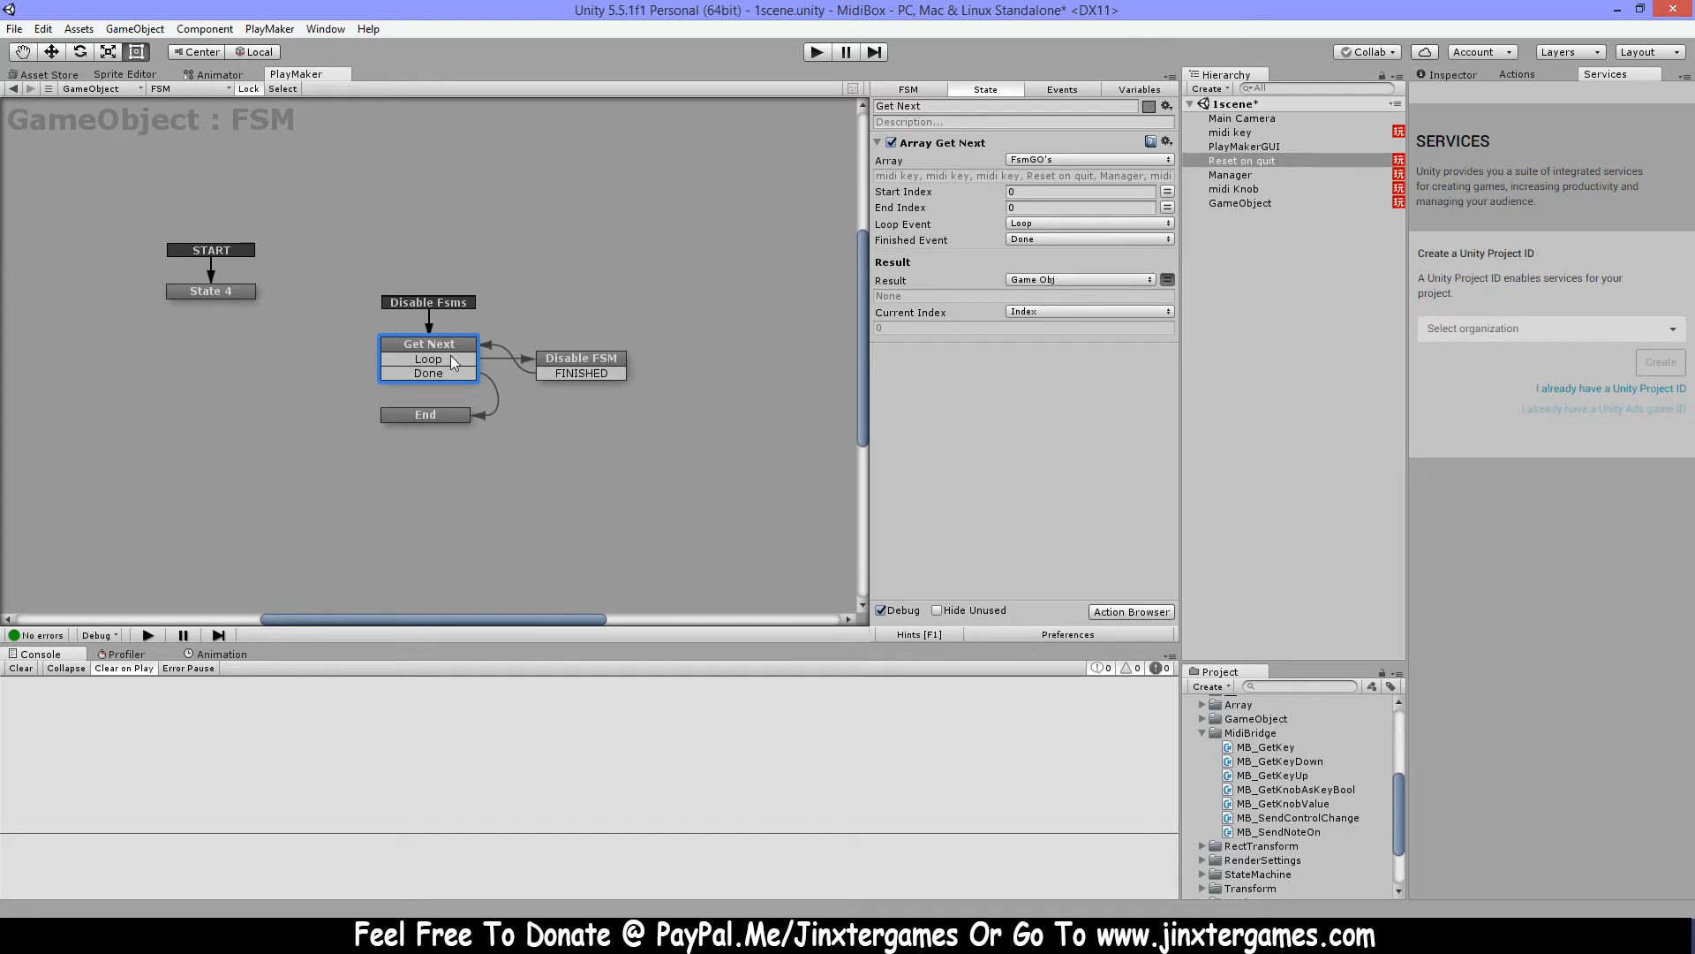
mouse_move(1209, 143)
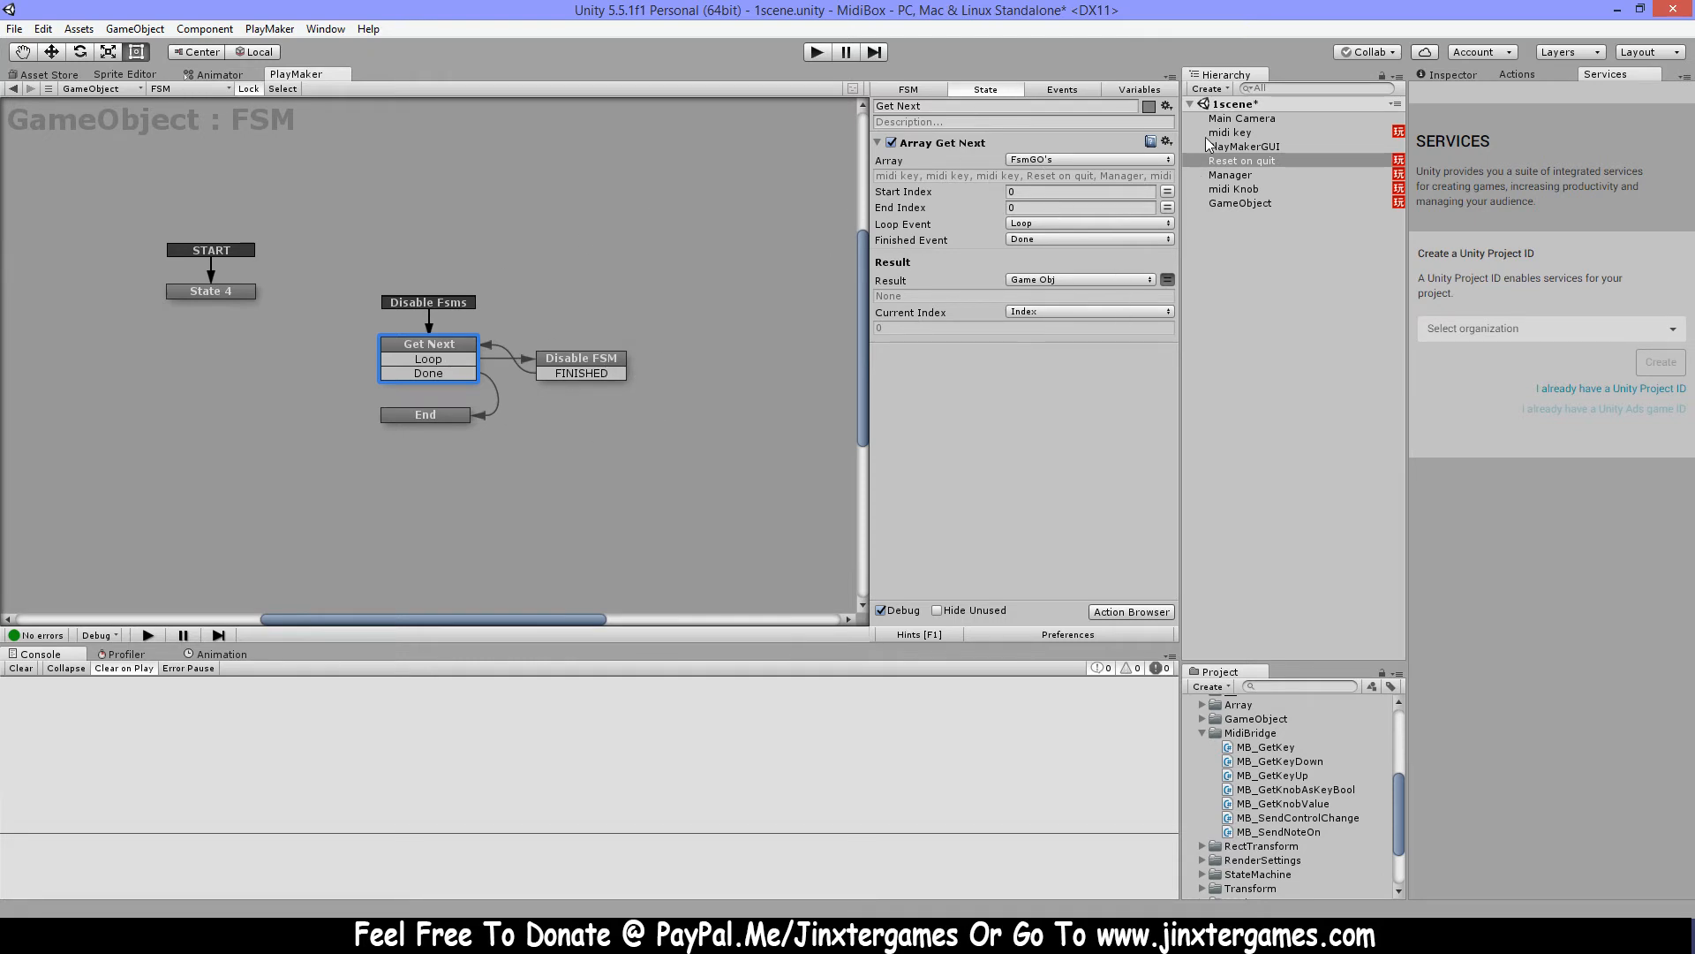
mouse_move(944, 433)
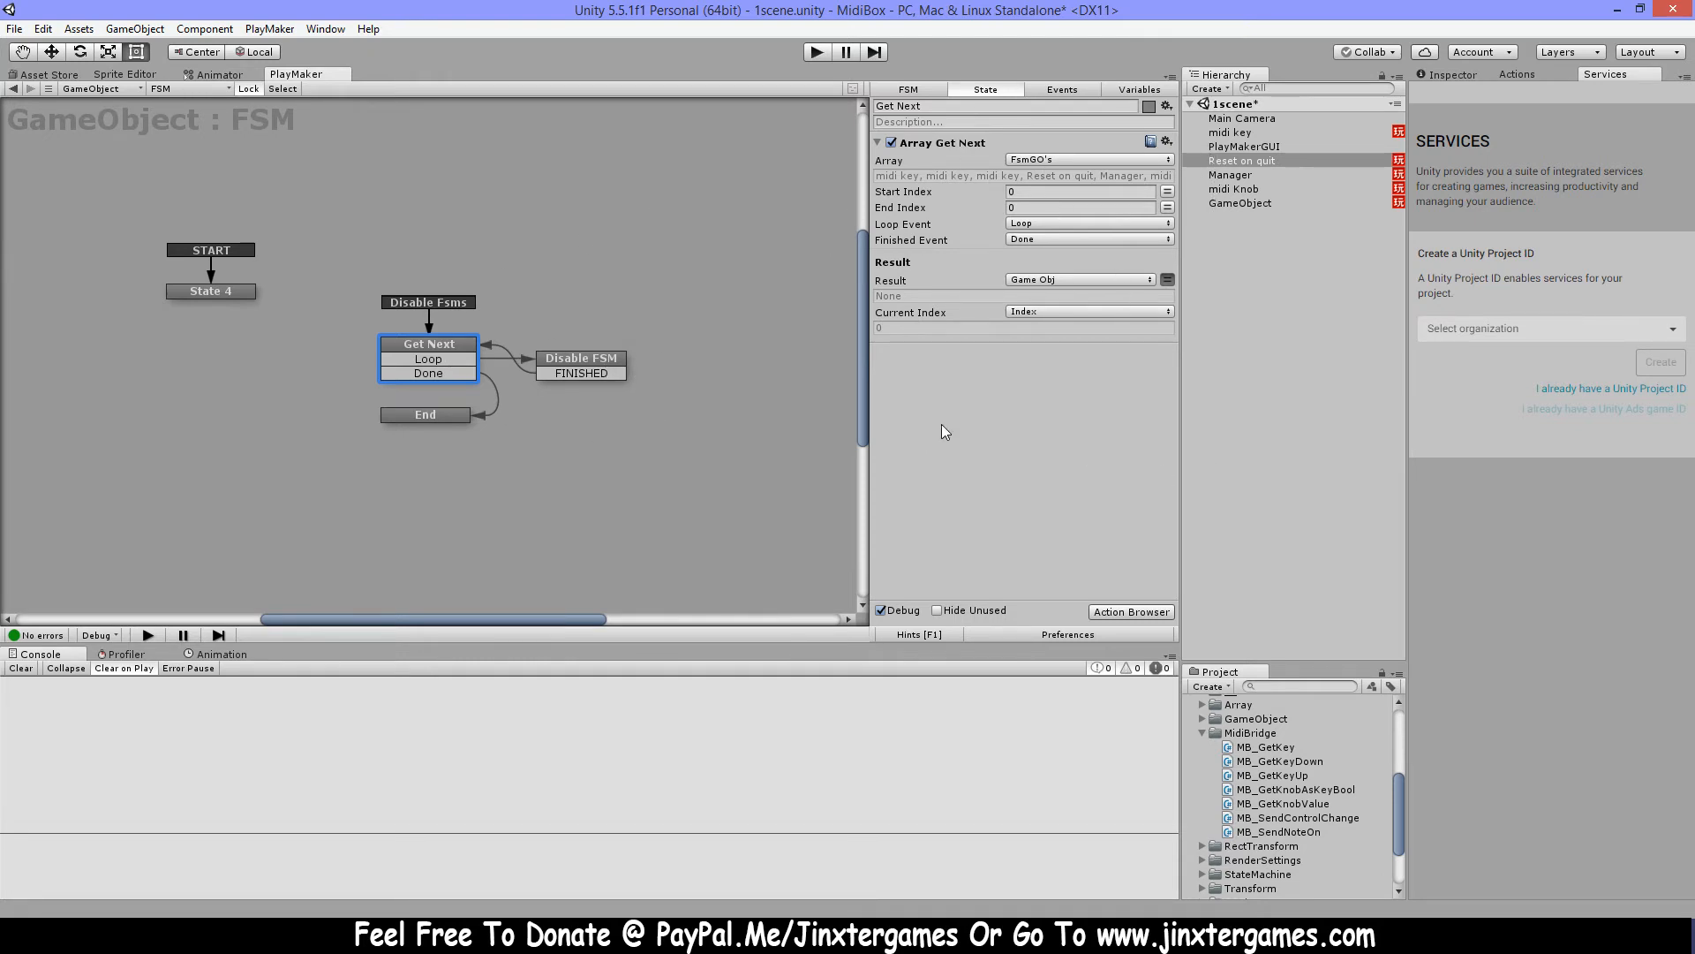
mouse_move(520, 377)
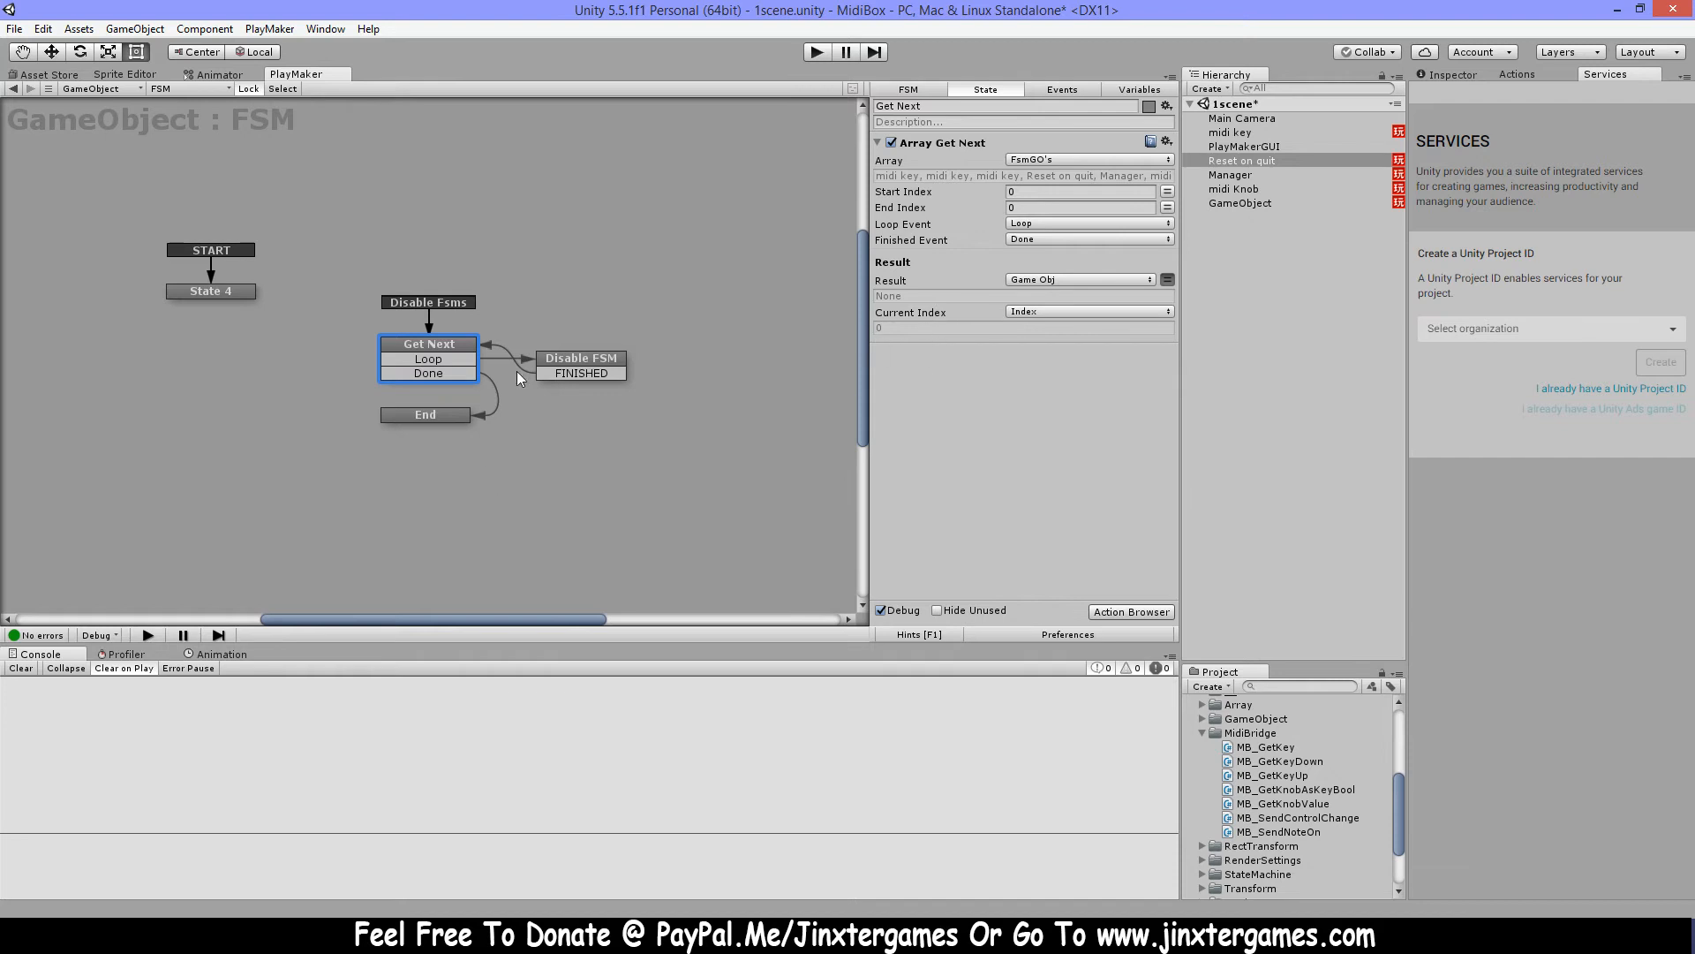
mouse_move(983, 534)
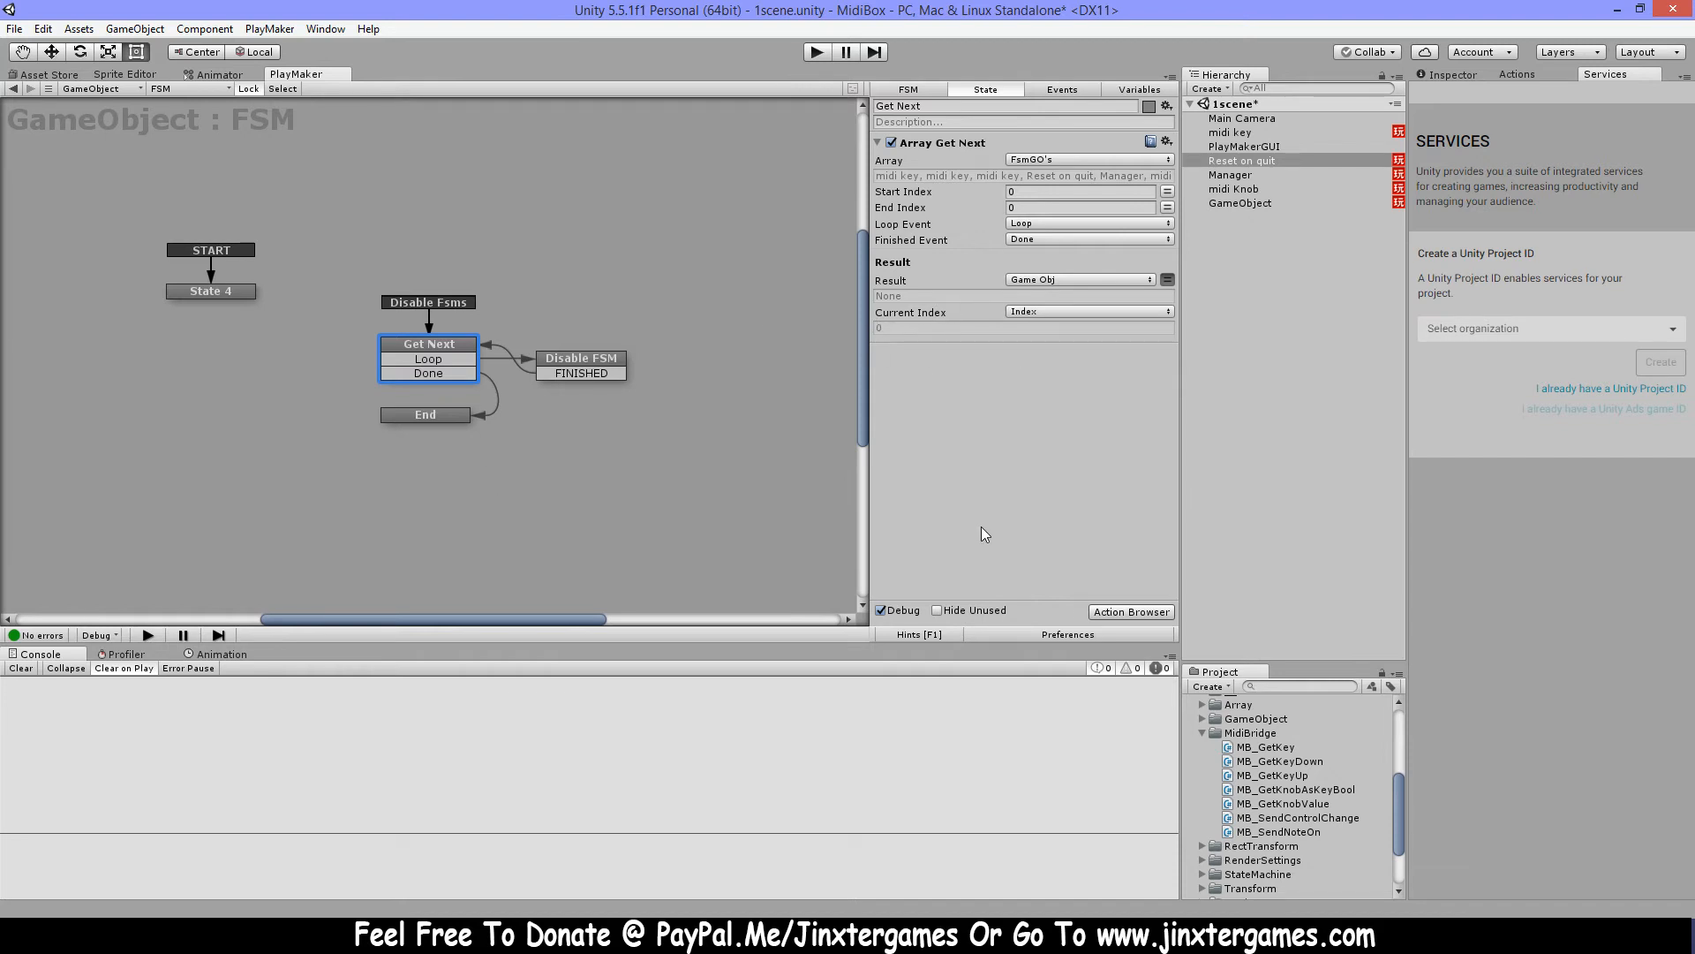
Compare the Disable FSM state's Array Get and Enable FSM actions with Get Next
click(581, 357)
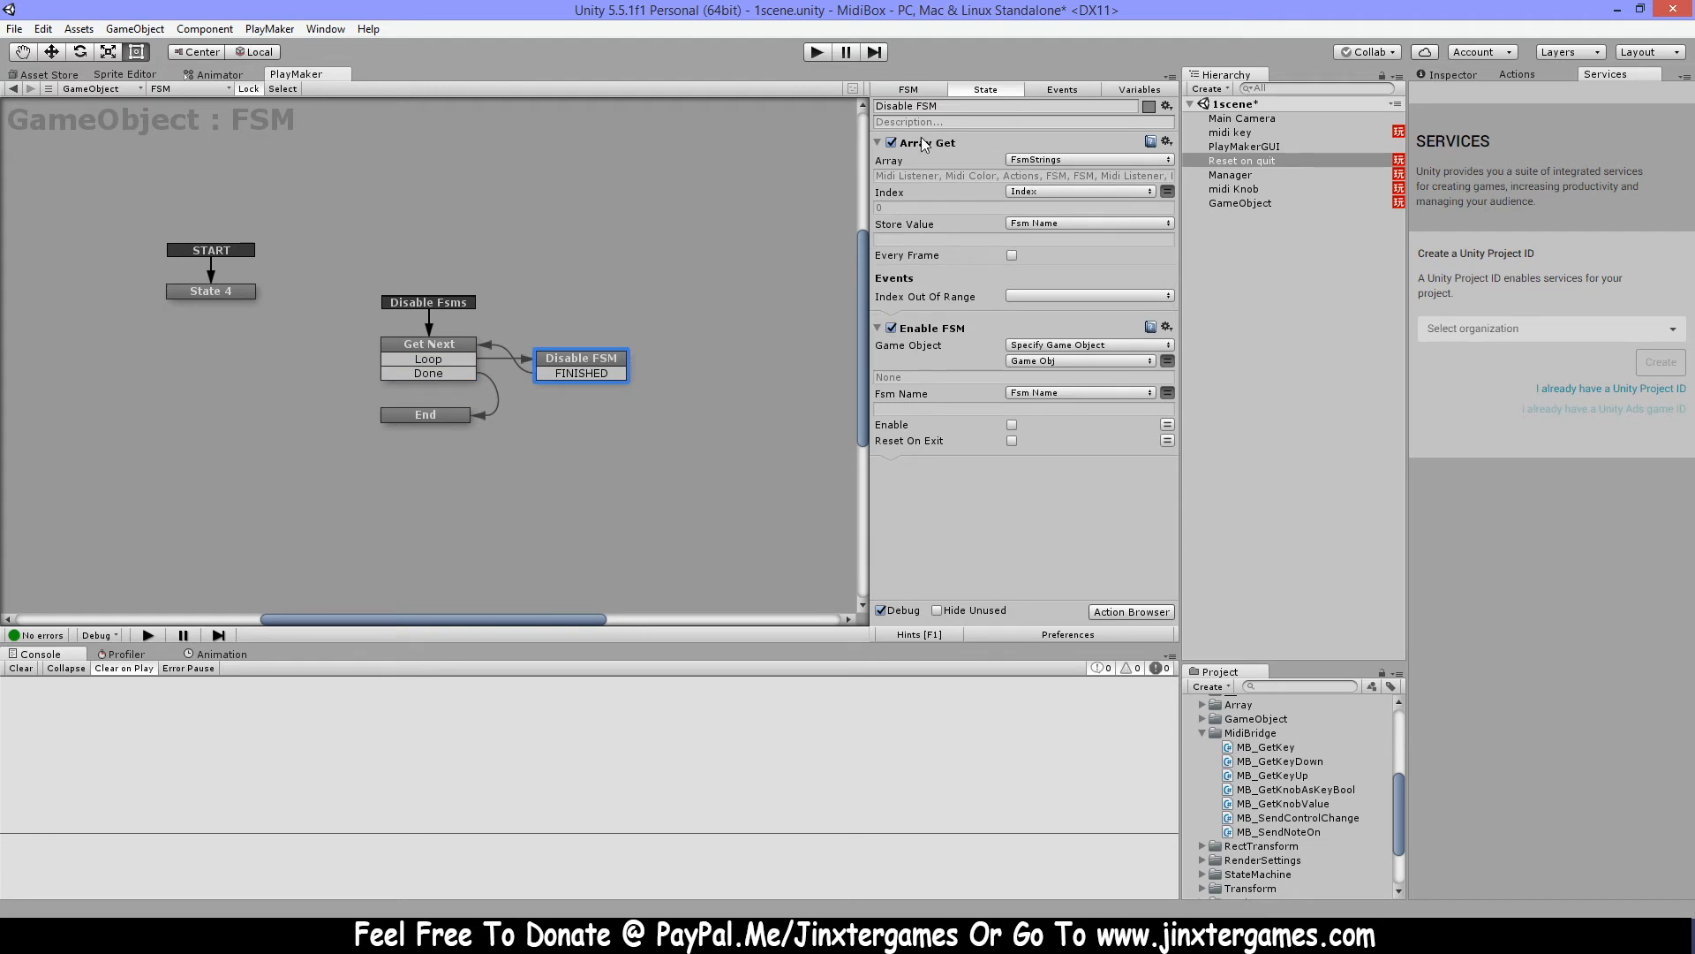
mouse_move(1044, 144)
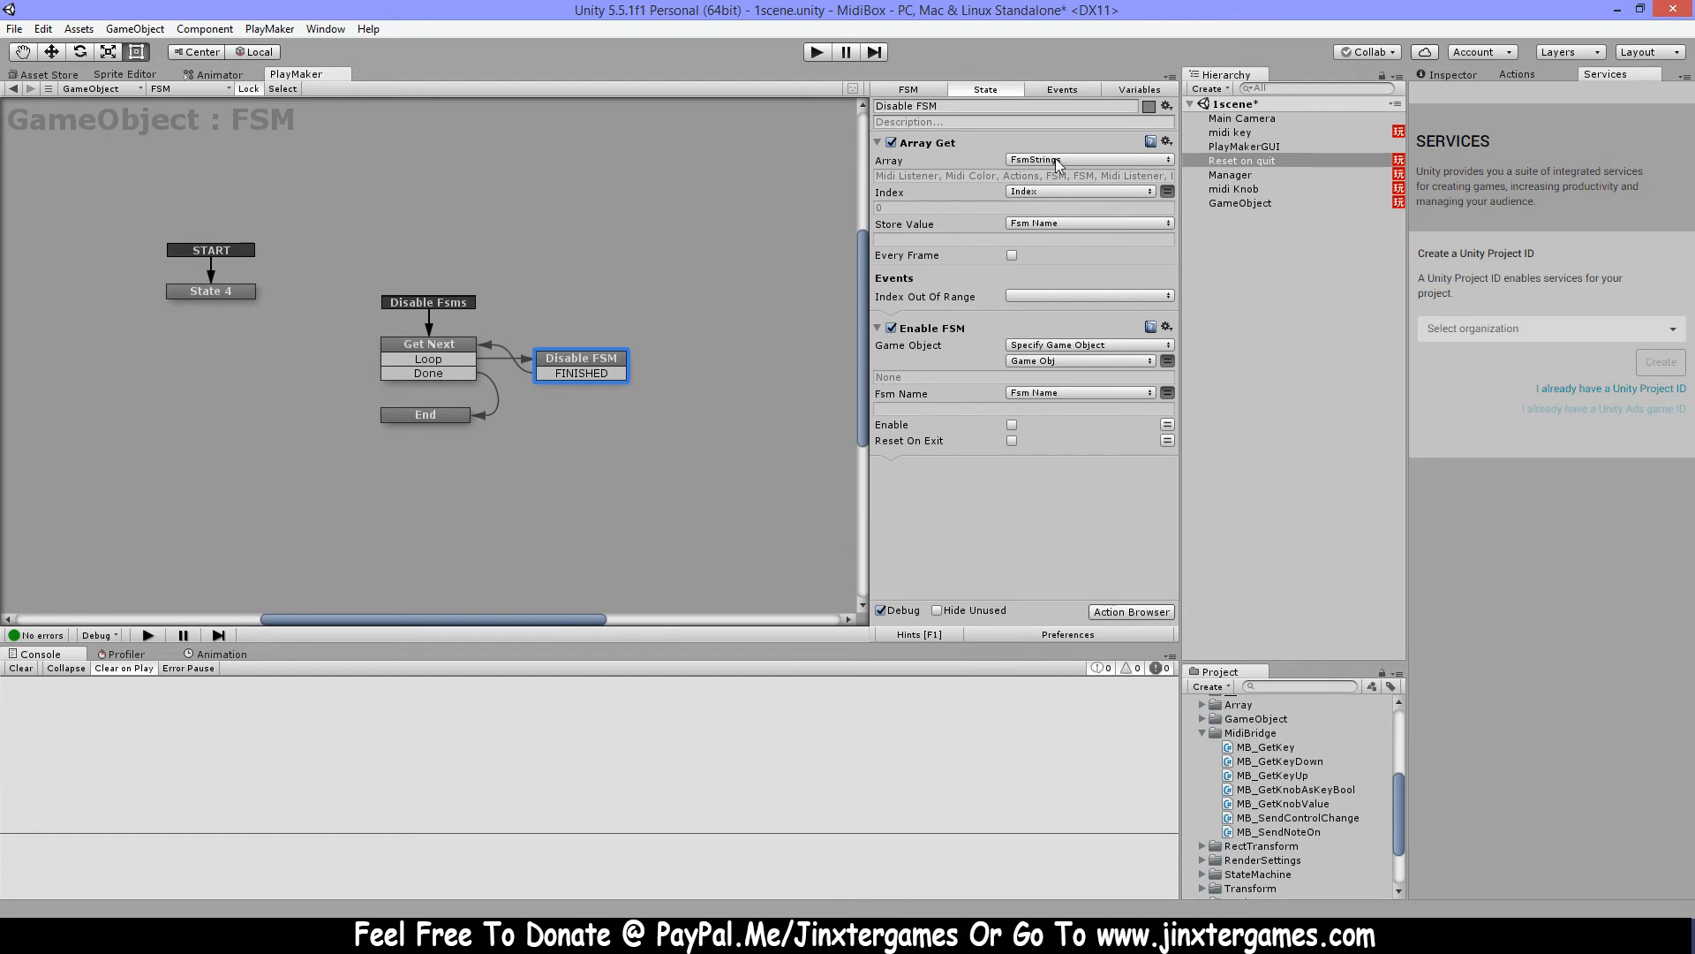
mouse_move(1076, 159)
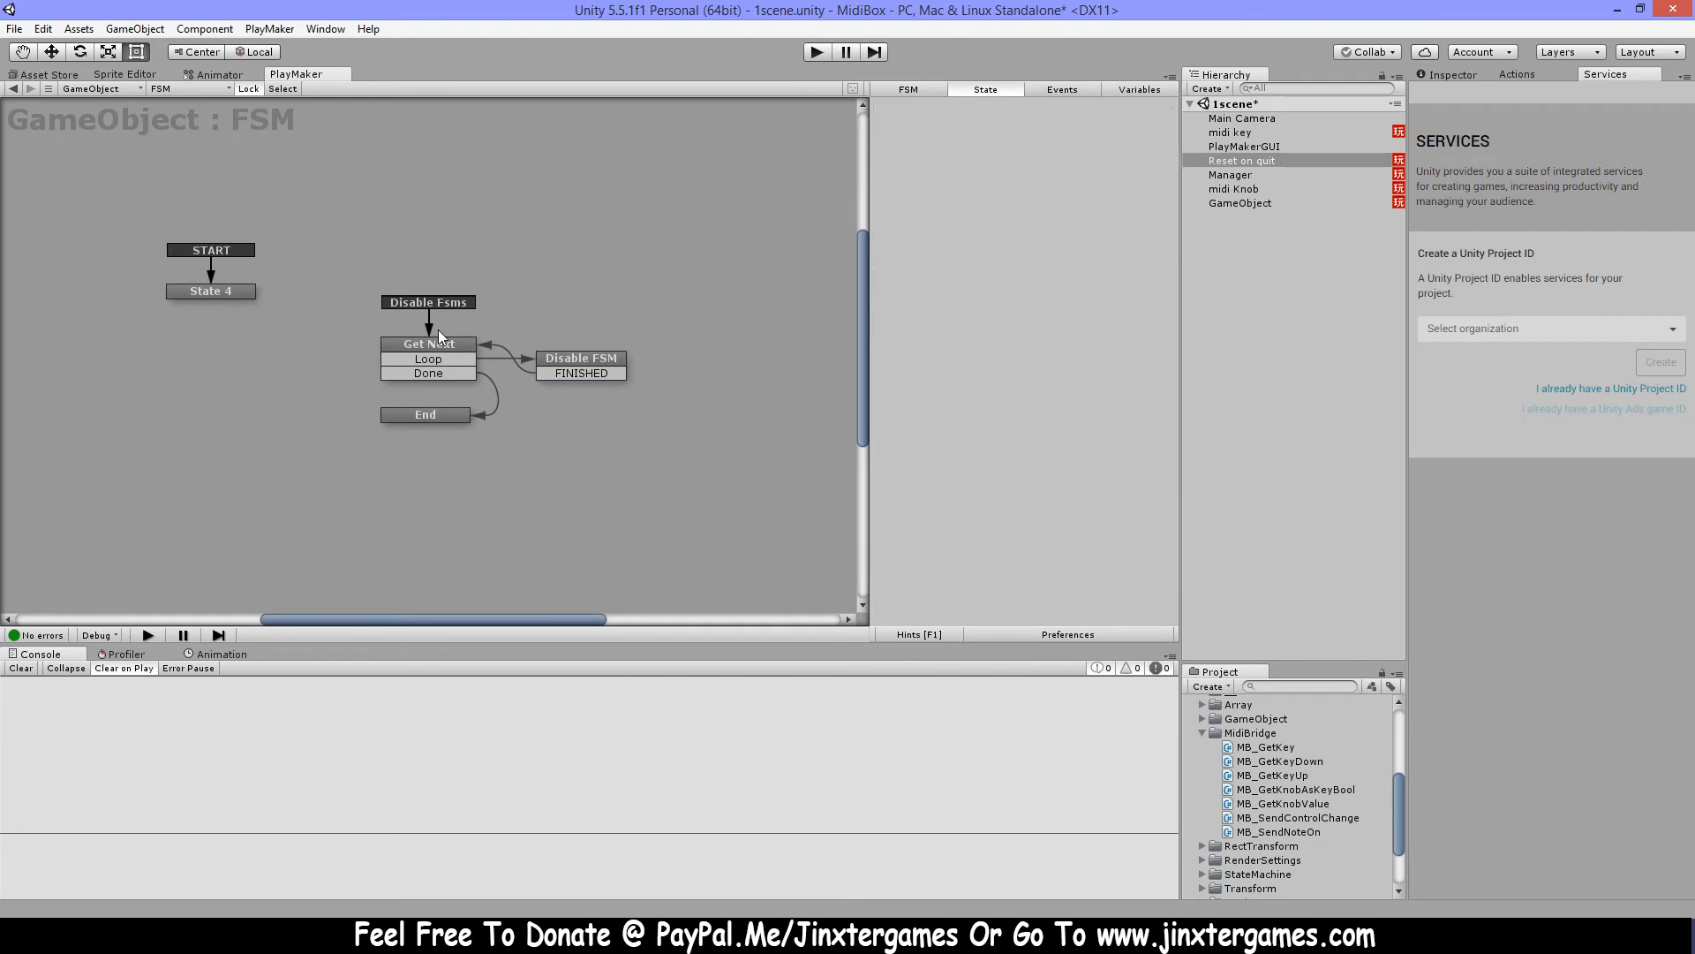
click(427, 357)
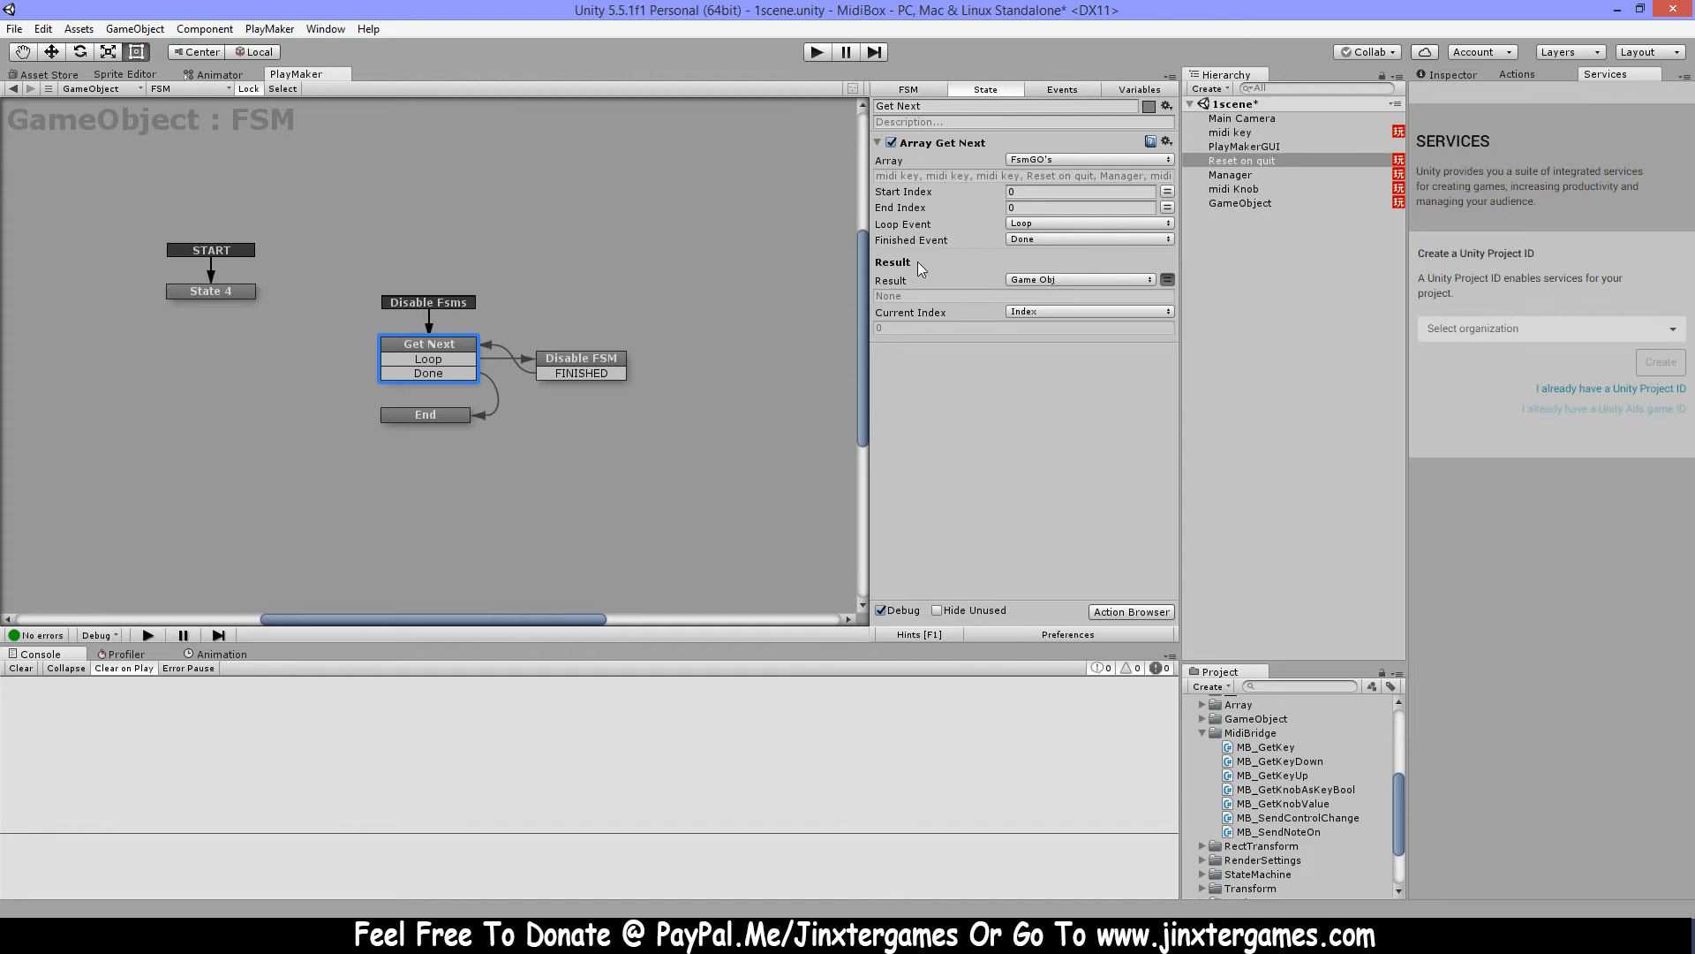
click(581, 358)
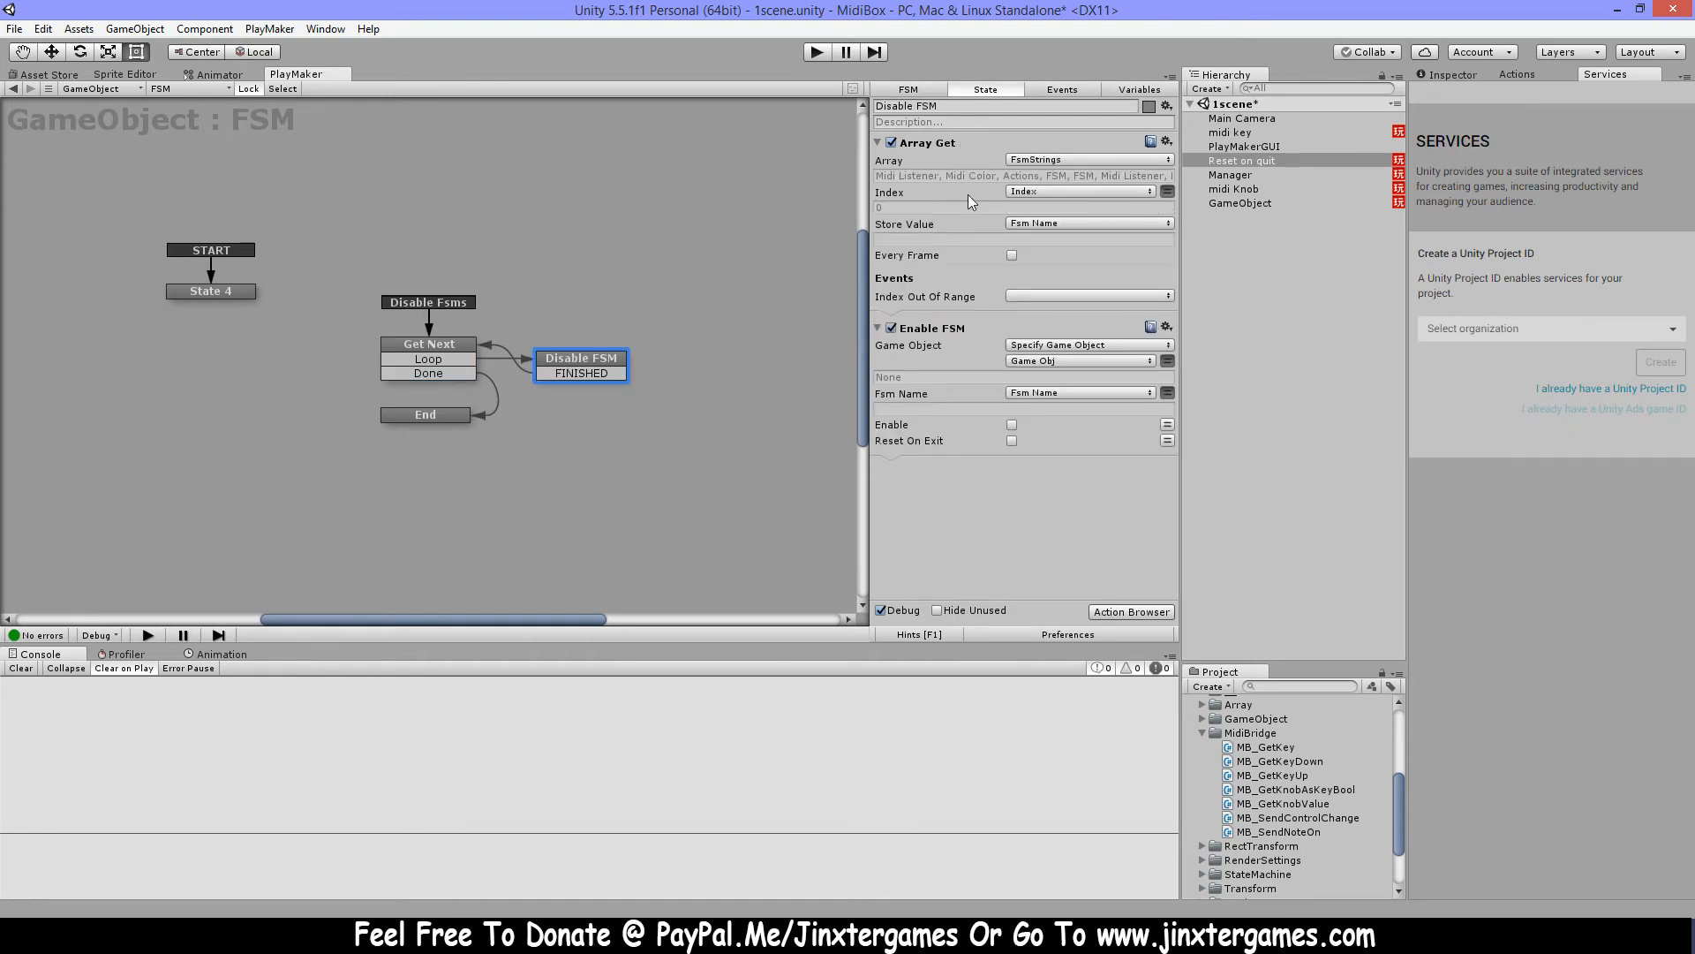
mouse_move(1075, 206)
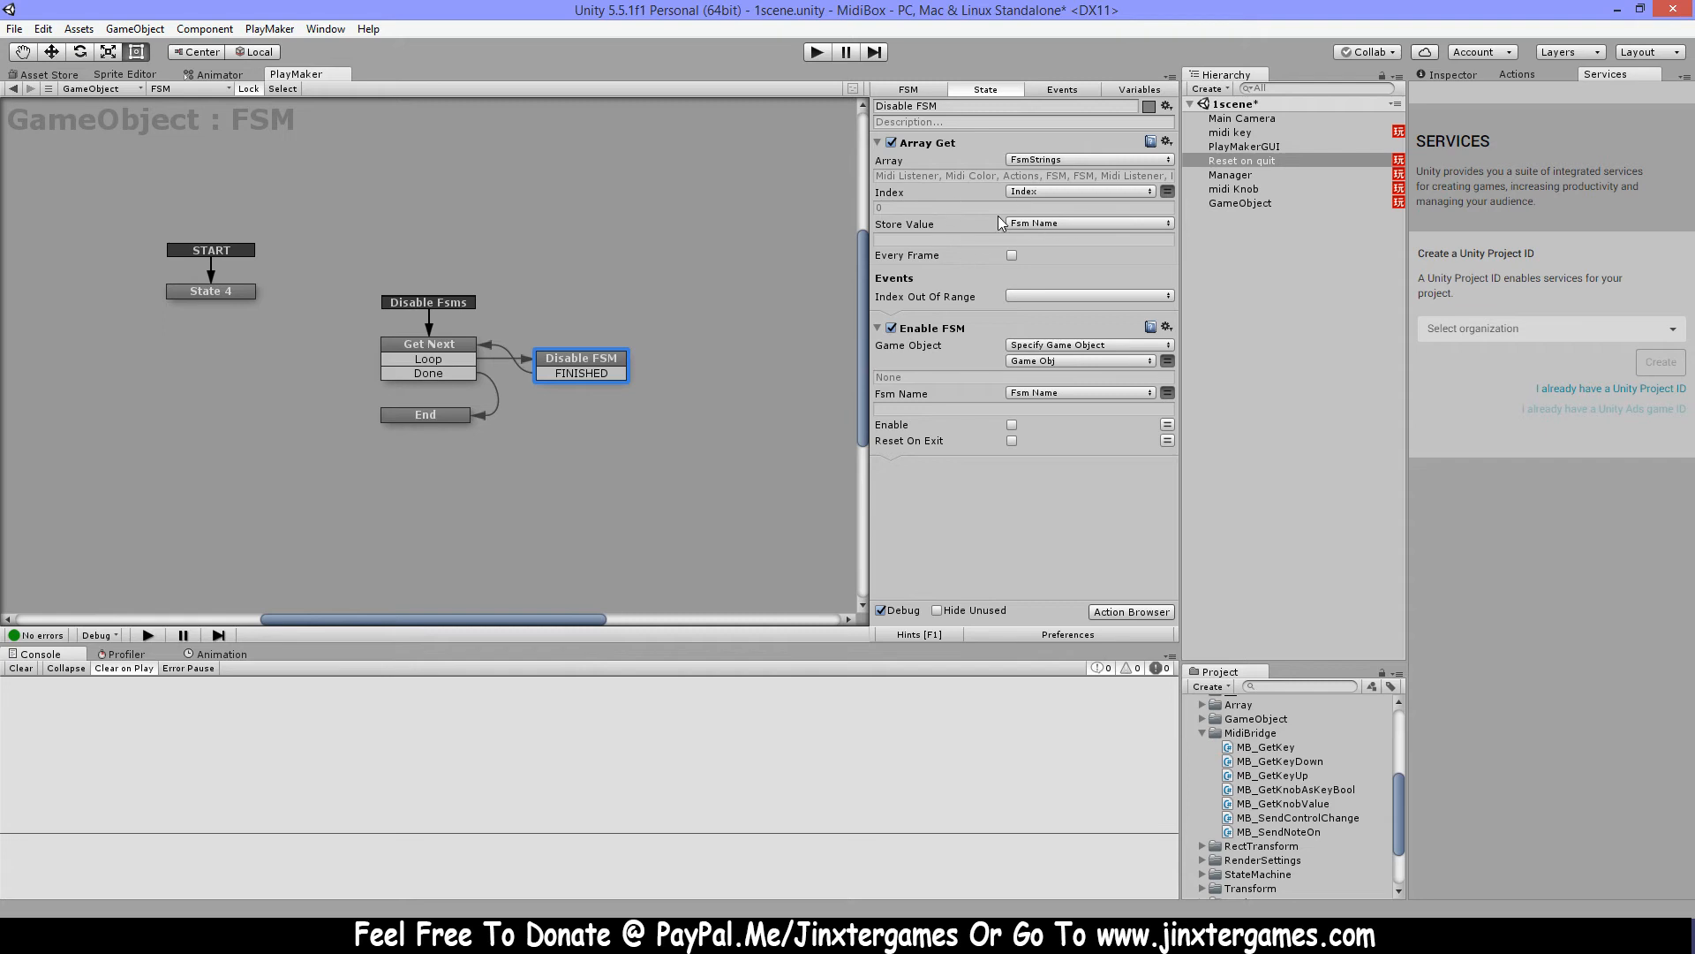
mouse_move(1019, 230)
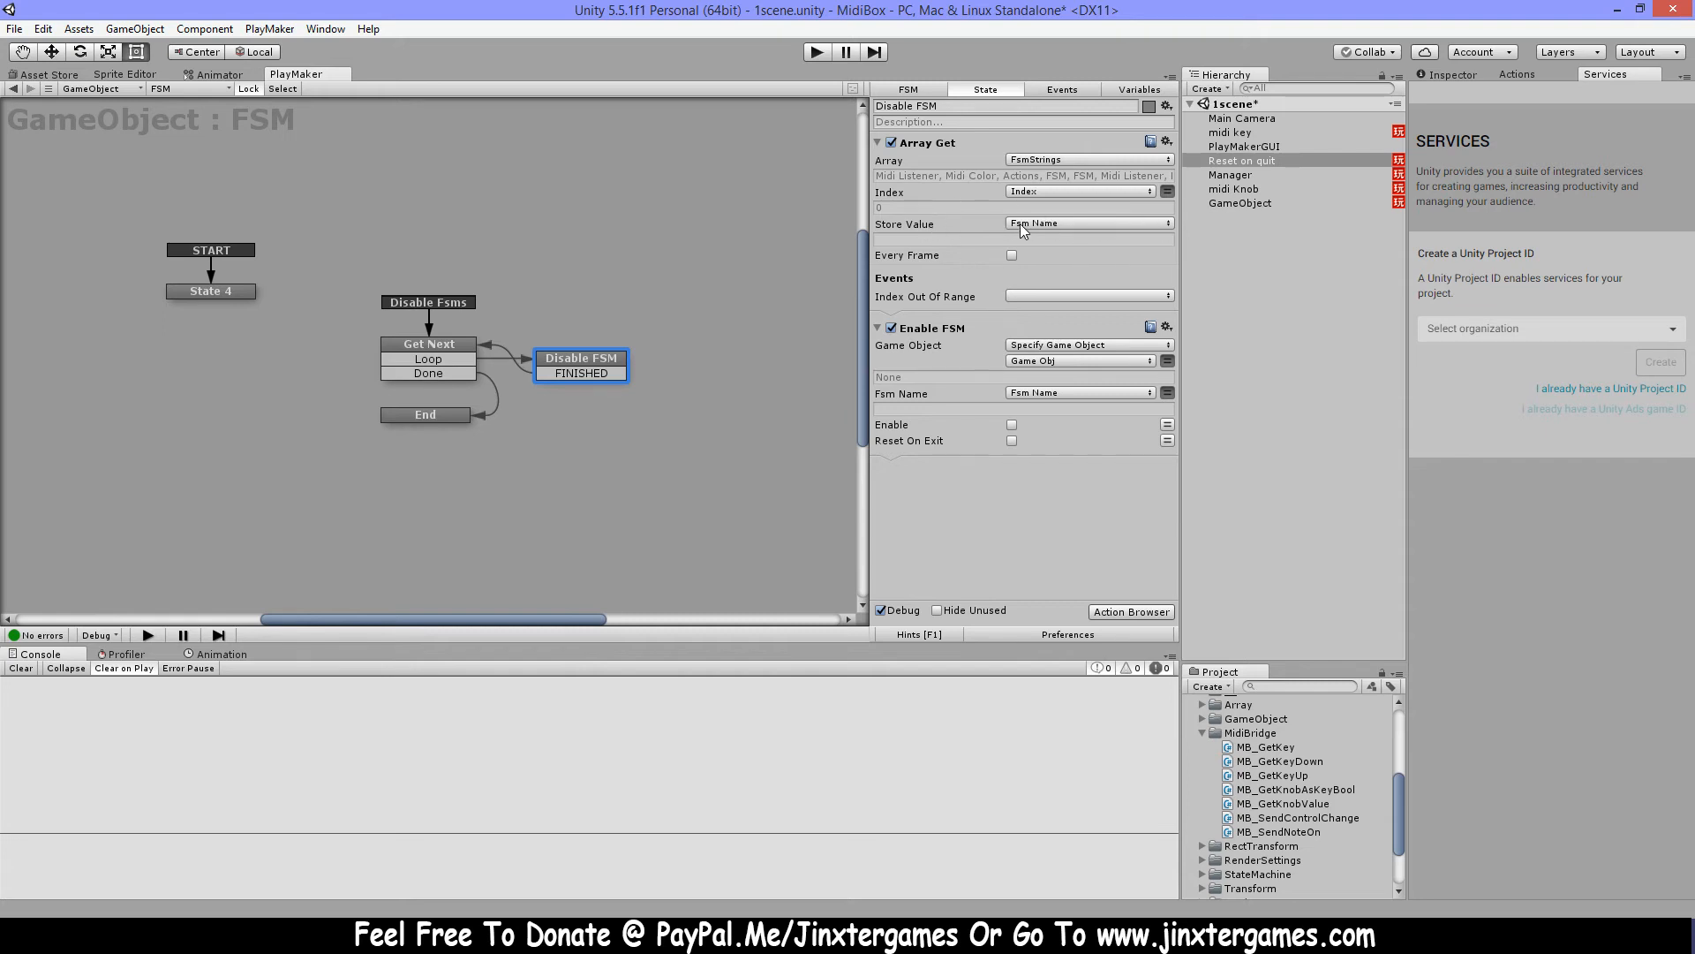
mouse_move(1036, 480)
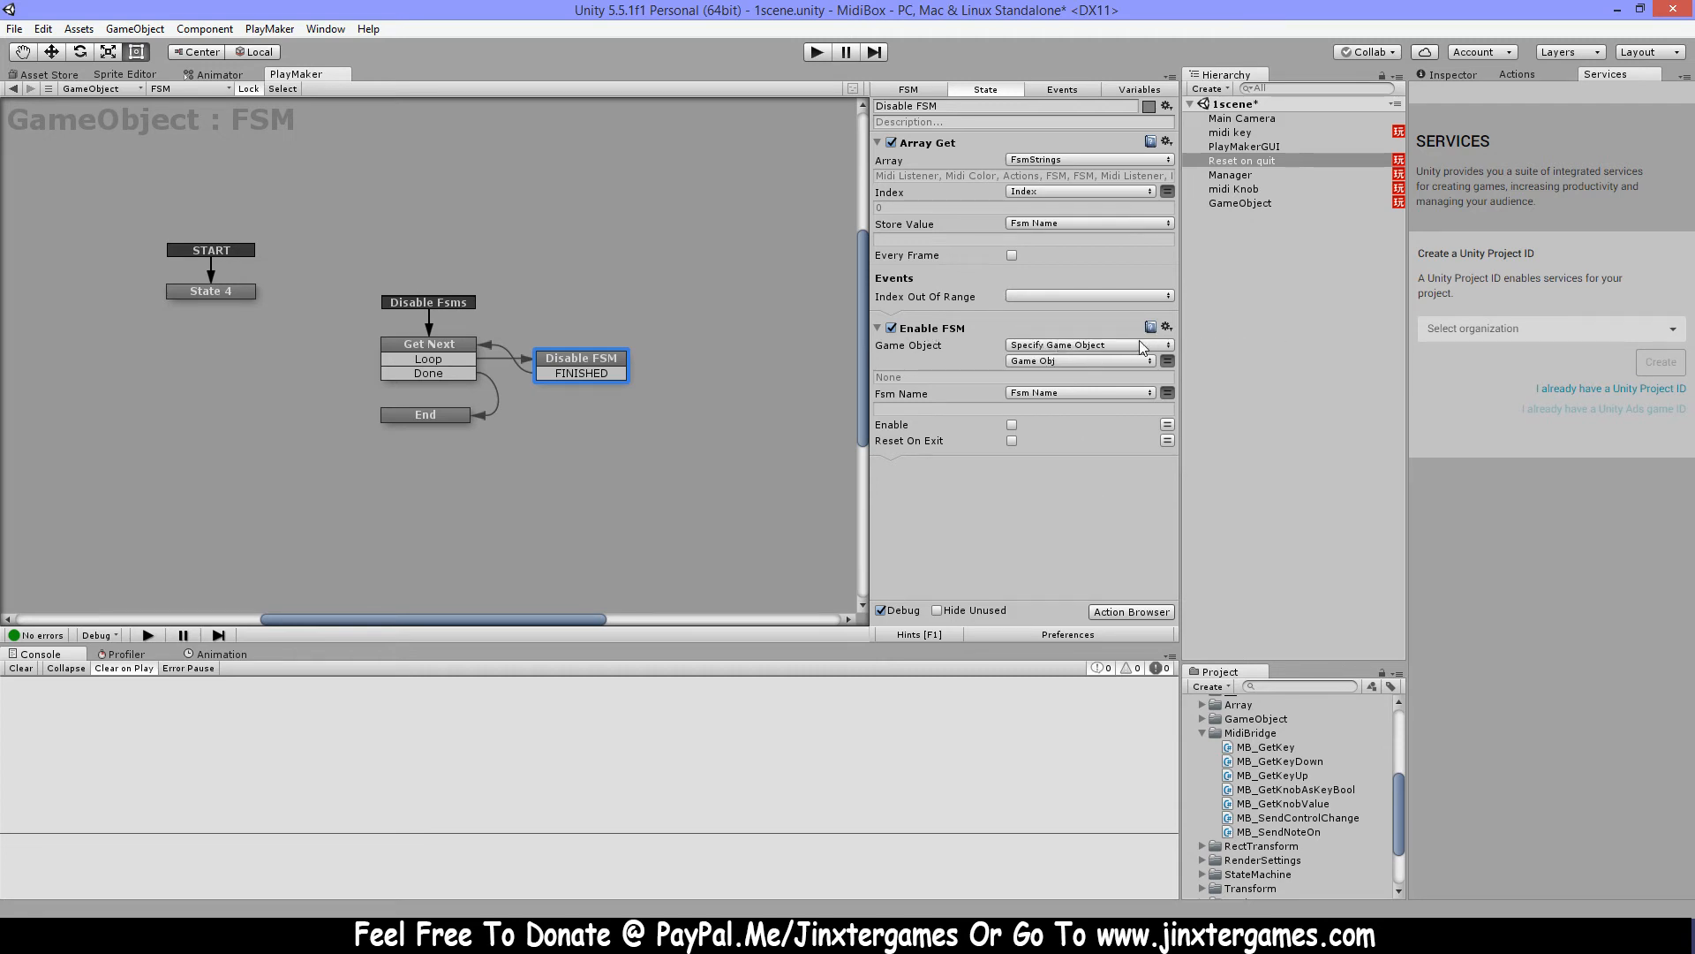
mouse_move(1075, 372)
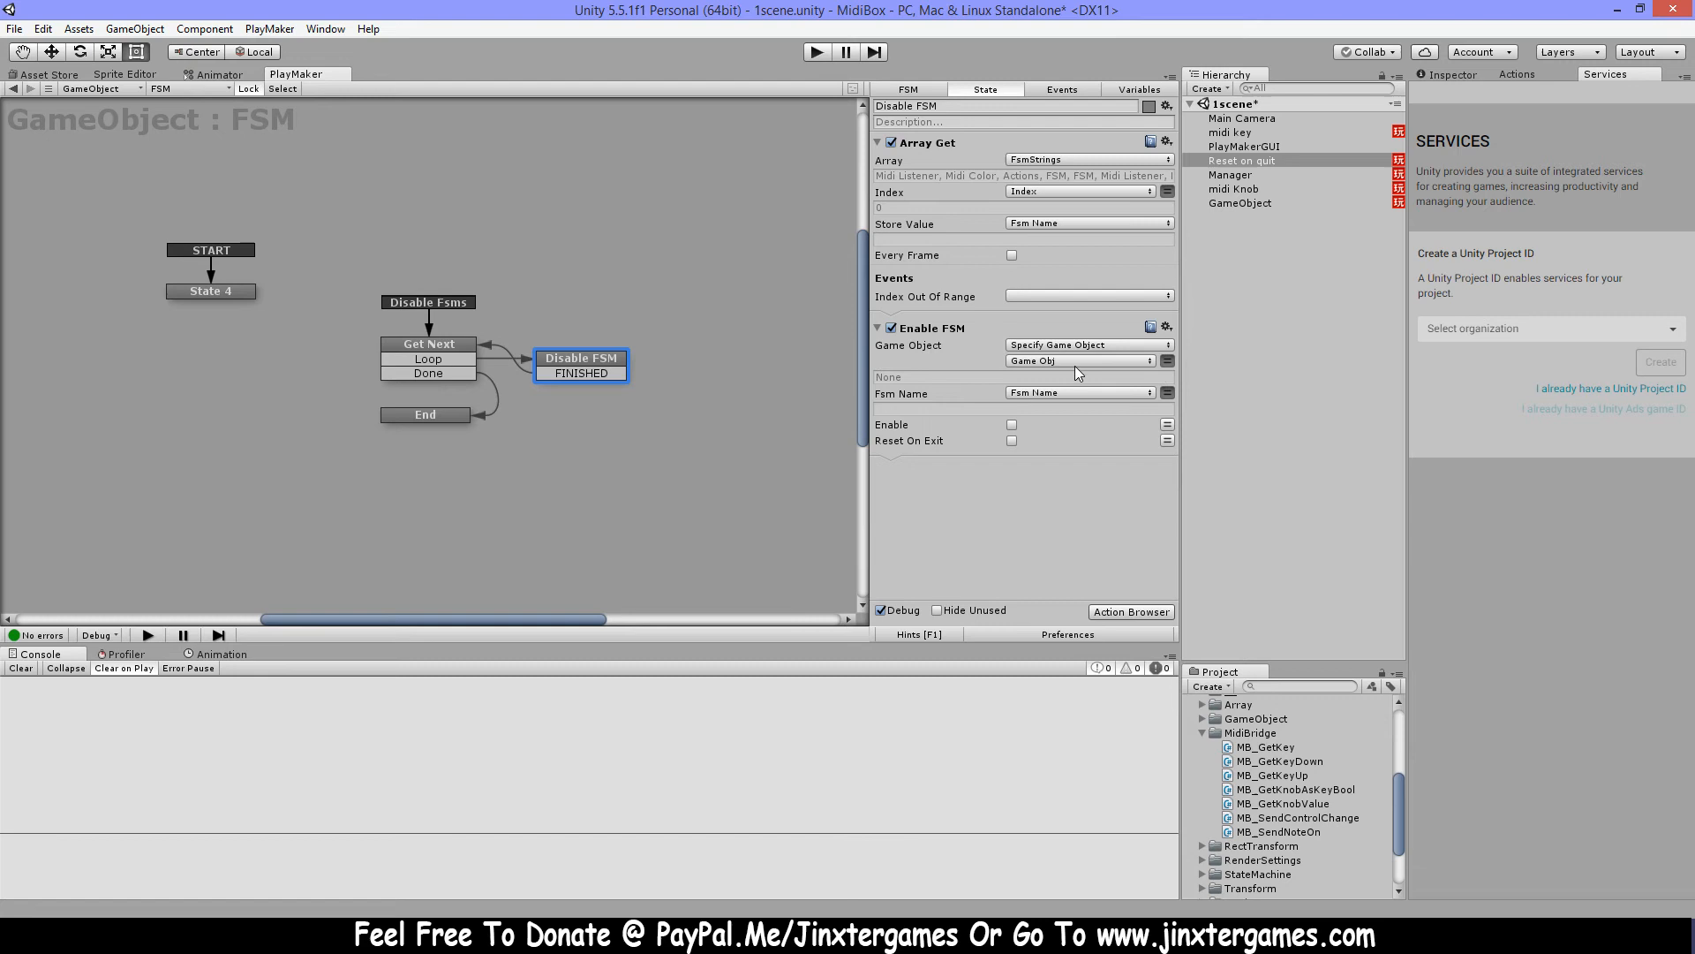
mouse_move(1074, 445)
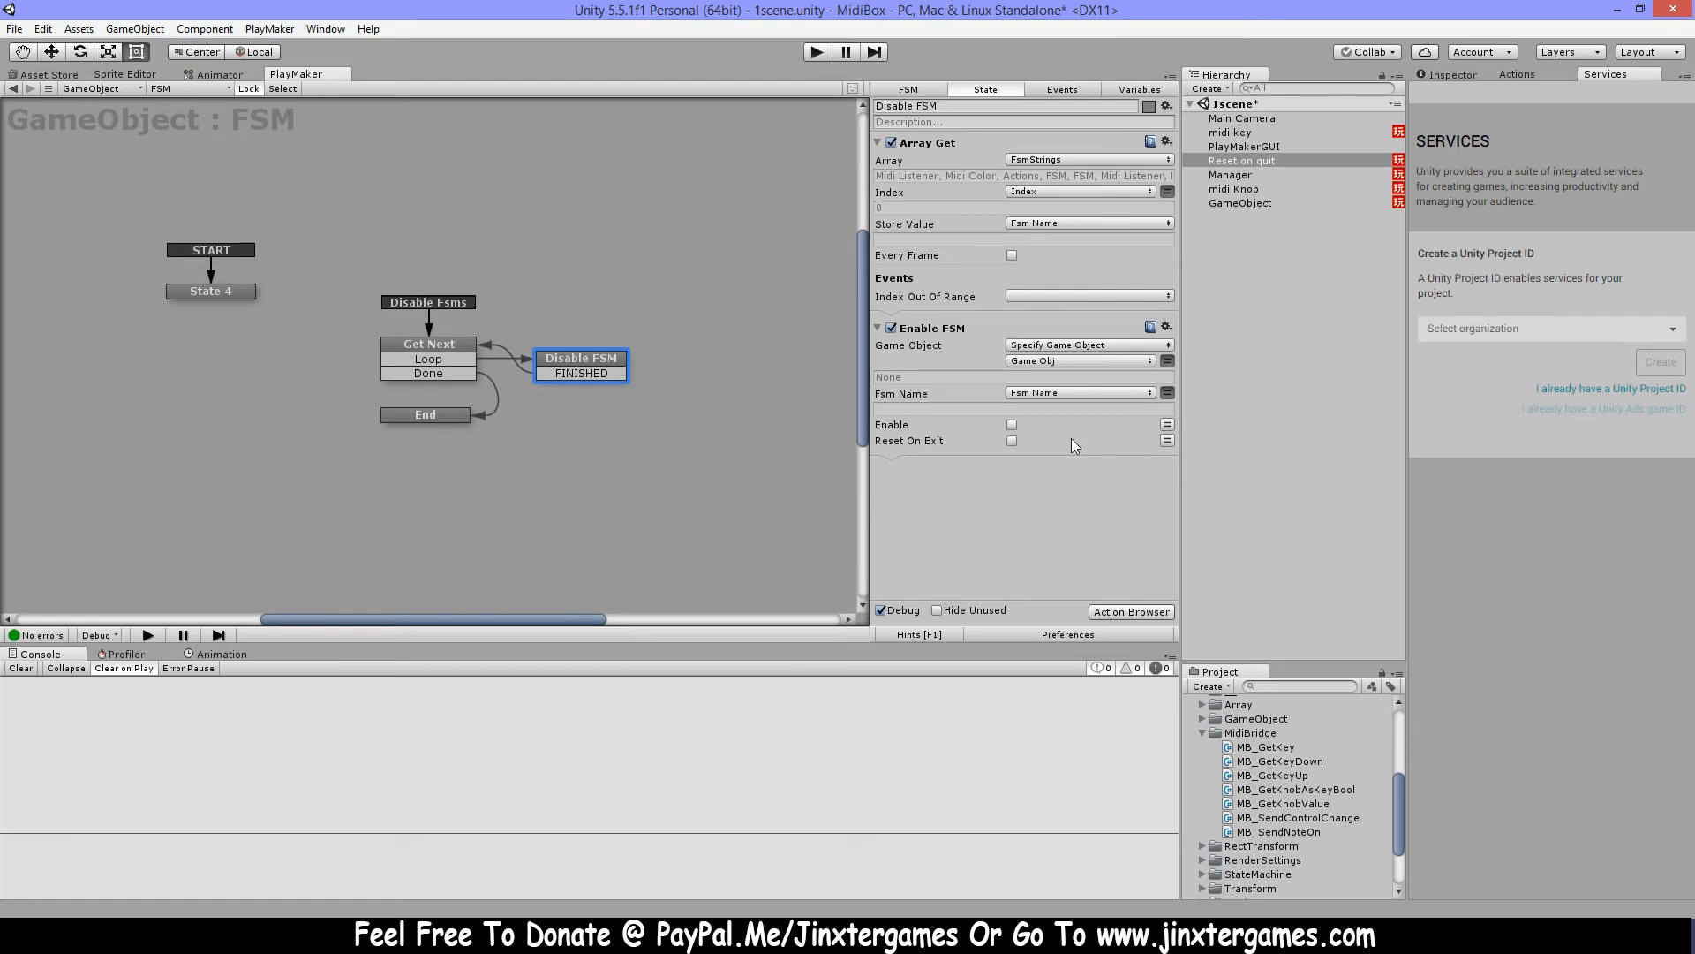
mouse_move(1106, 89)
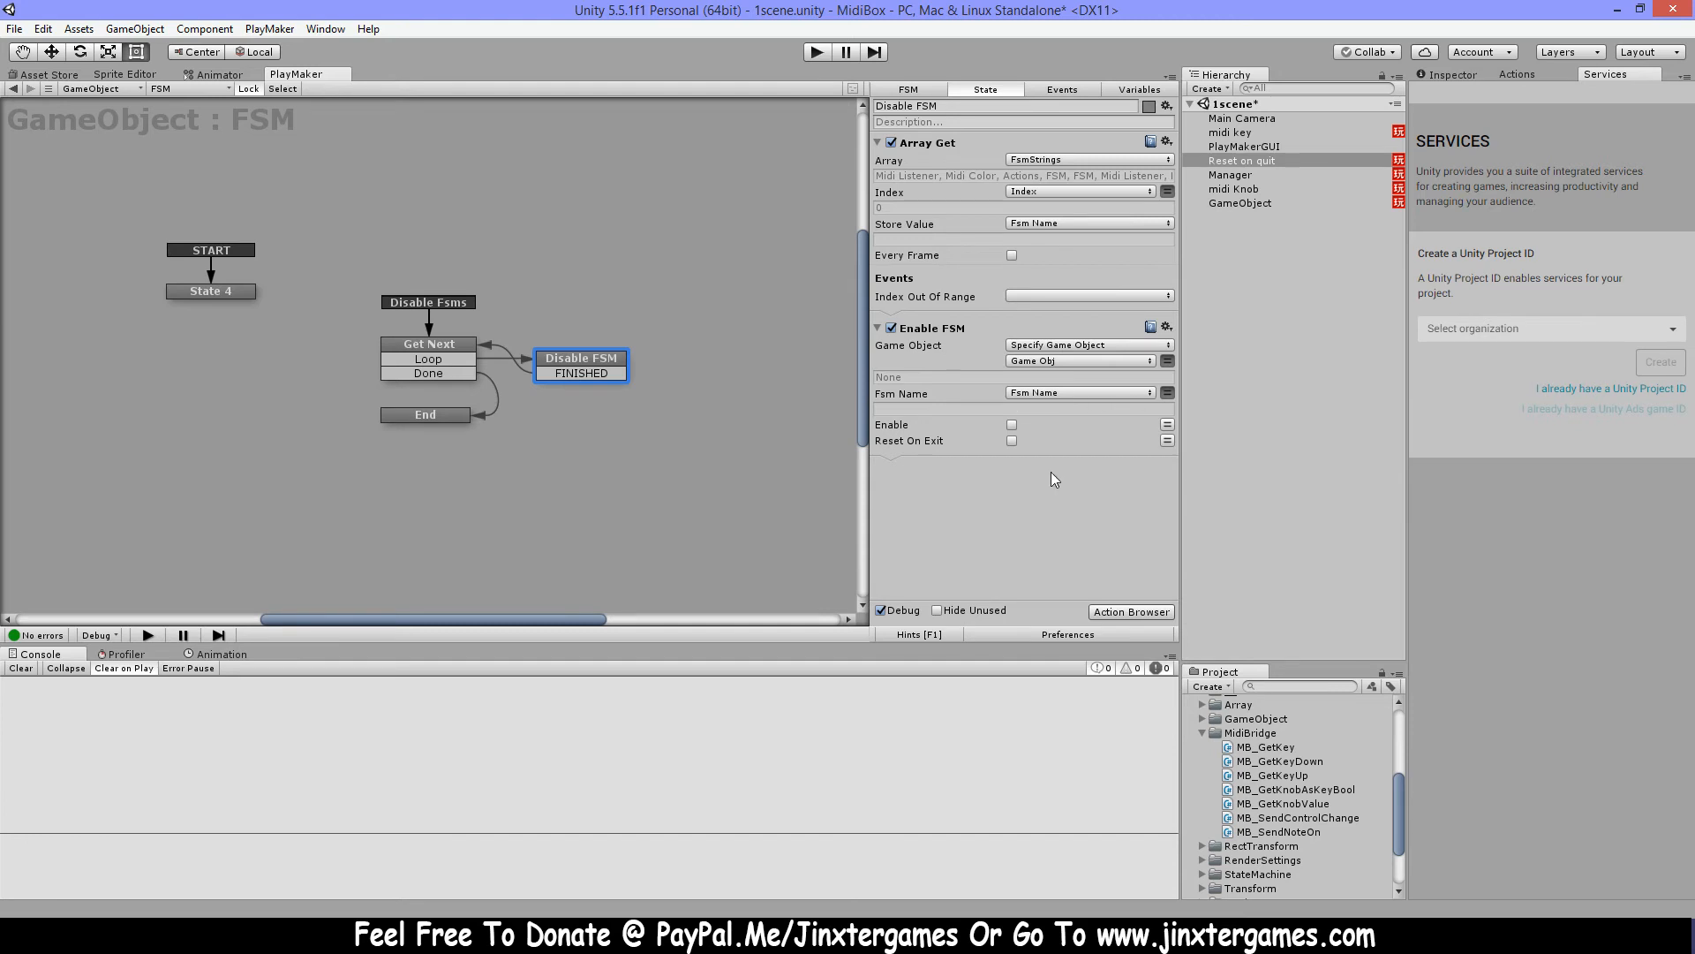
mouse_move(990, 413)
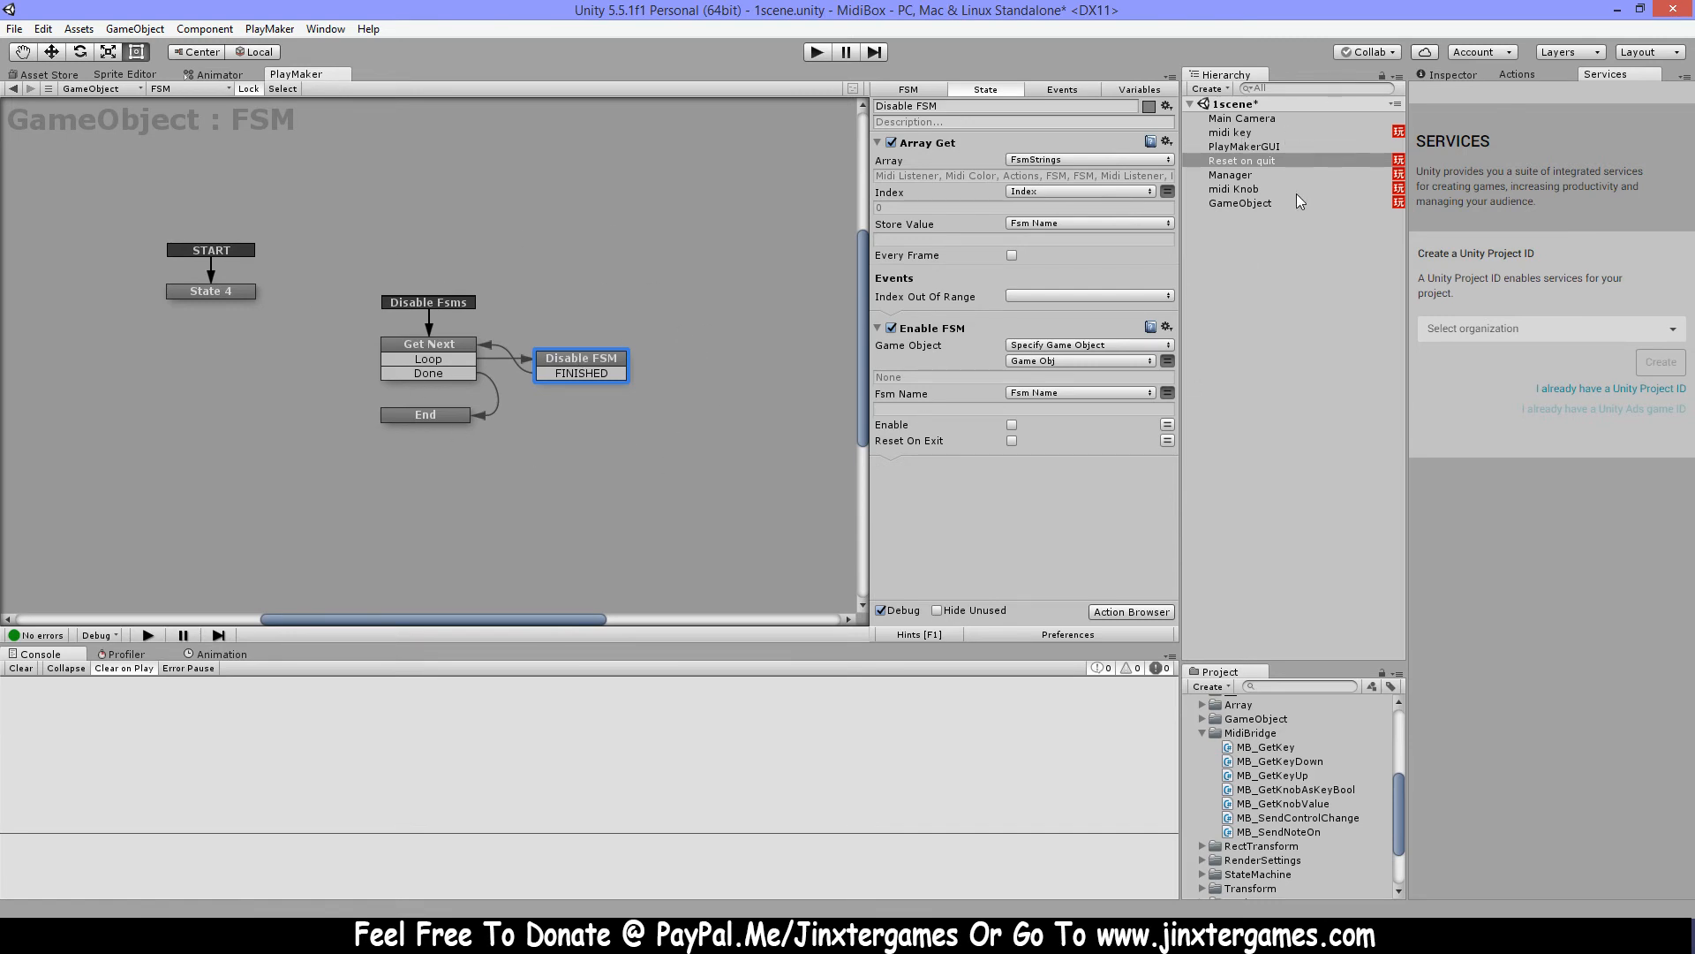
mouse_move(419, 446)
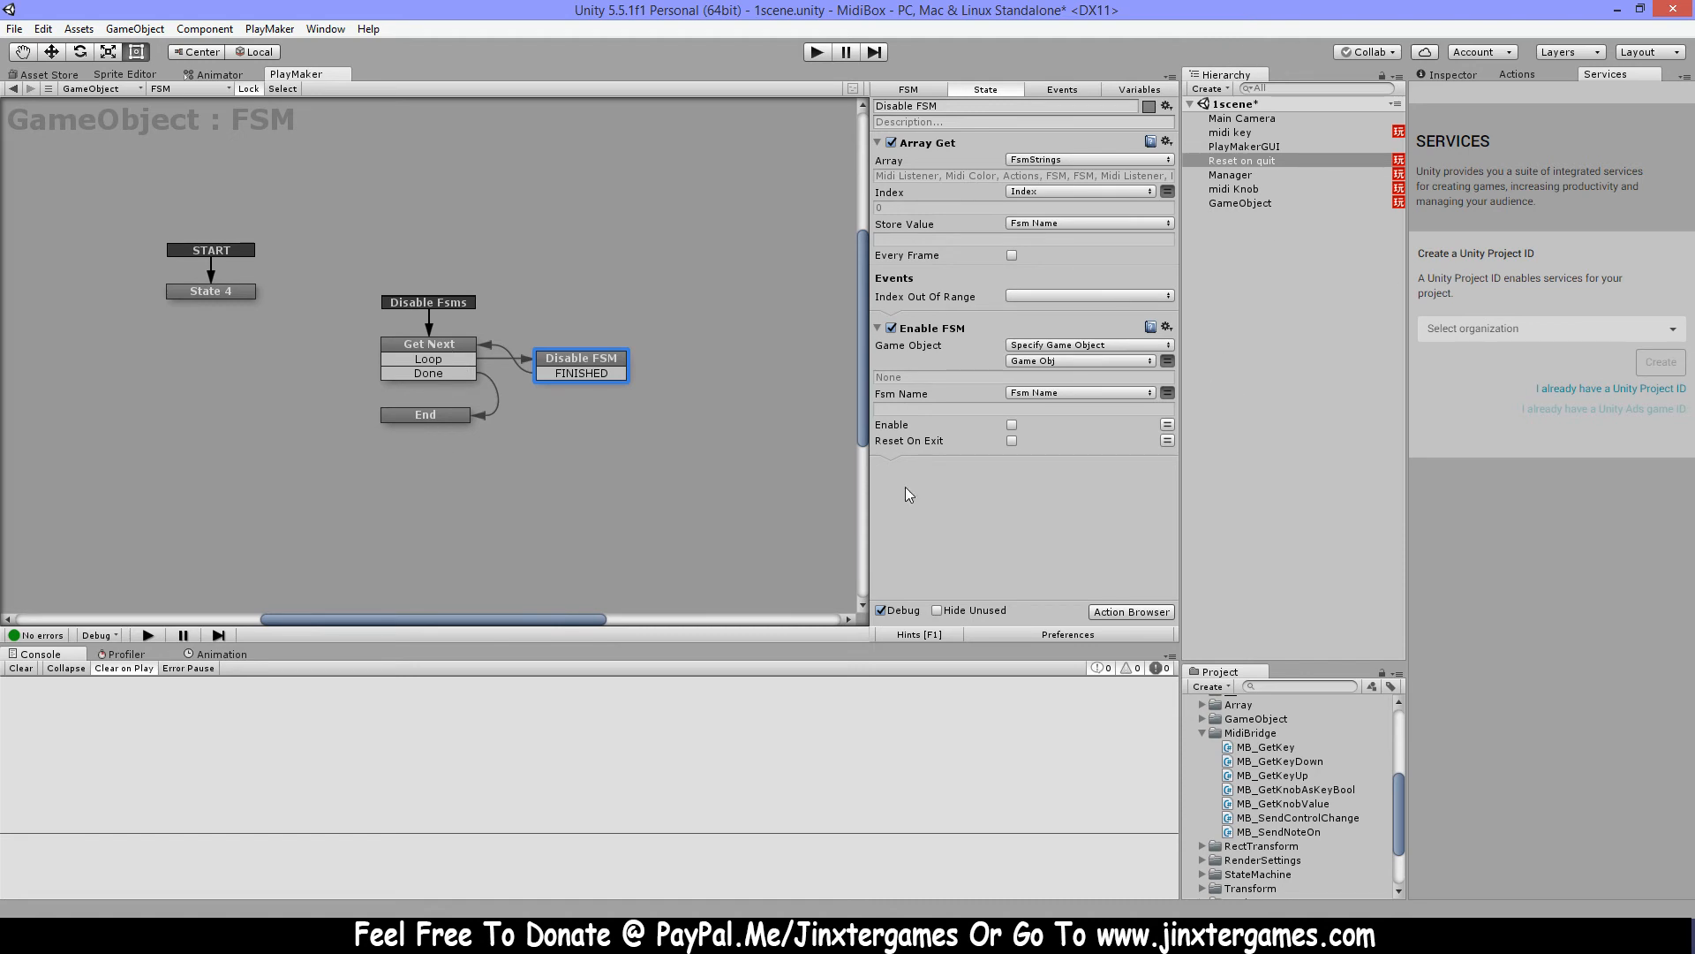
mouse_move(1041, 538)
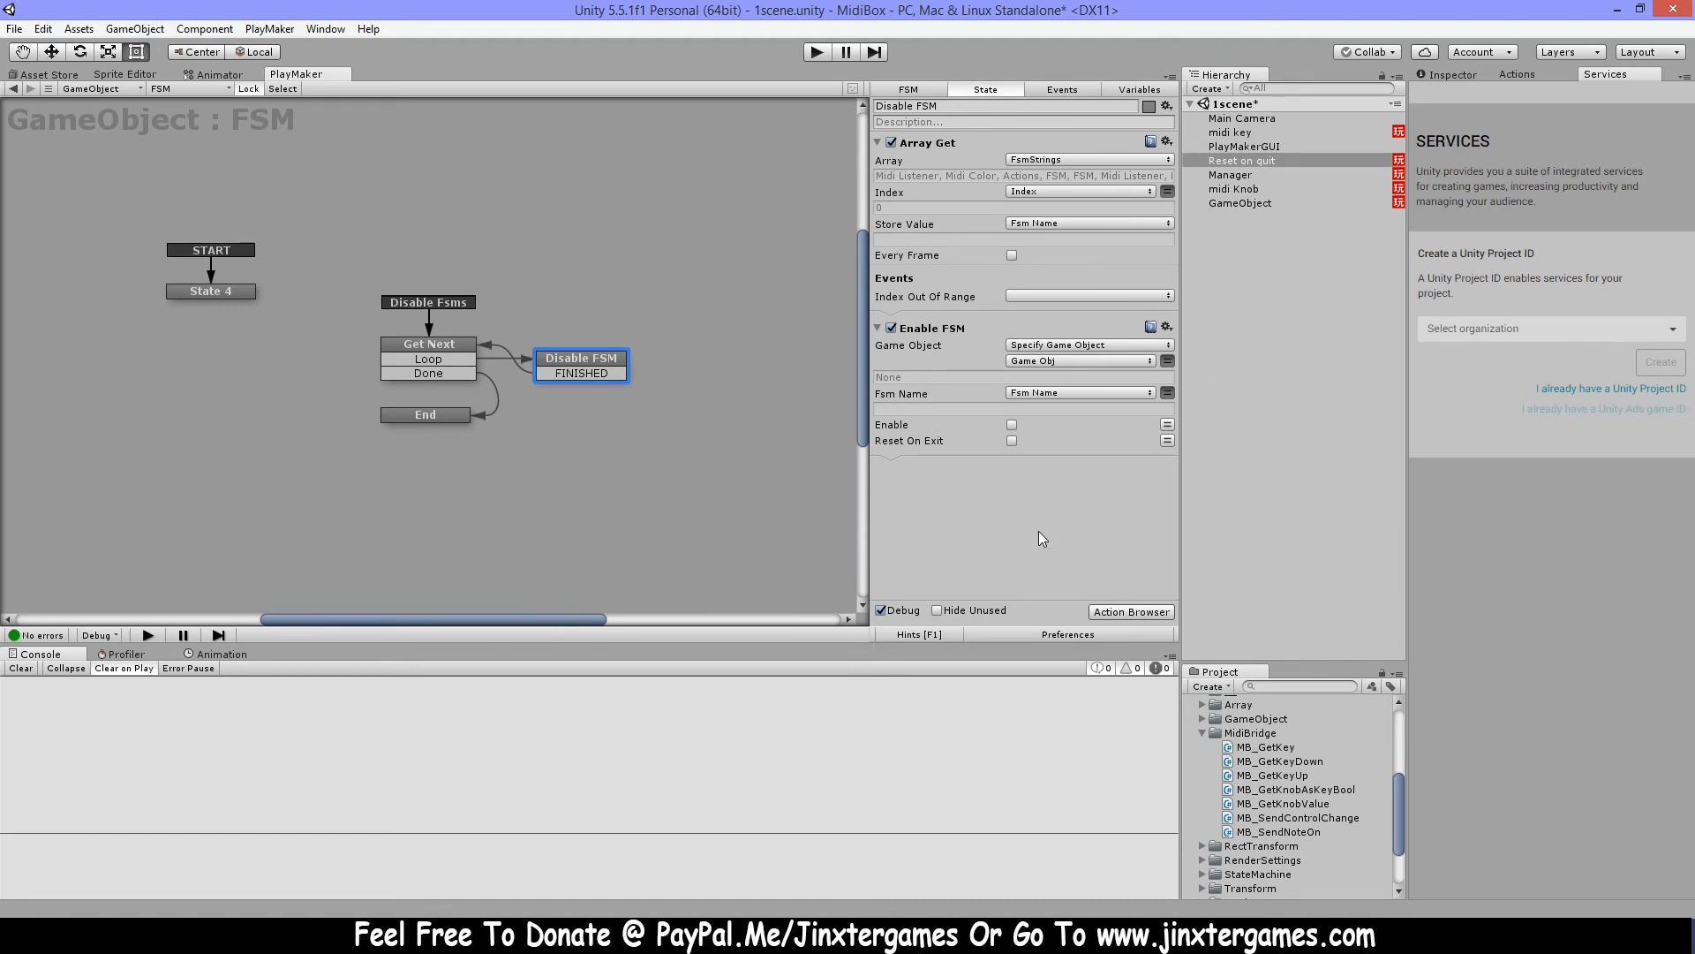
mouse_move(638, 422)
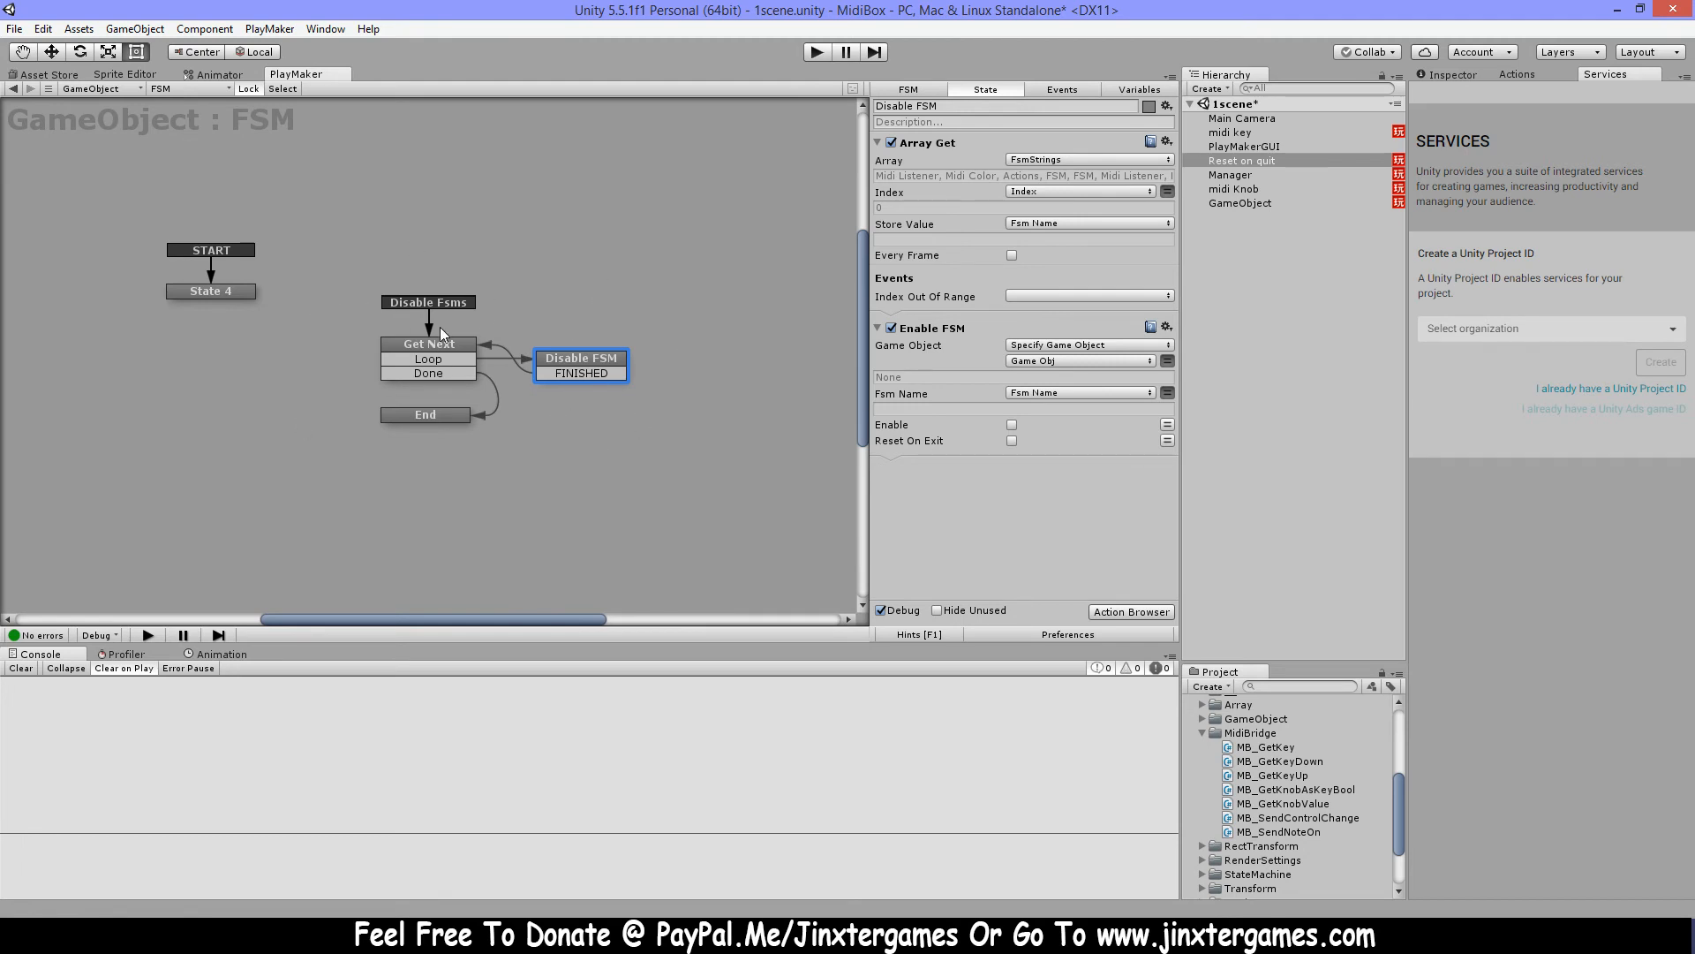
Review the End and Get Next states, then select Reset on quit to see its FSM component
click(424, 414)
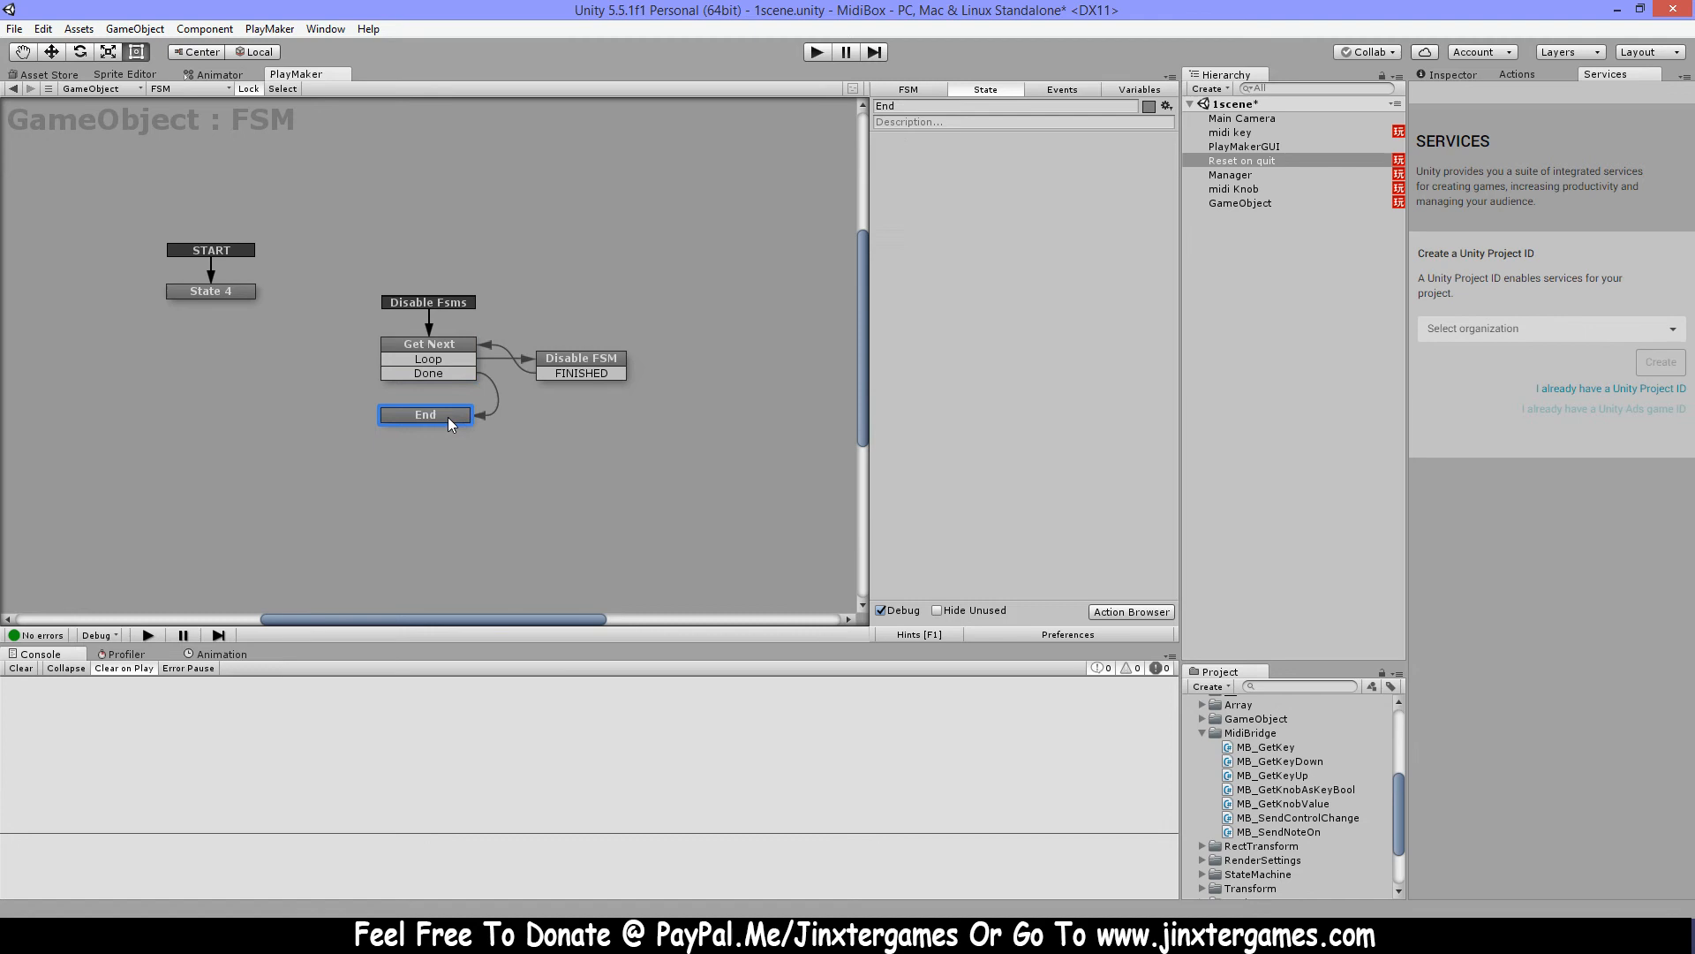
mouse_move(495, 429)
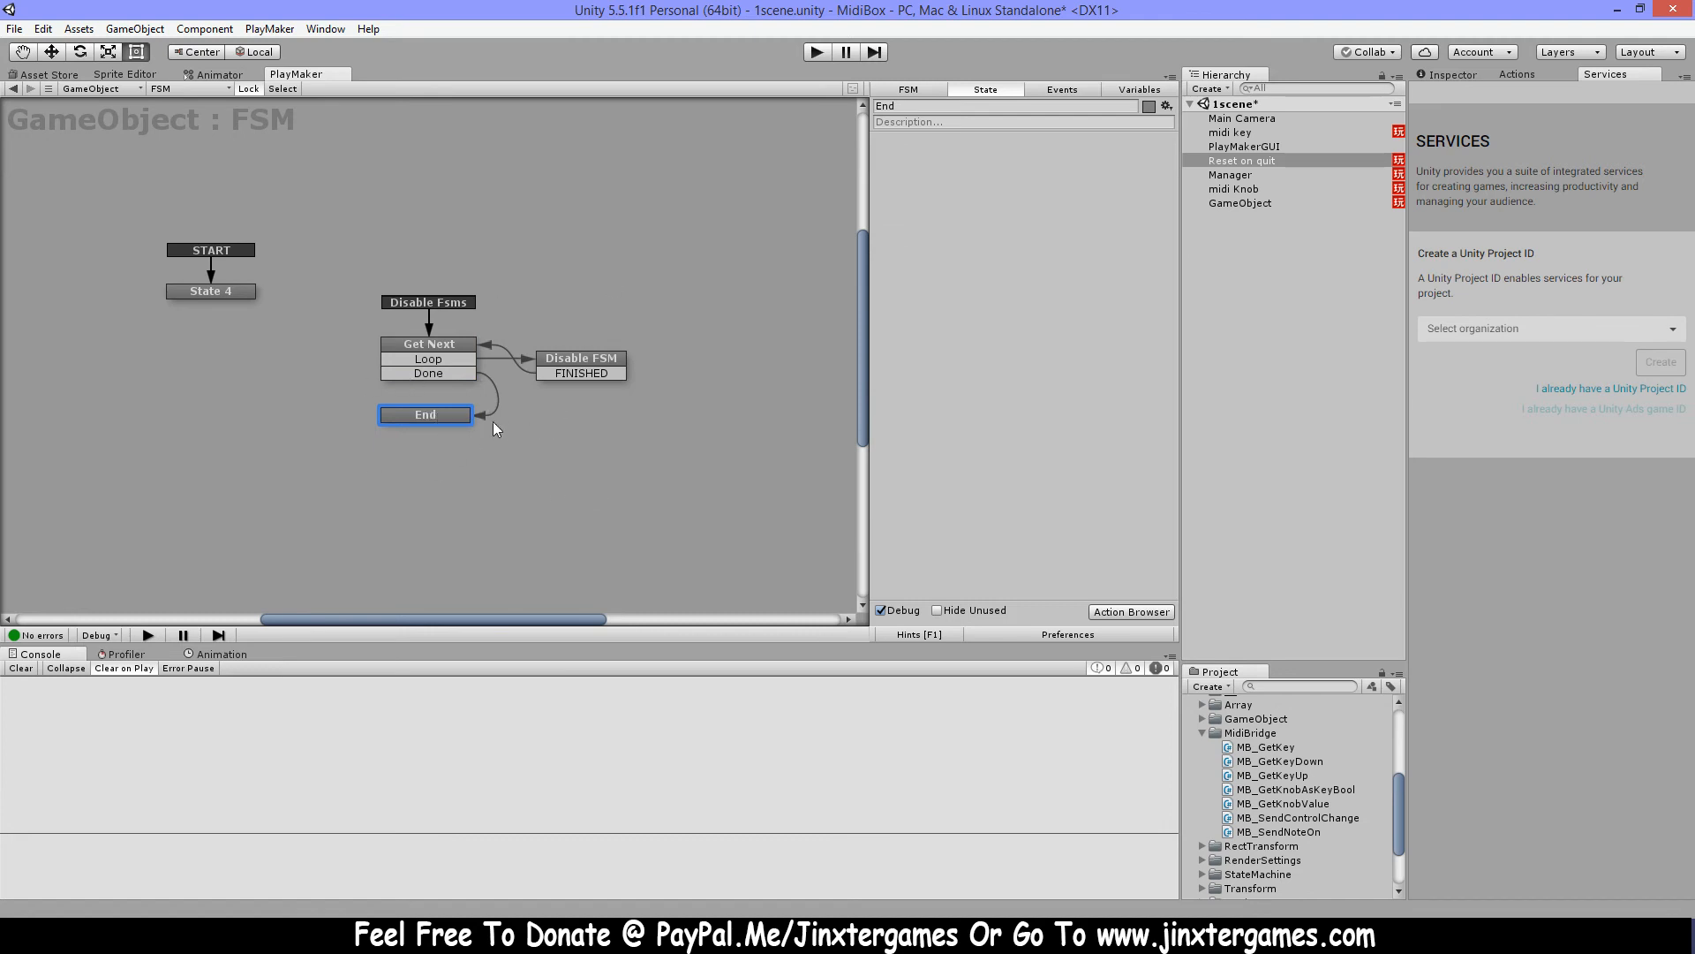
mouse_move(425, 357)
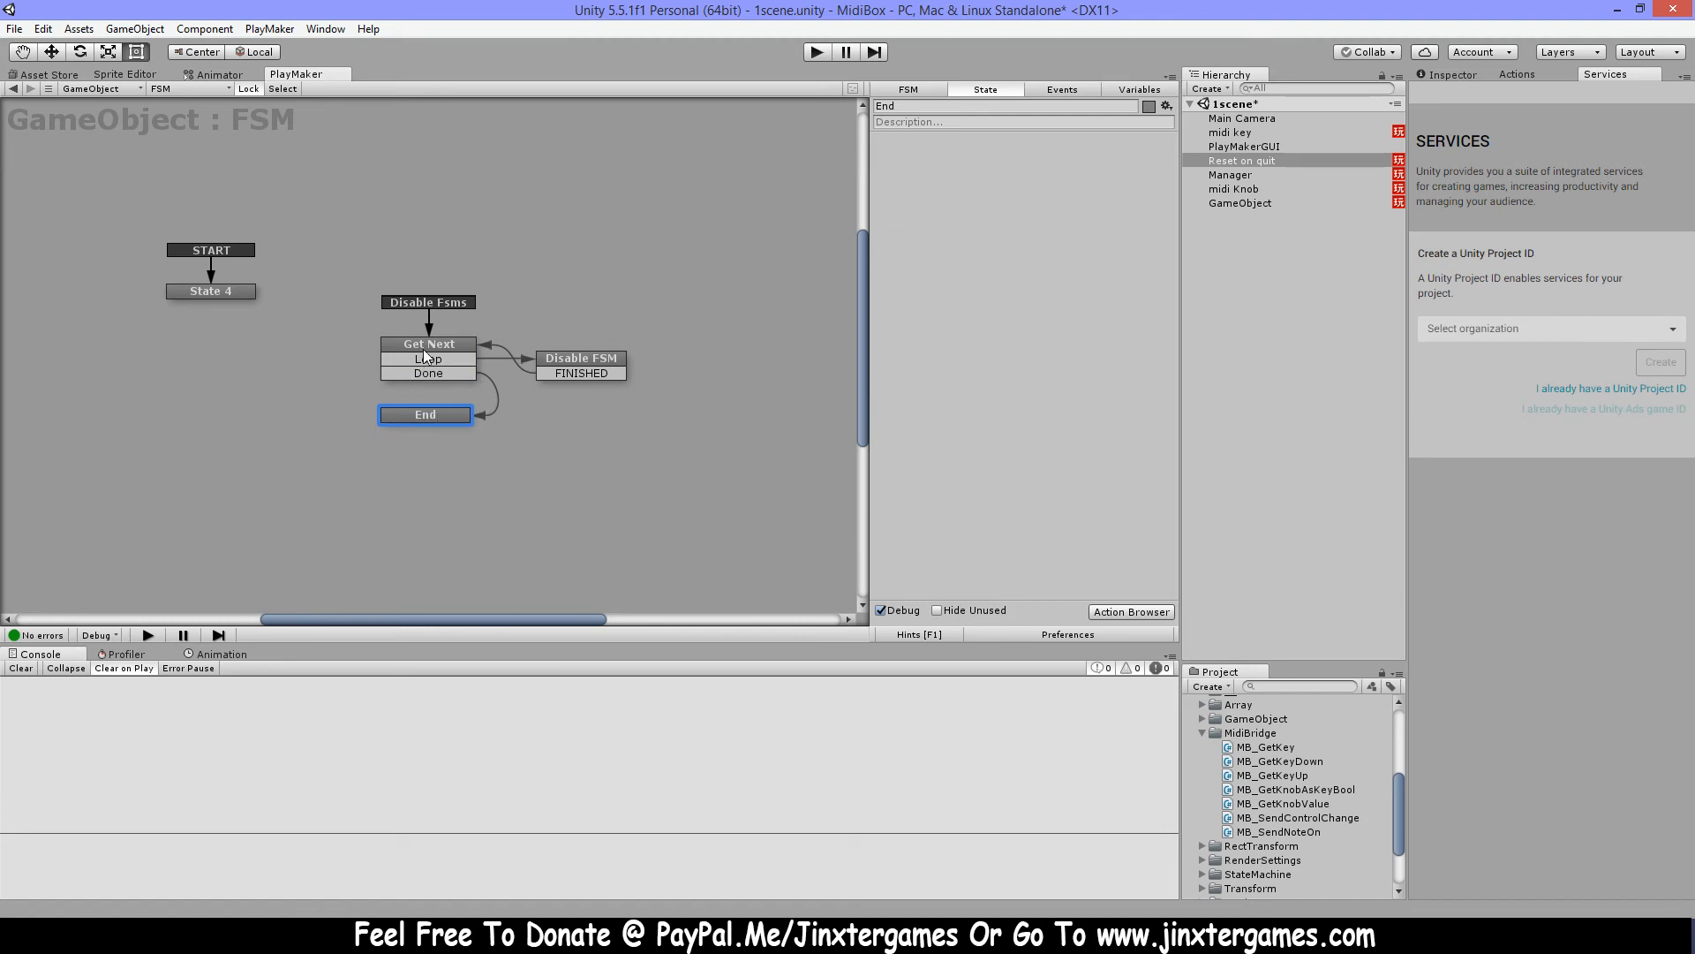
click(428, 344)
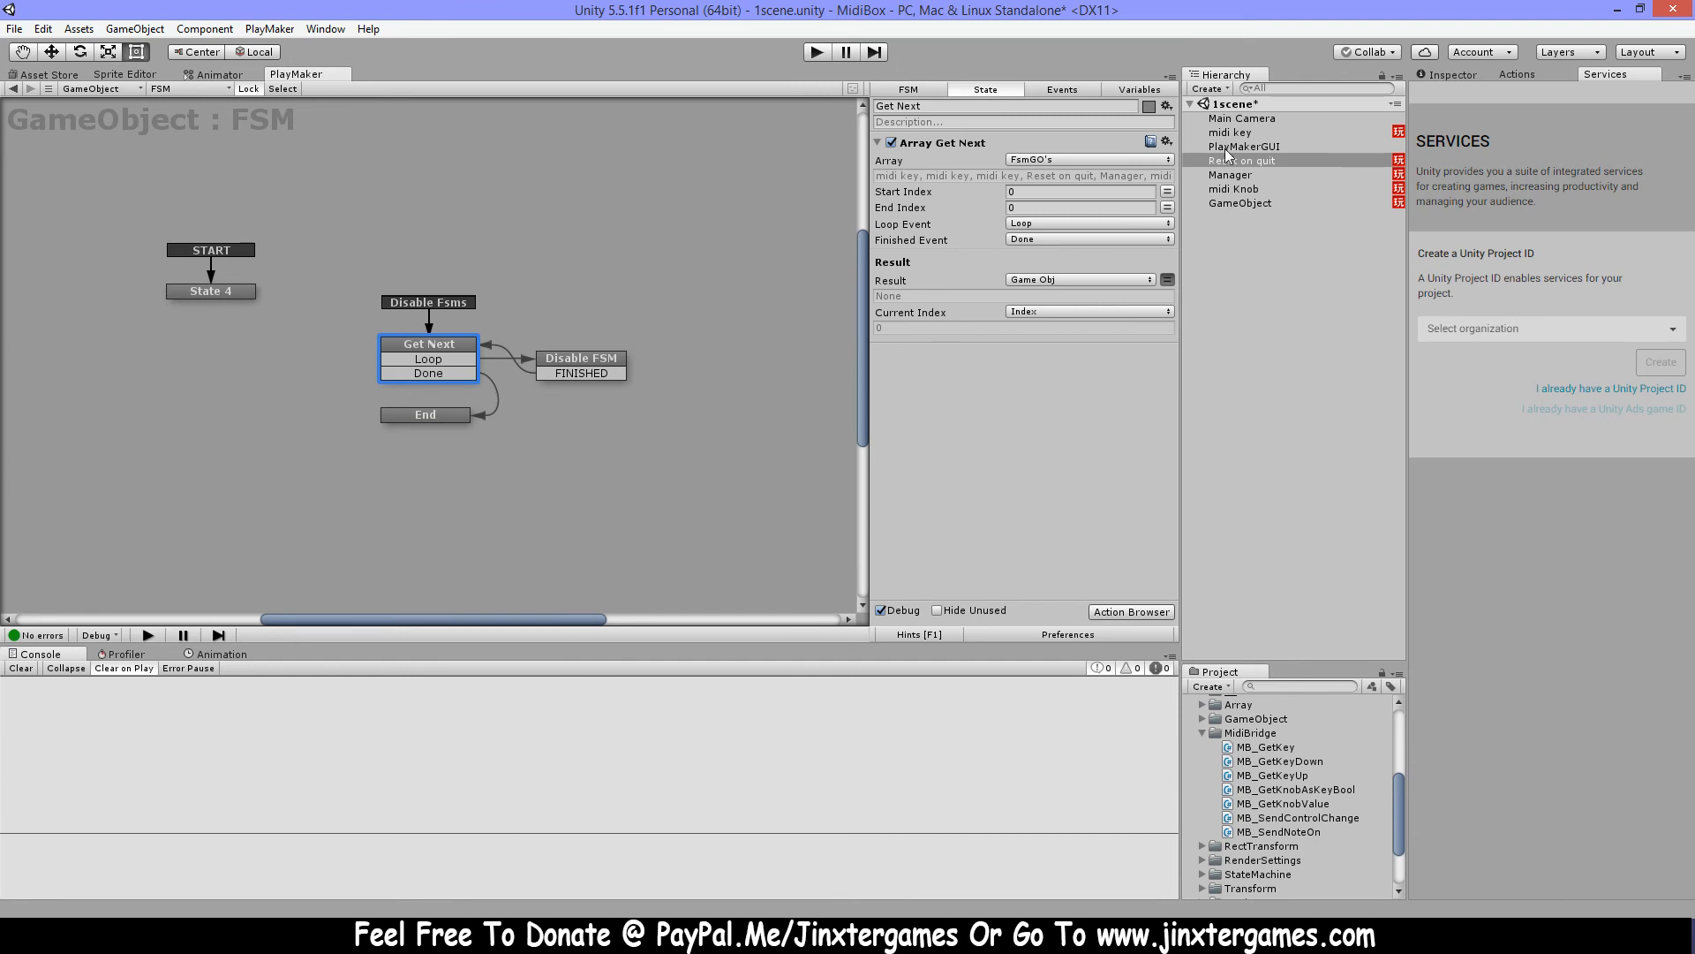
click(1241, 160)
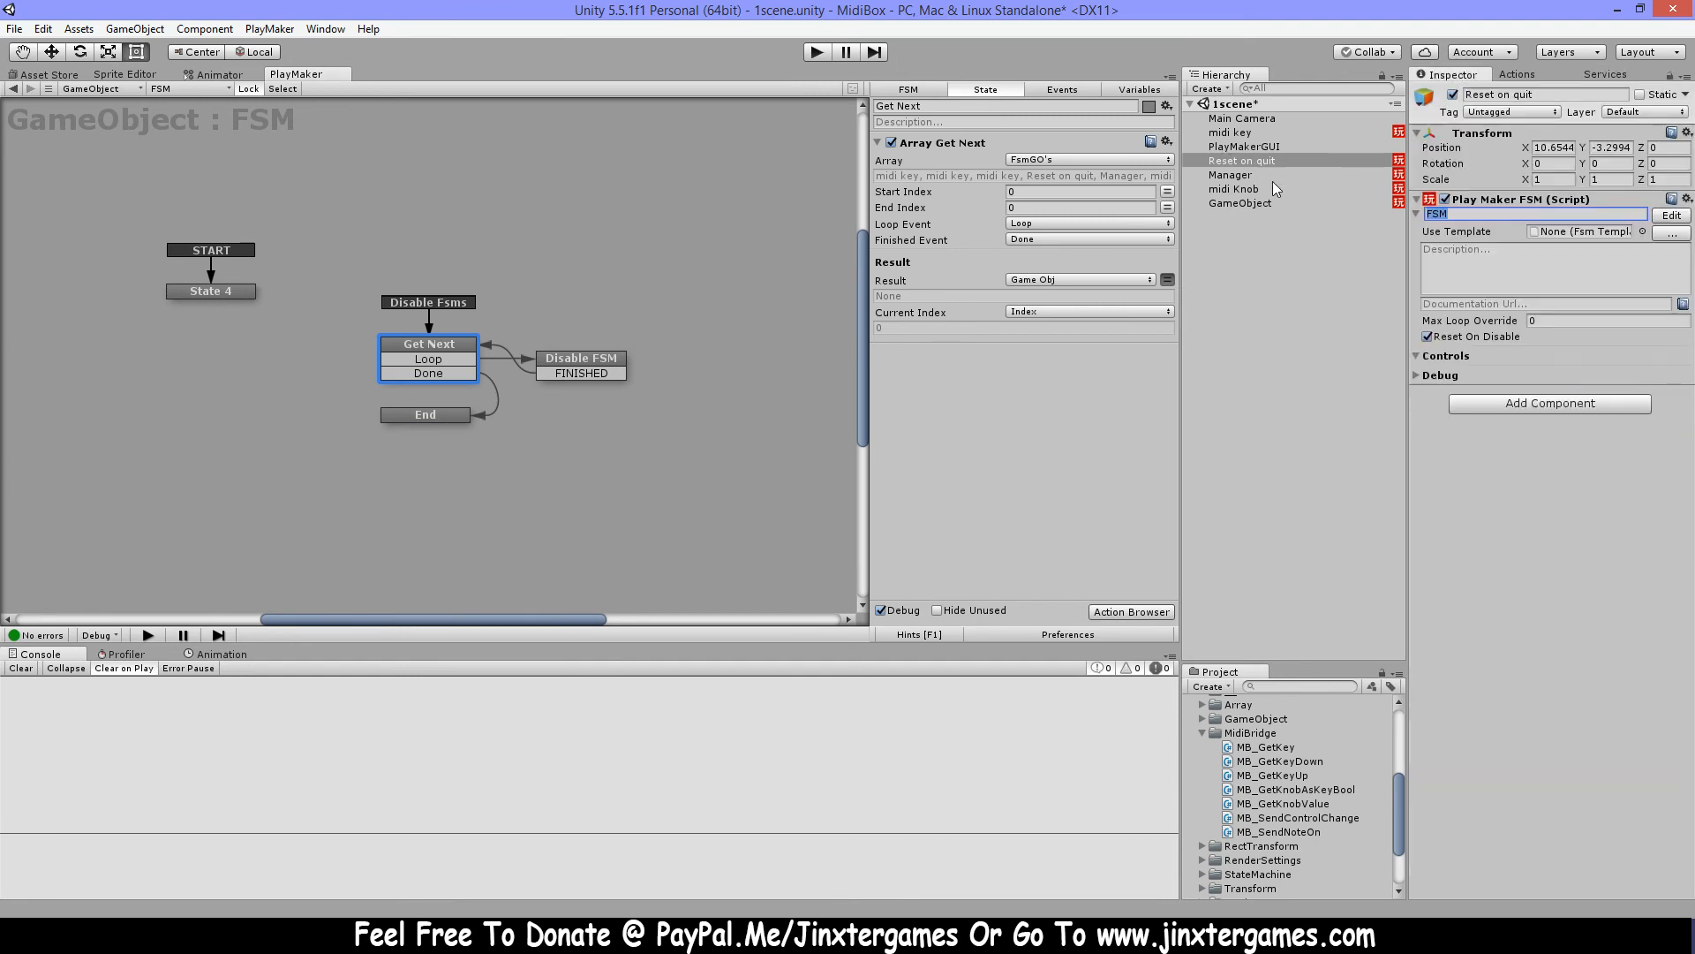
Run the scene so the loop reaches End and check midi key, Reset on quit, midi Knob and GameObject FSMs
click(1229, 132)
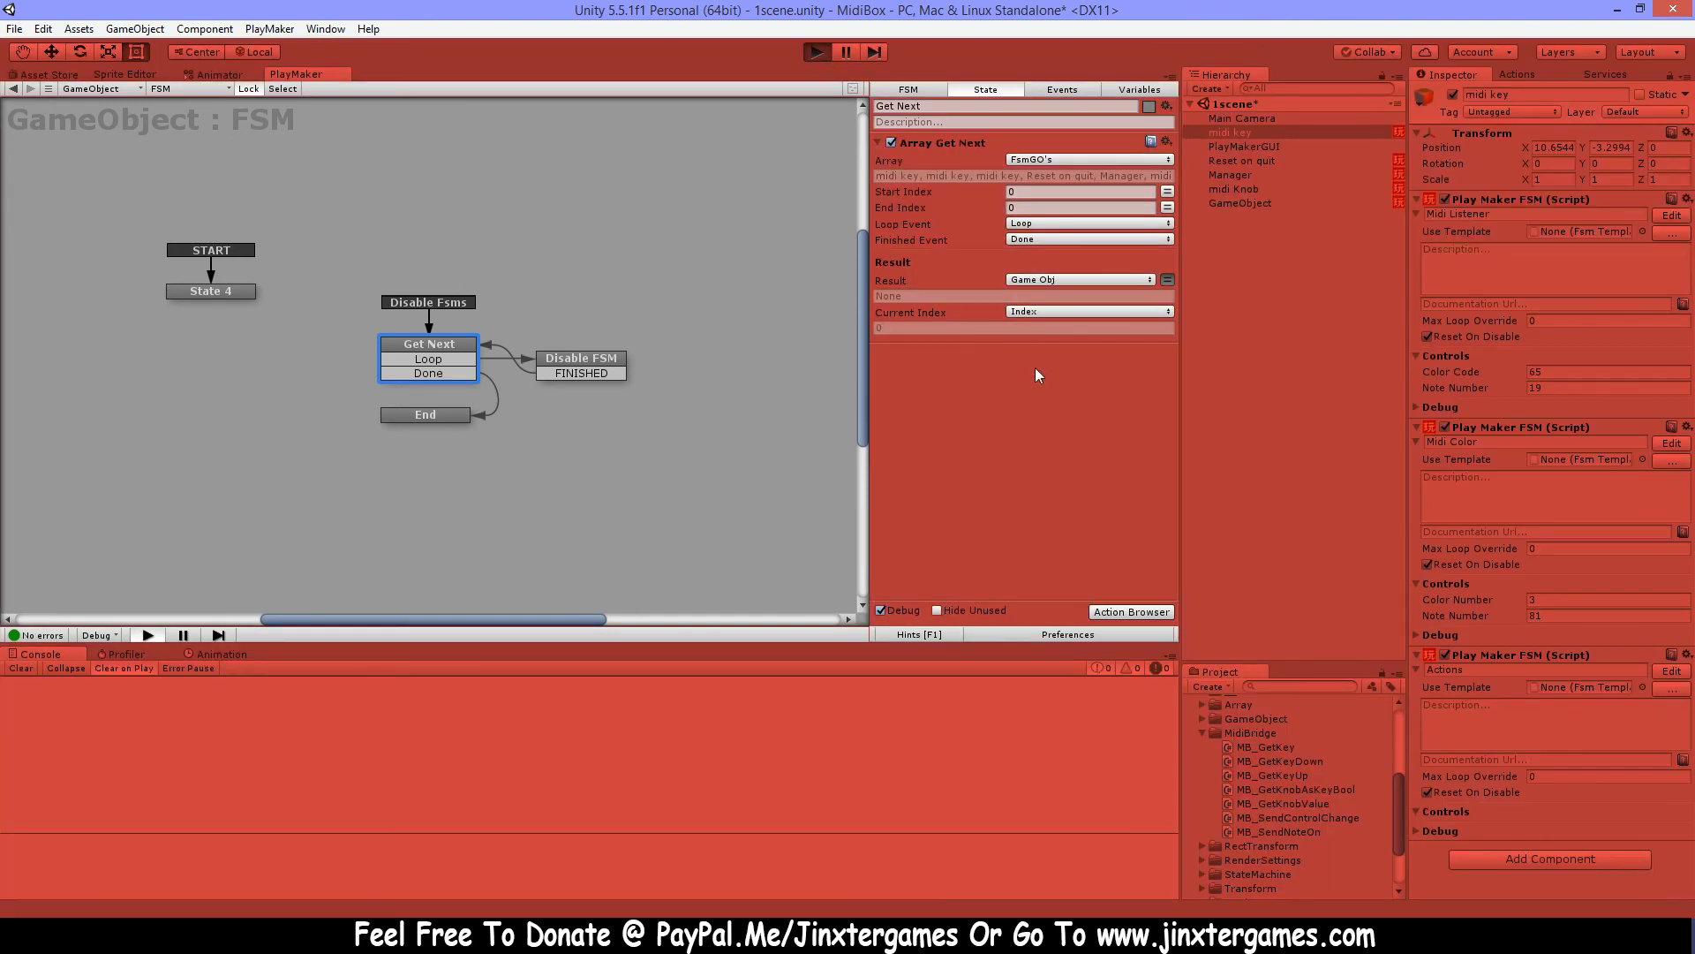
mouse_move(1193, 372)
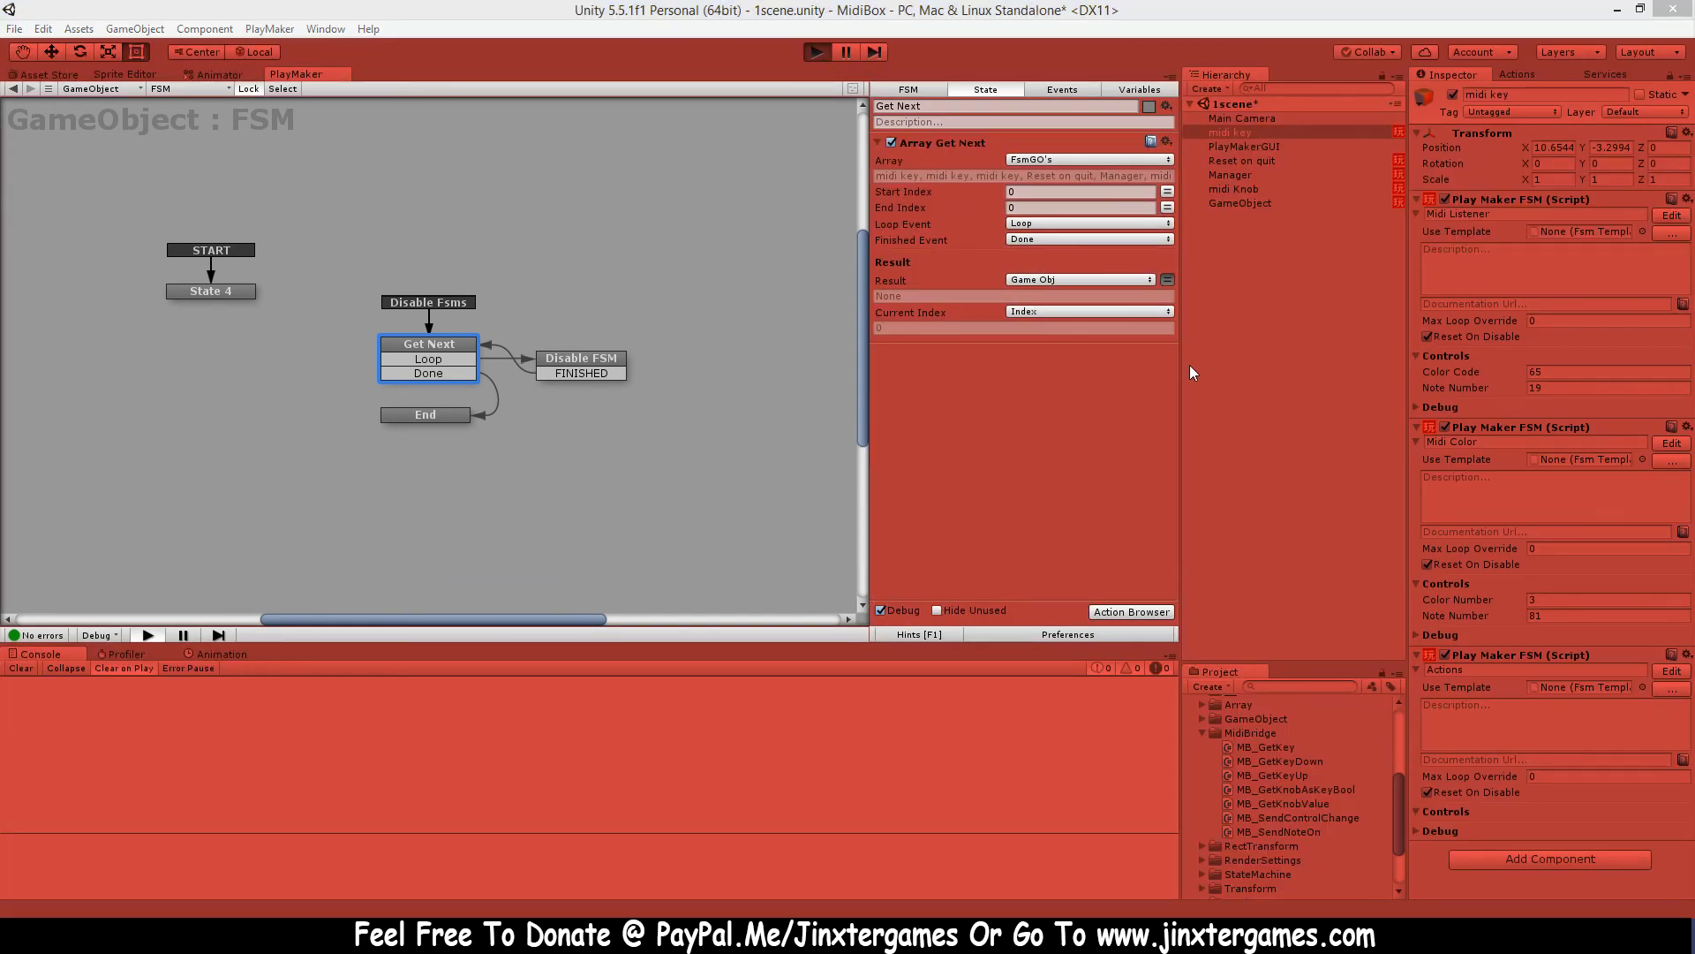
click(815, 51)
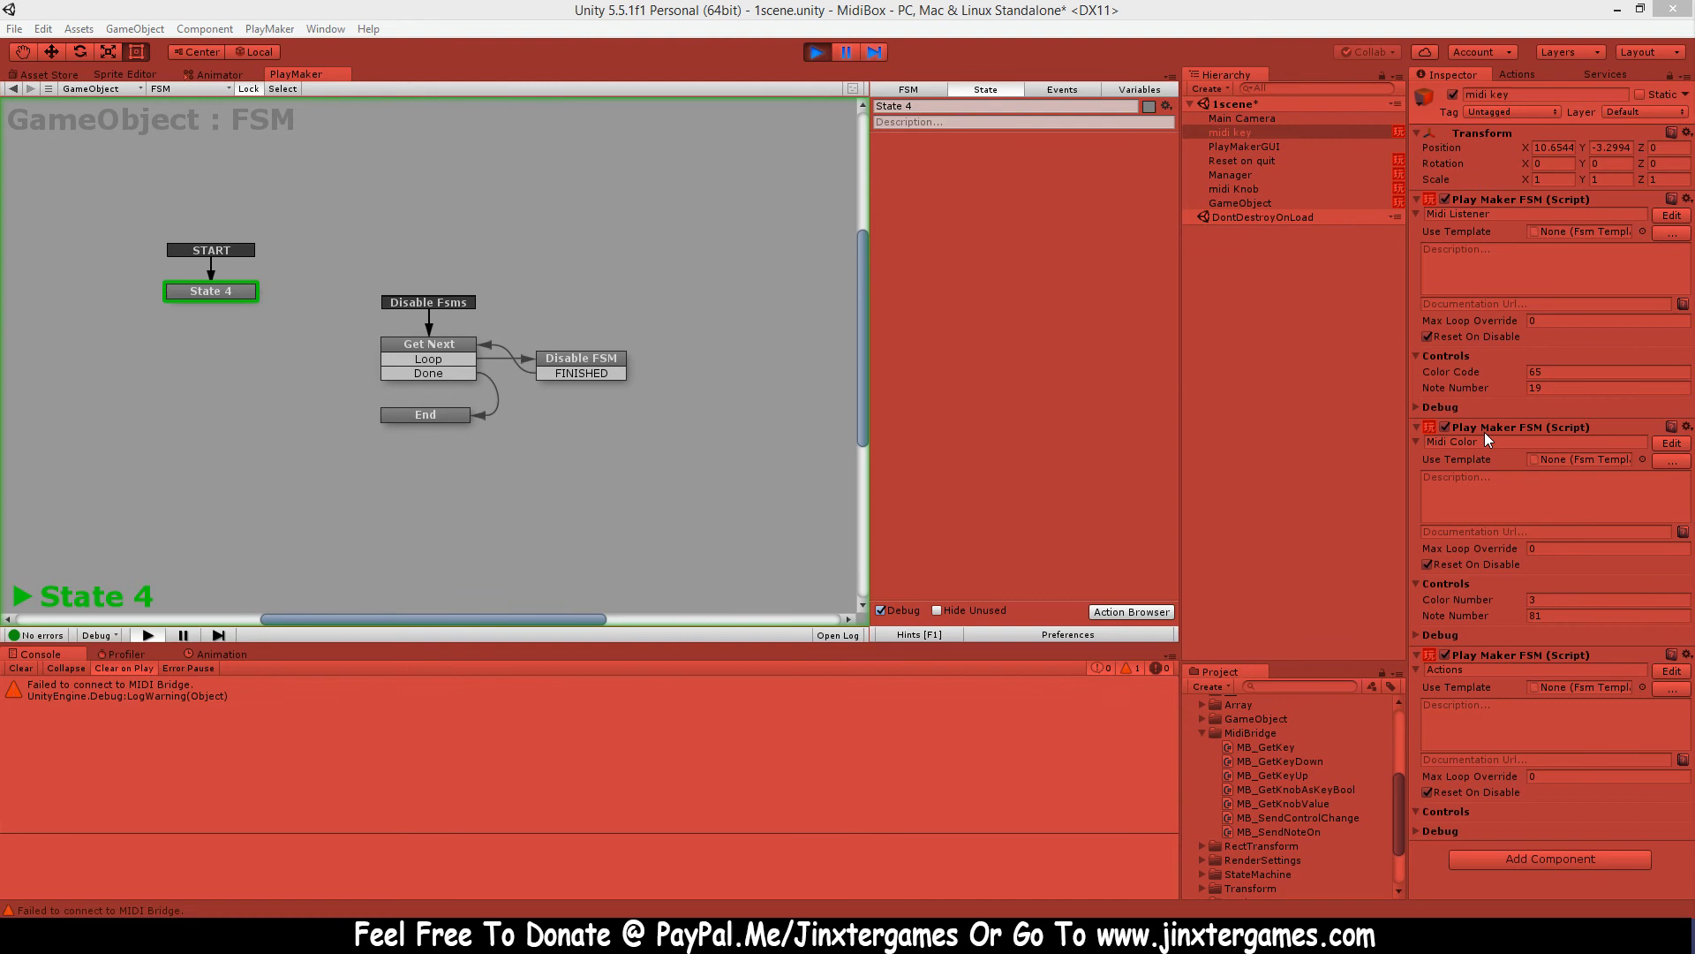
mouse_move(1348, 22)
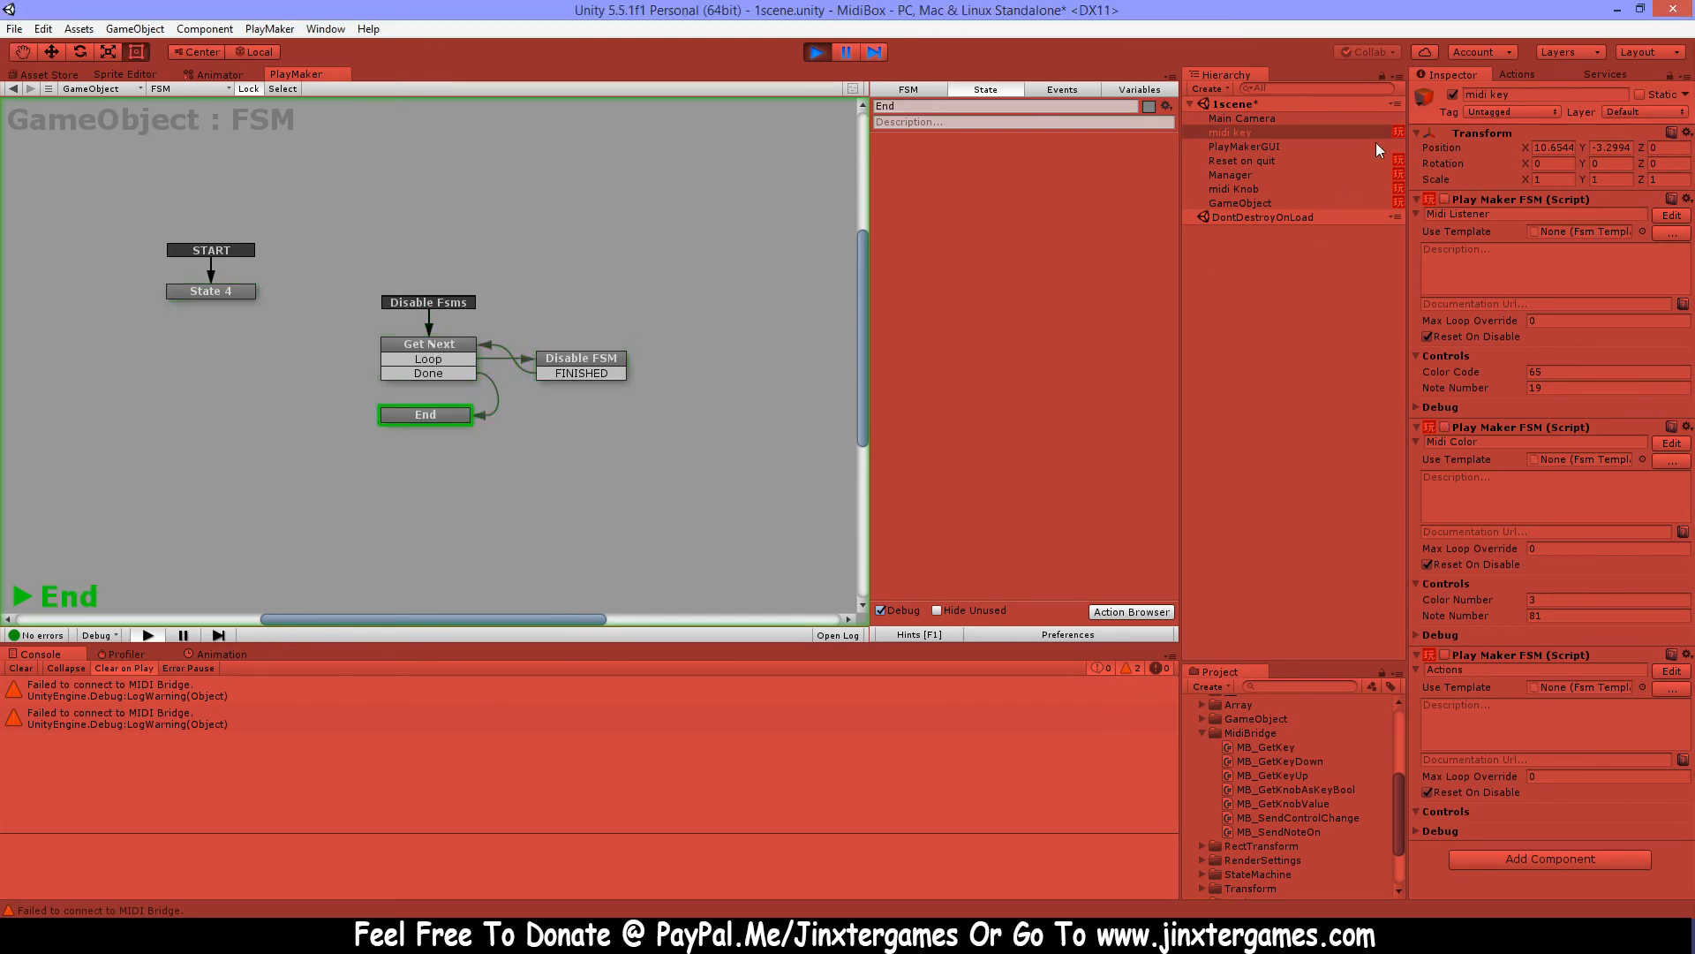
click(1243, 160)
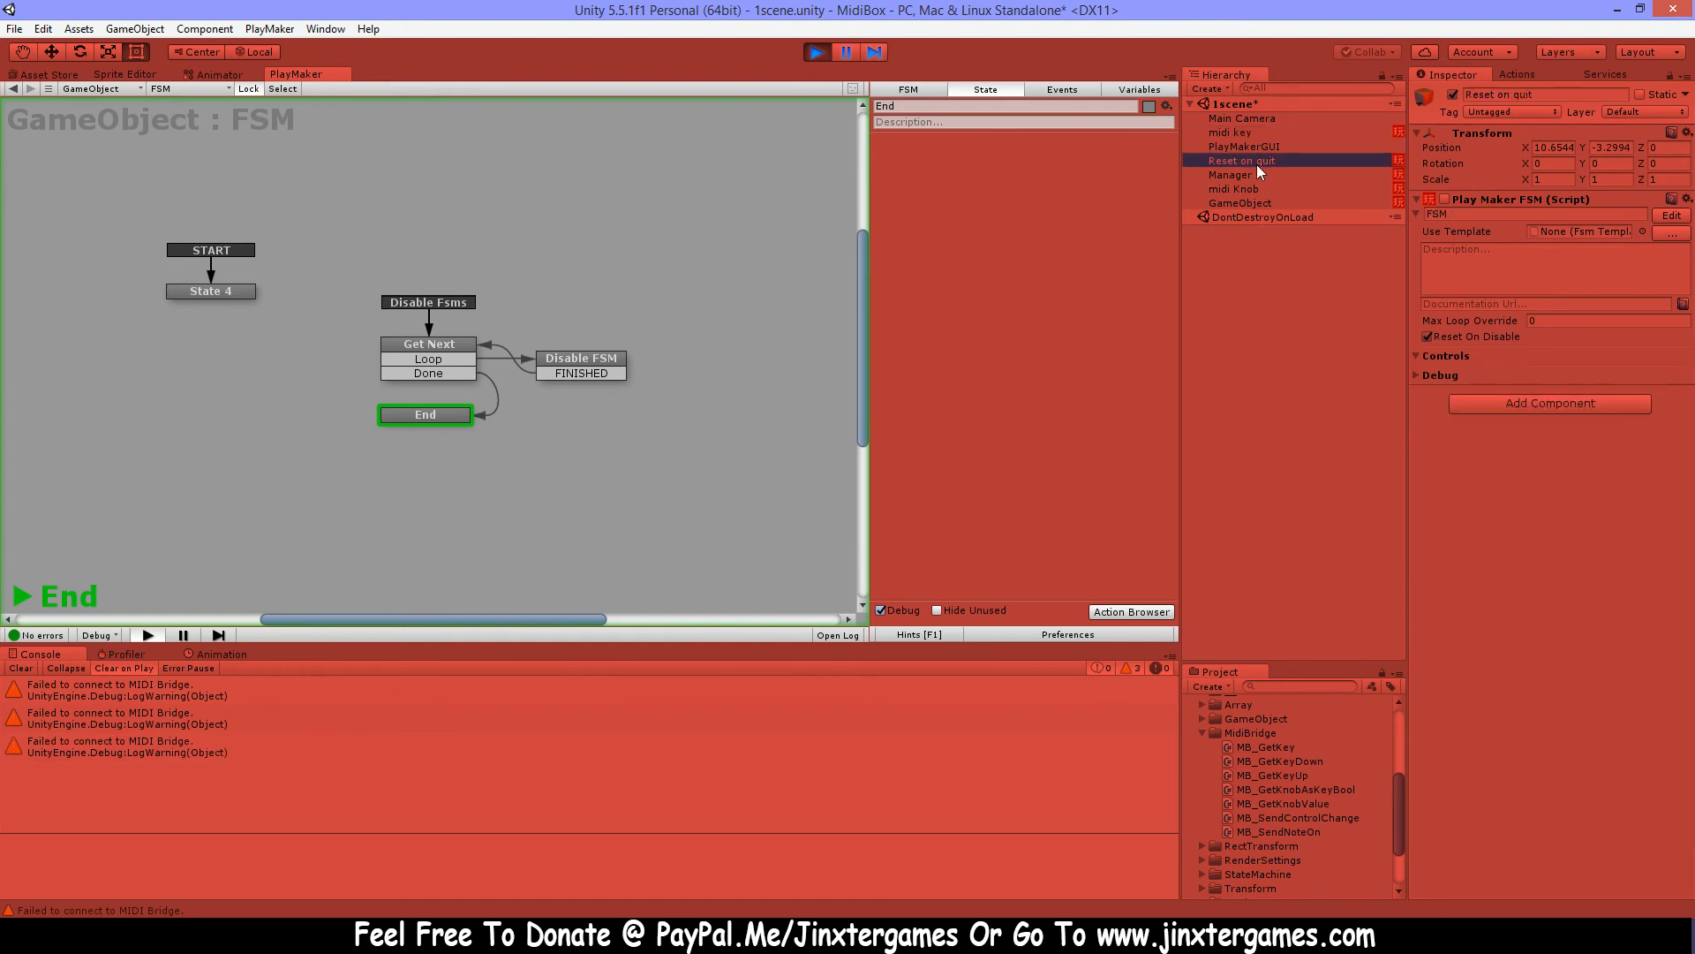
click(1231, 188)
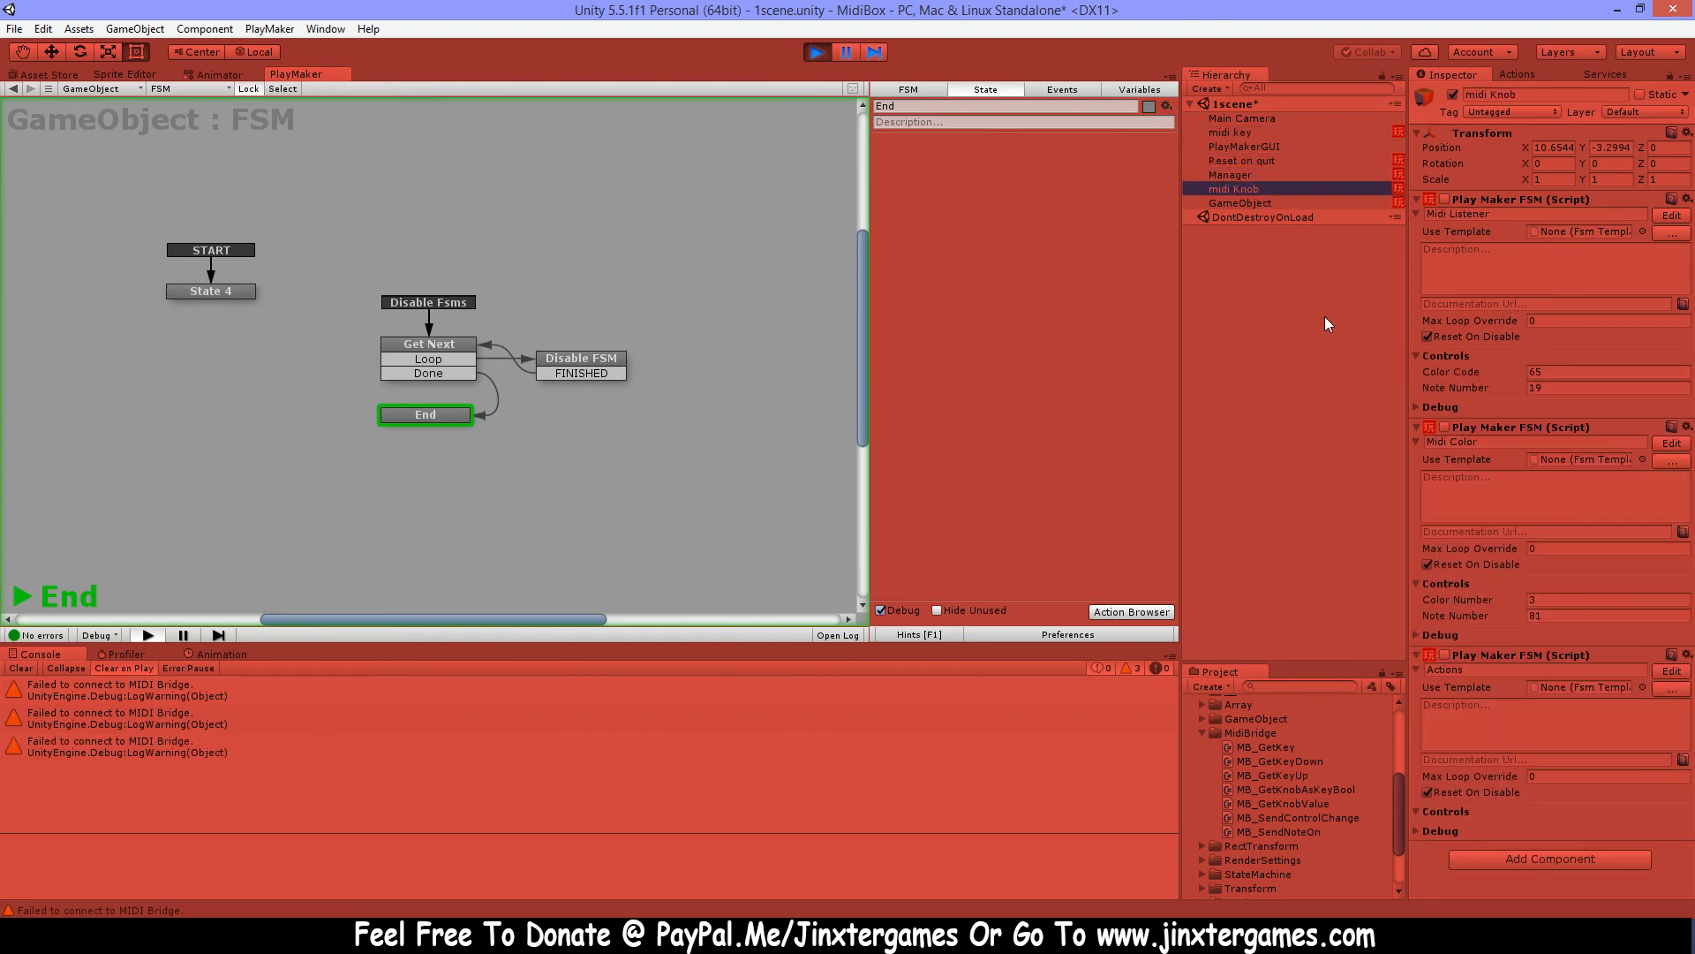
click(1239, 202)
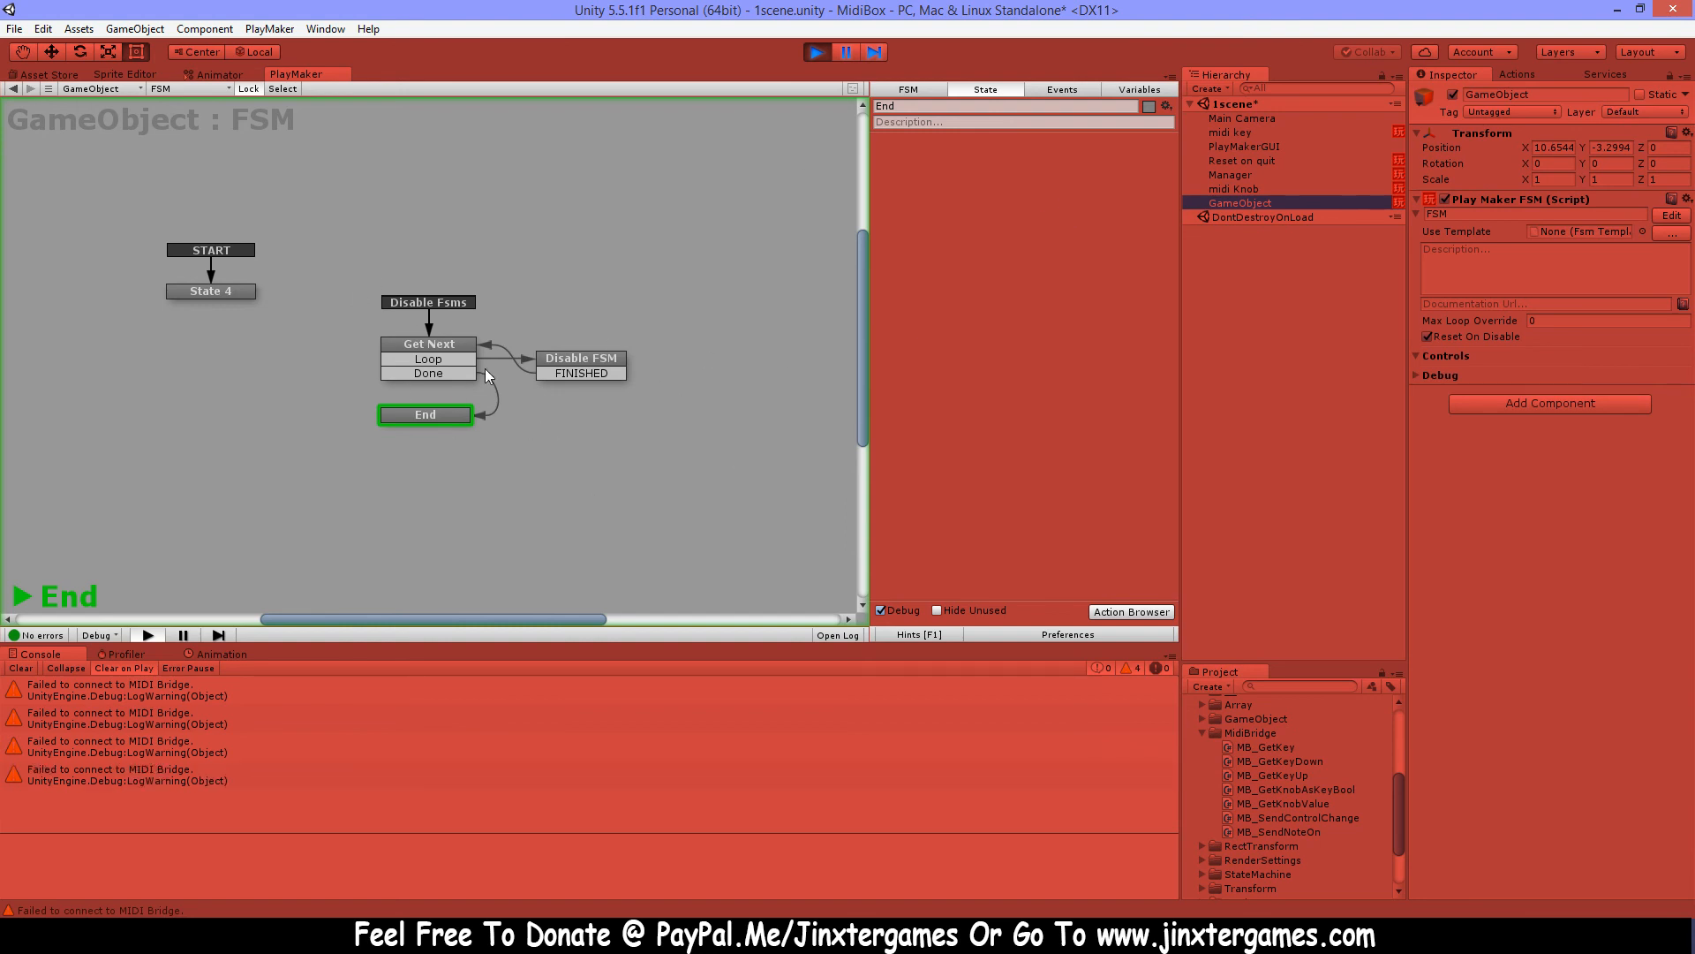
mouse_move(863, 562)
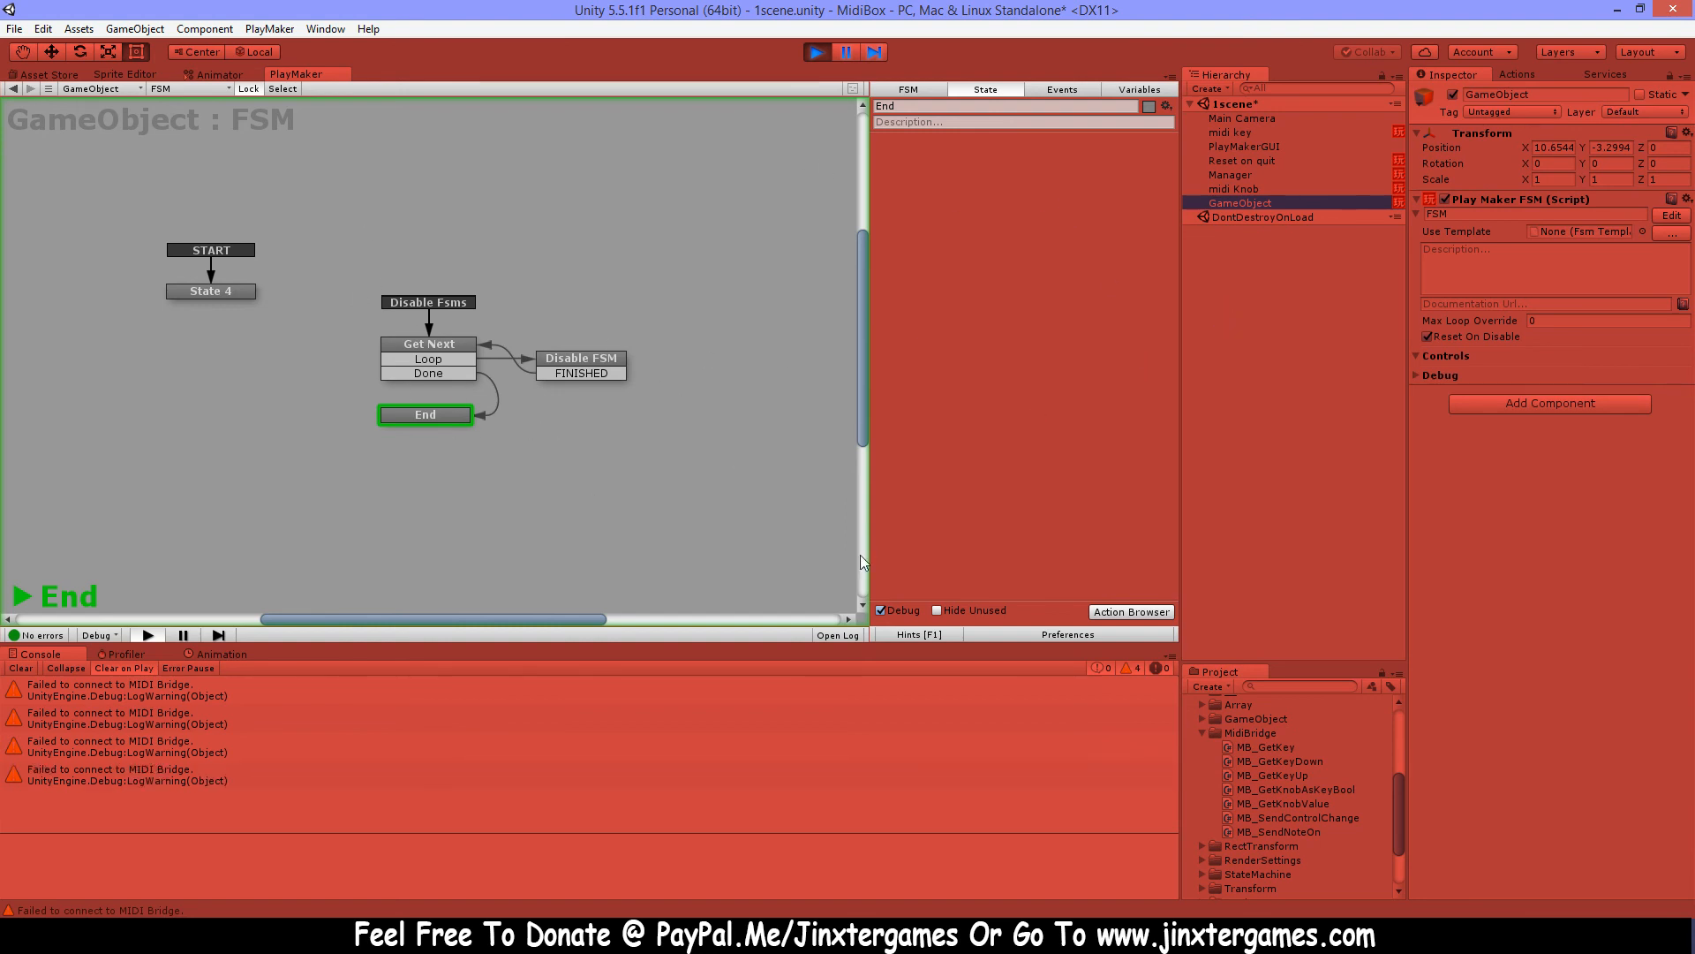
mouse_move(1090, 313)
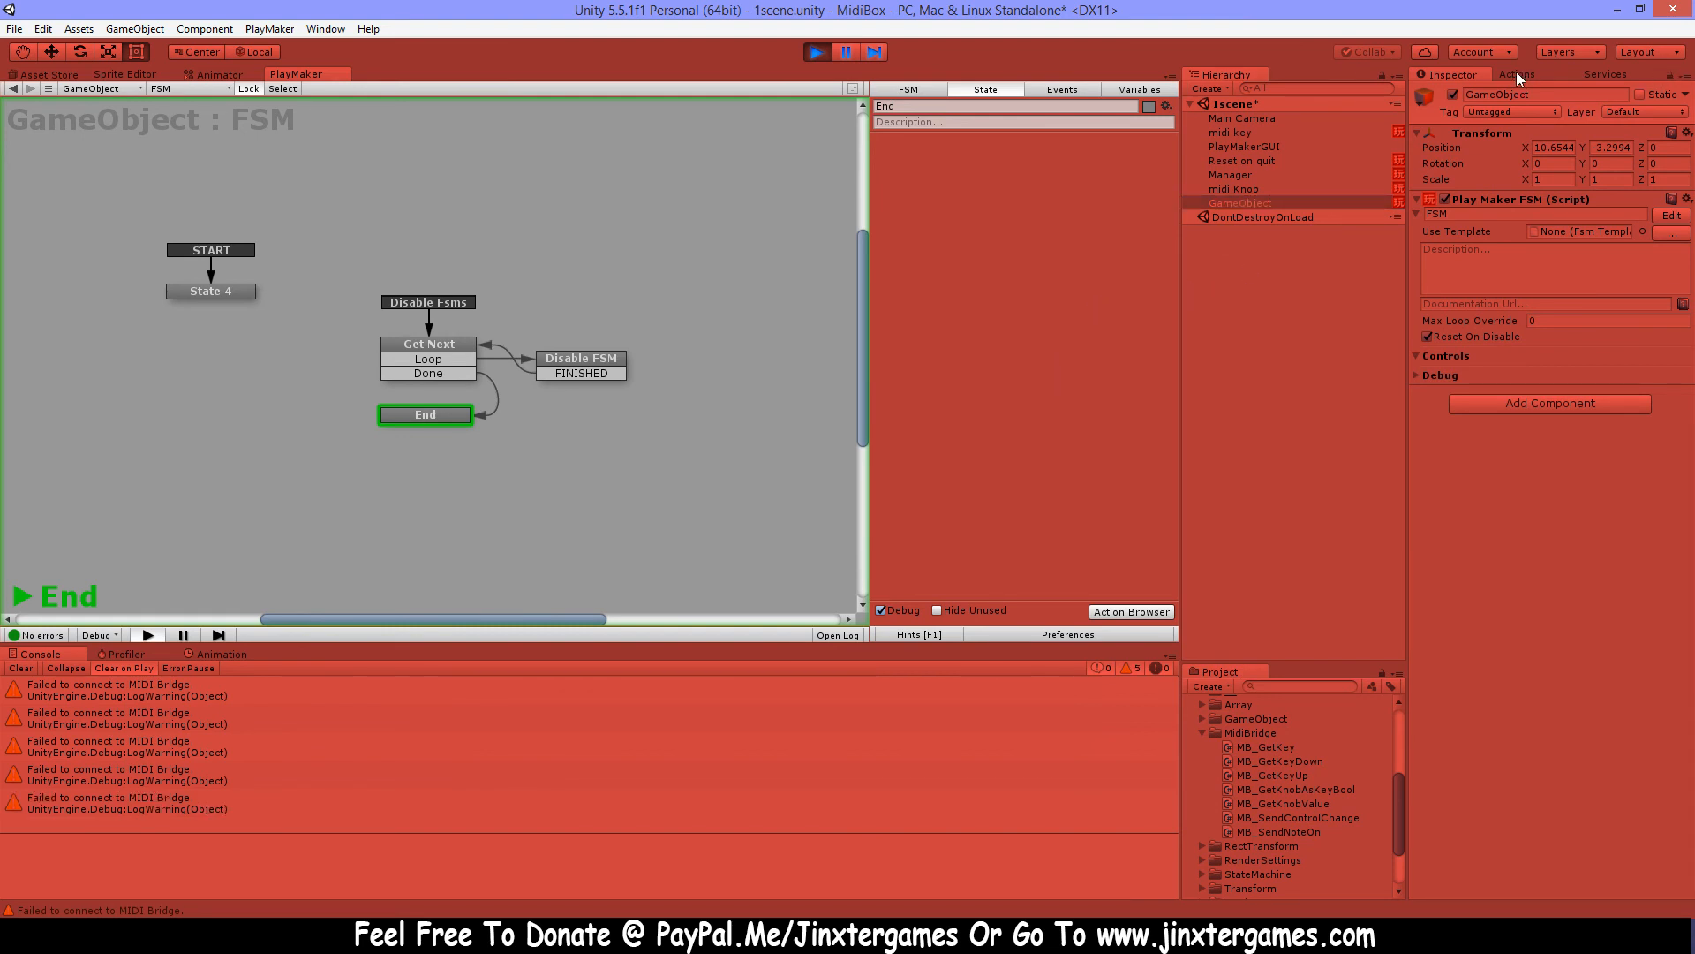
Bring up the Actions browser and select the Get Next state
click(1515, 74)
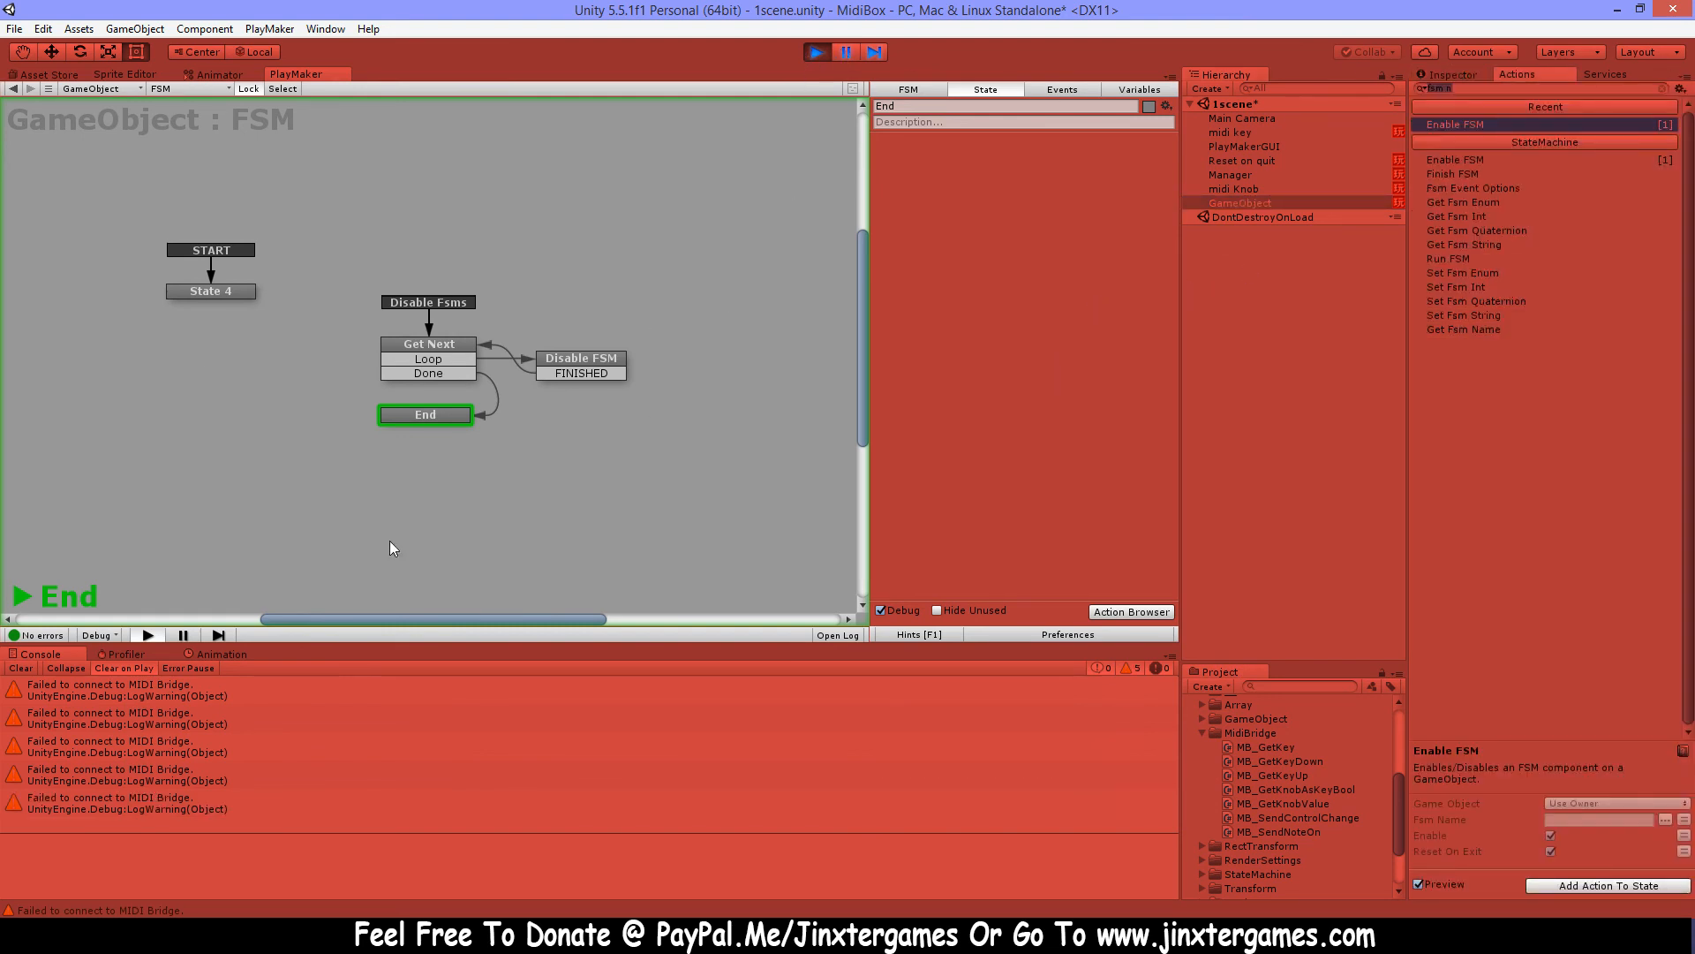
click(429, 344)
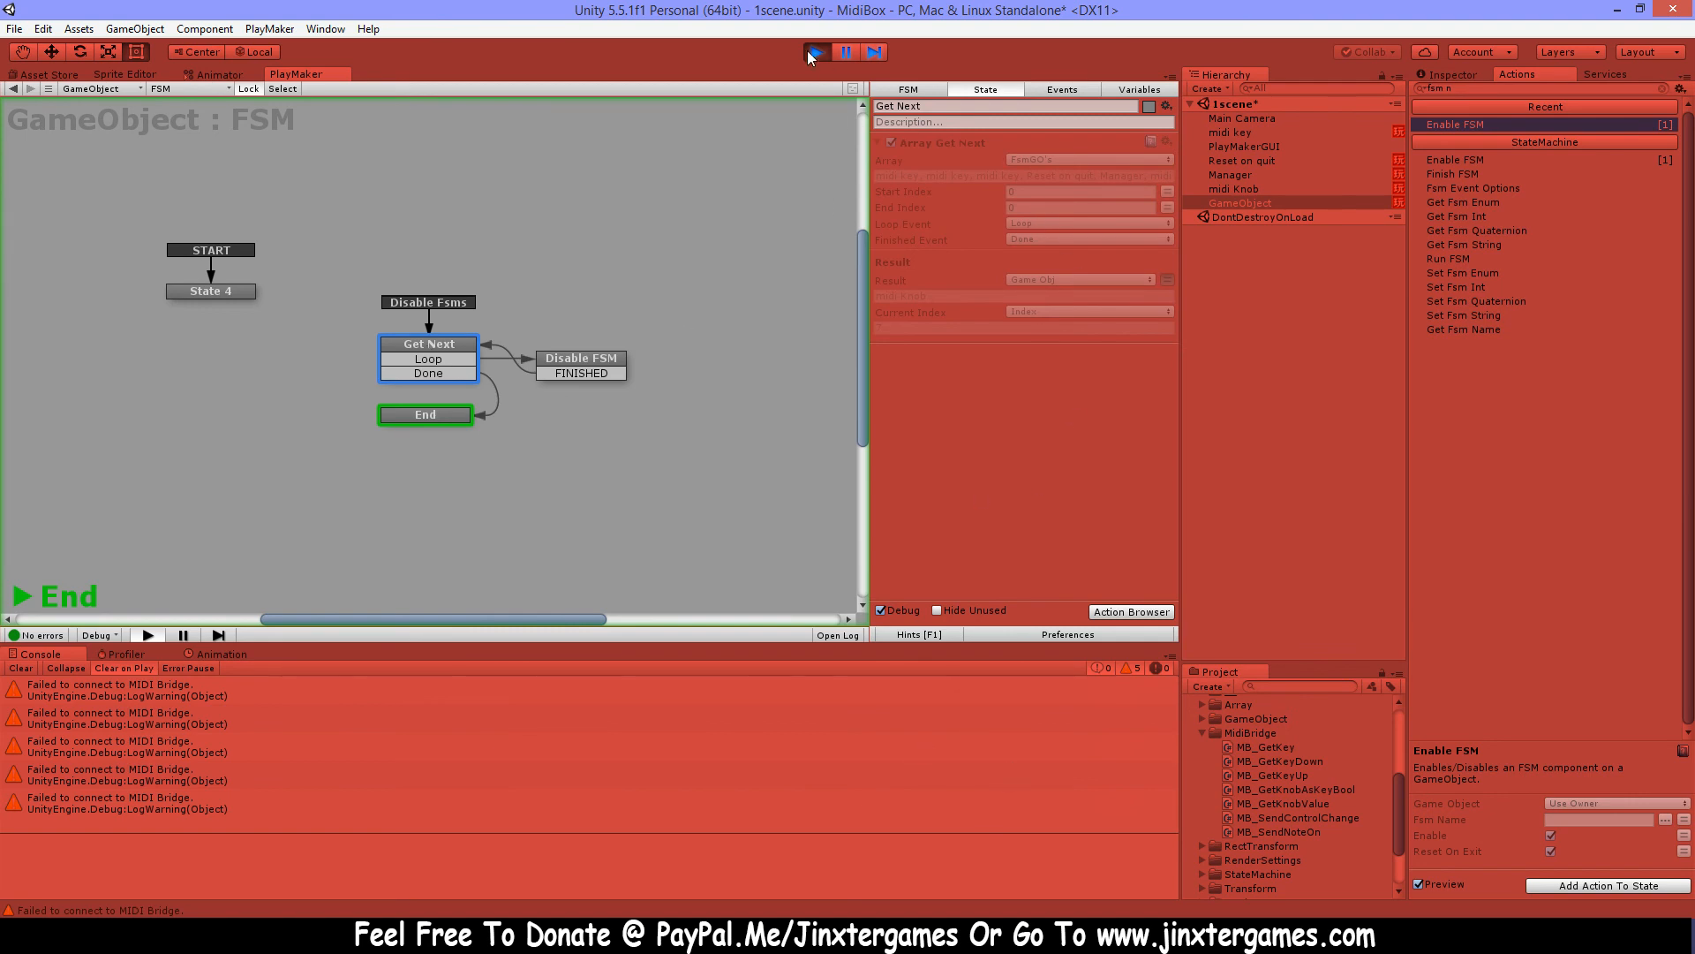
Stop play mode and preview the Get Fsm Name action in the Actions browser
click(815, 52)
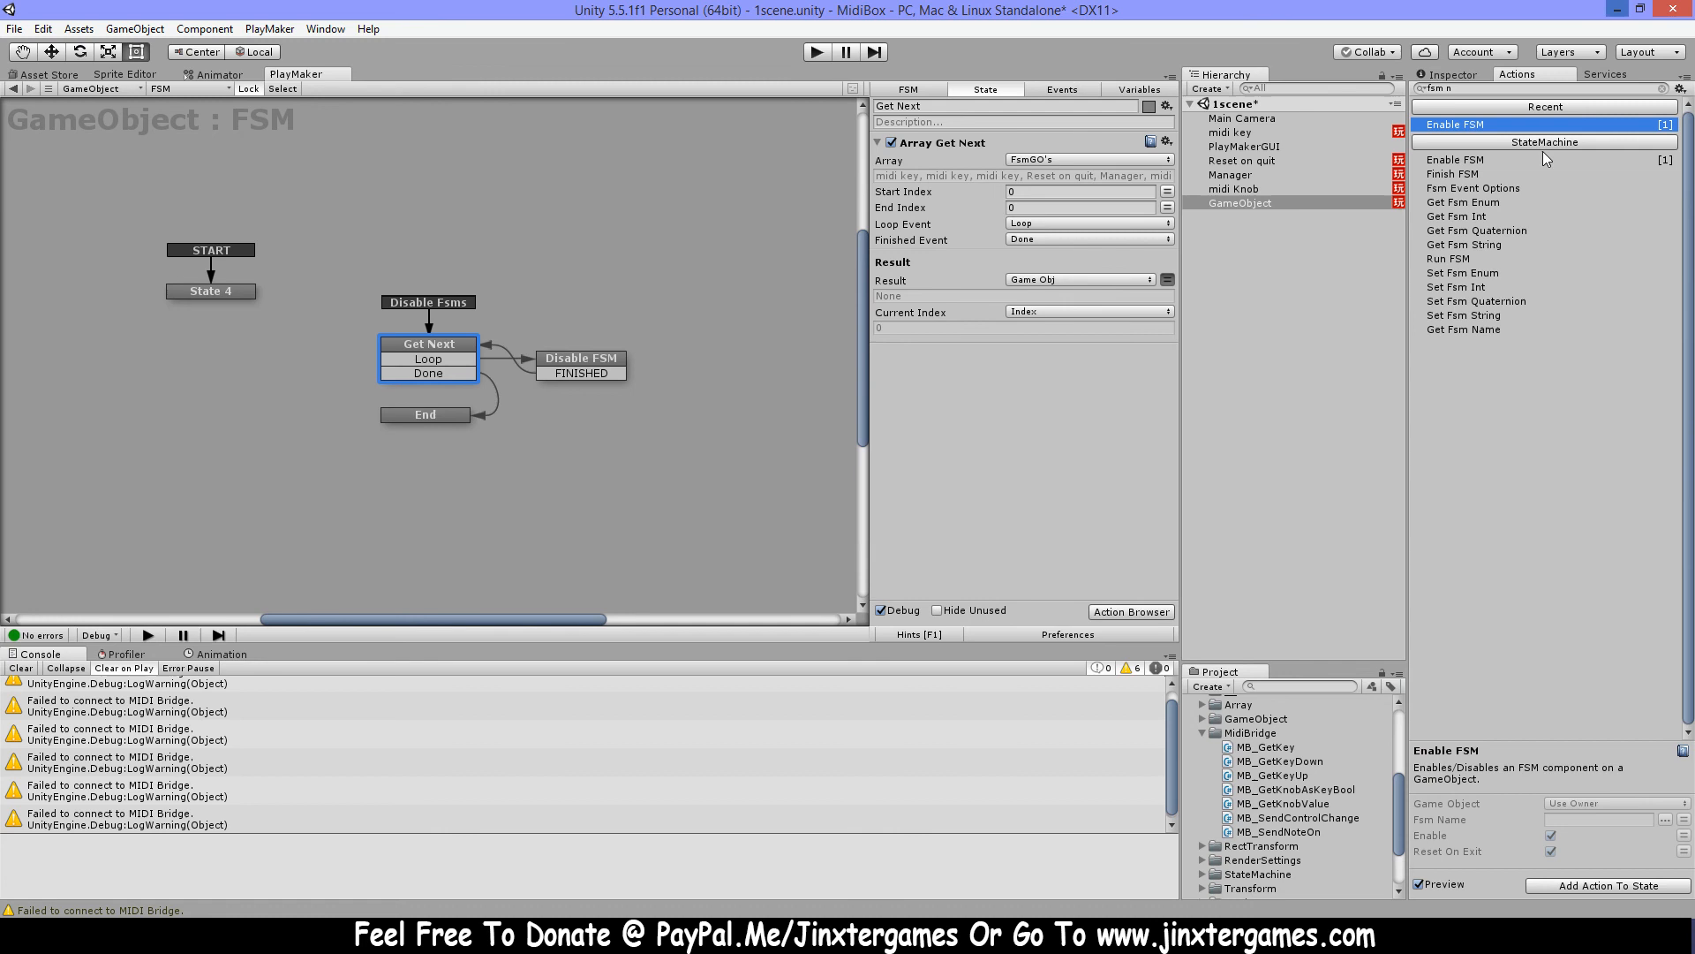
mouse_move(1519, 400)
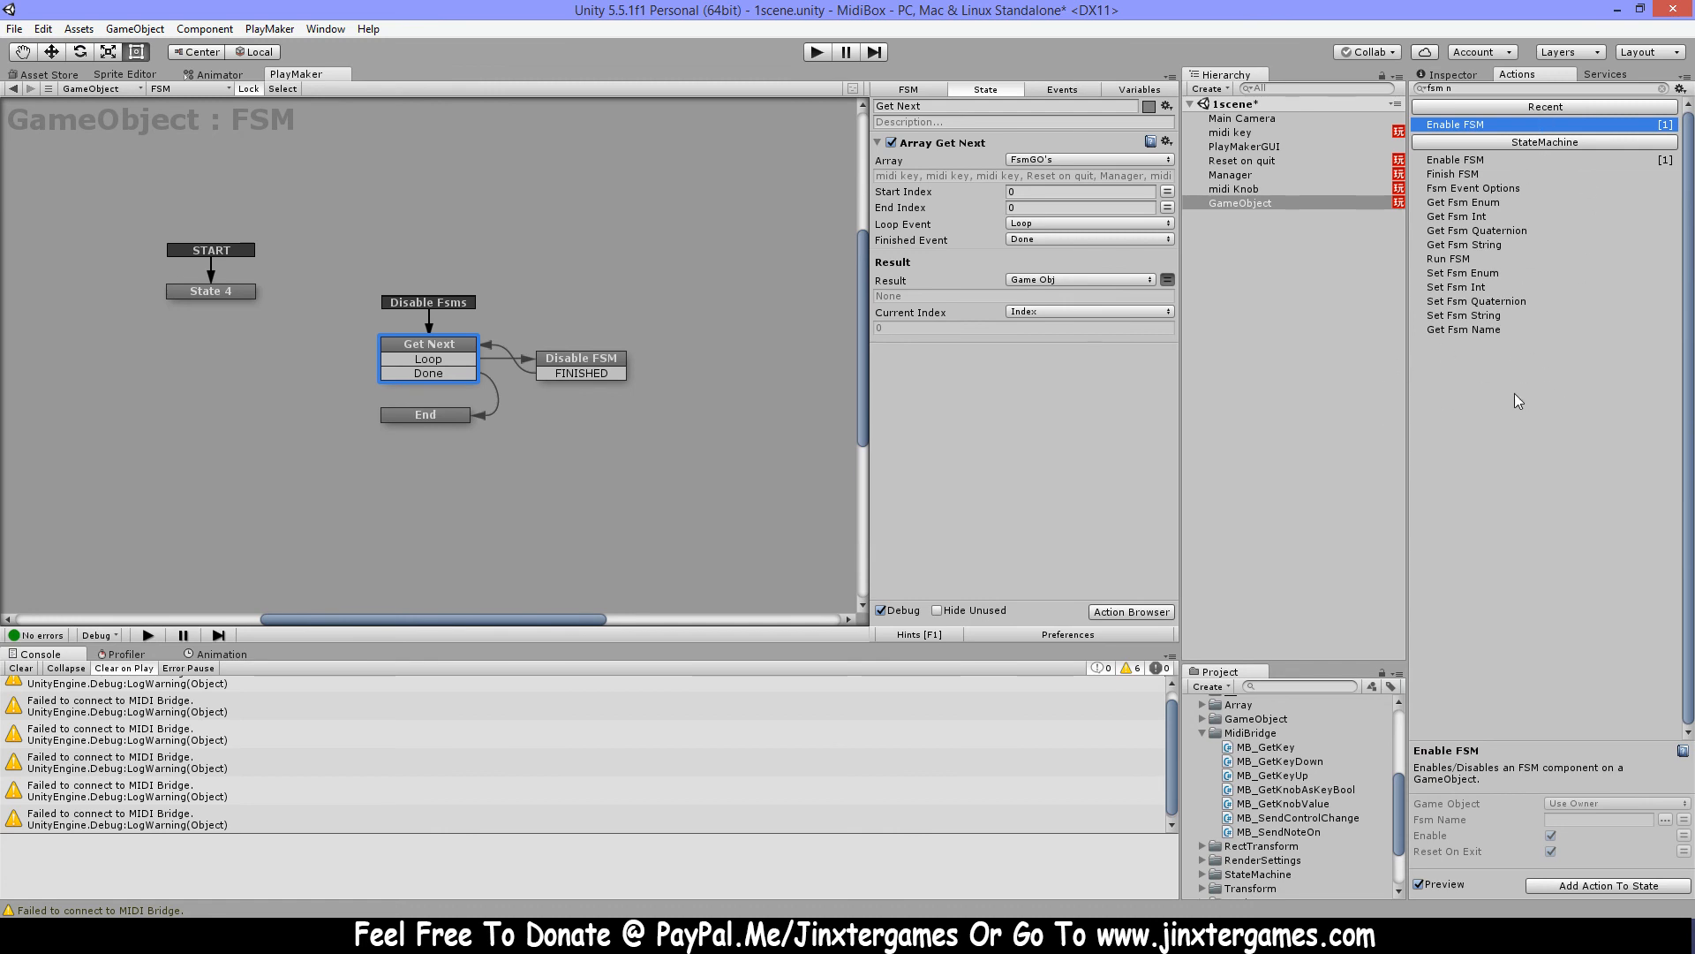
click(1464, 329)
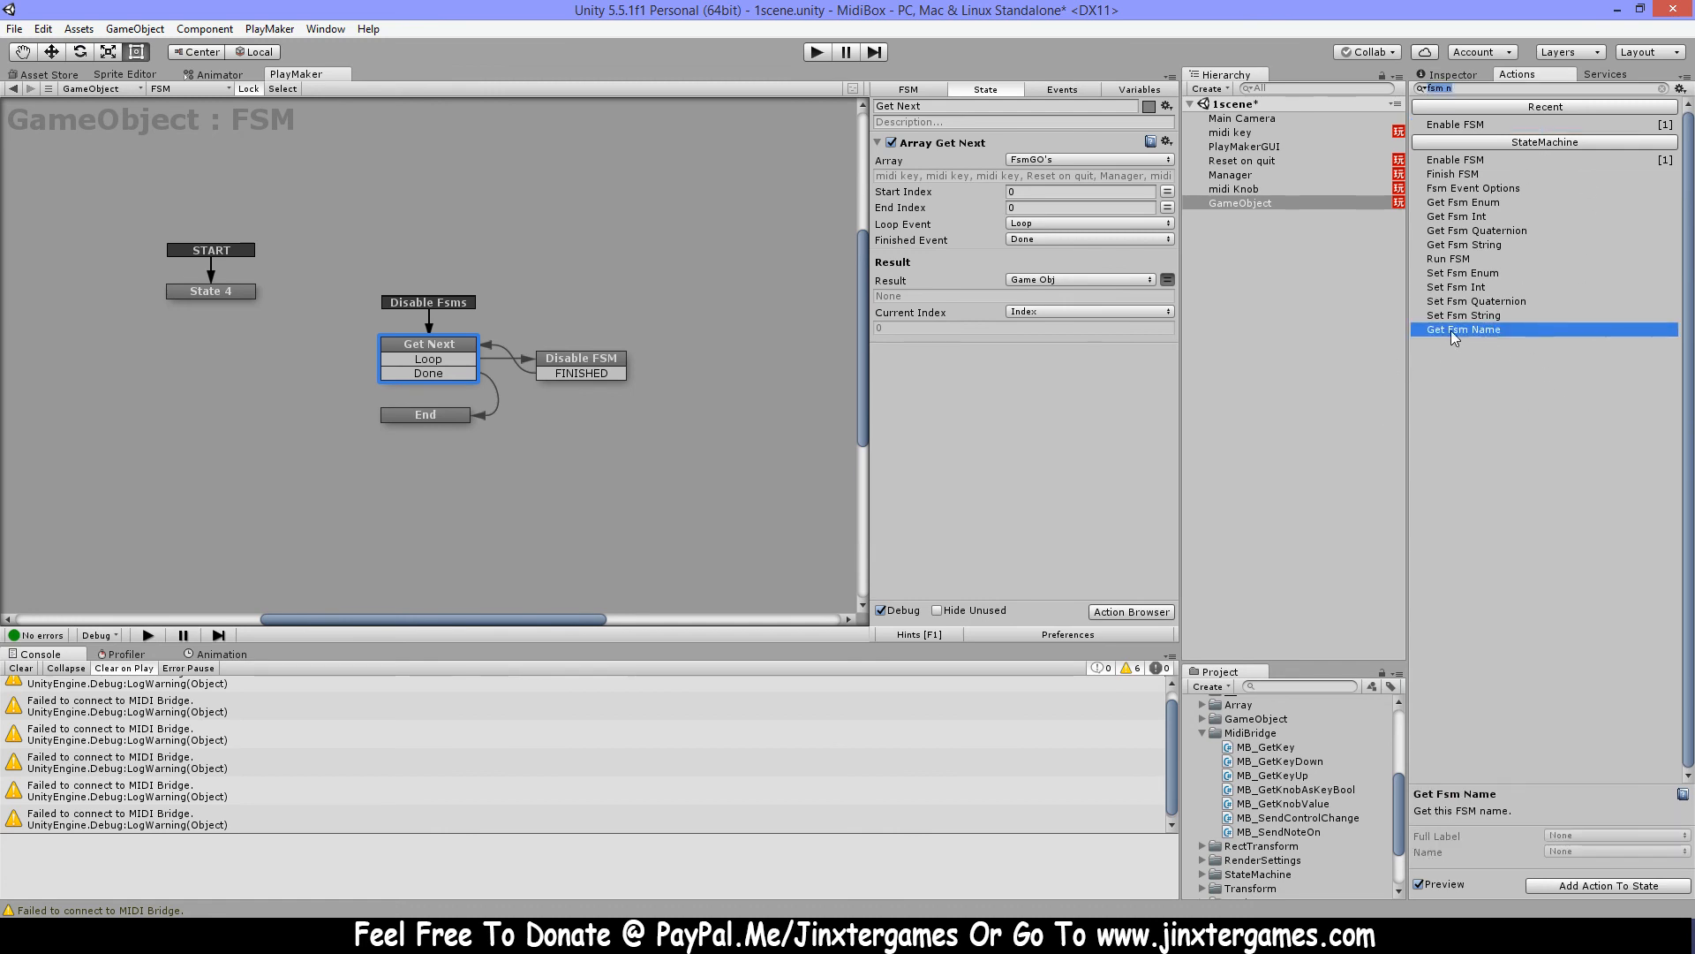
mouse_move(1468, 341)
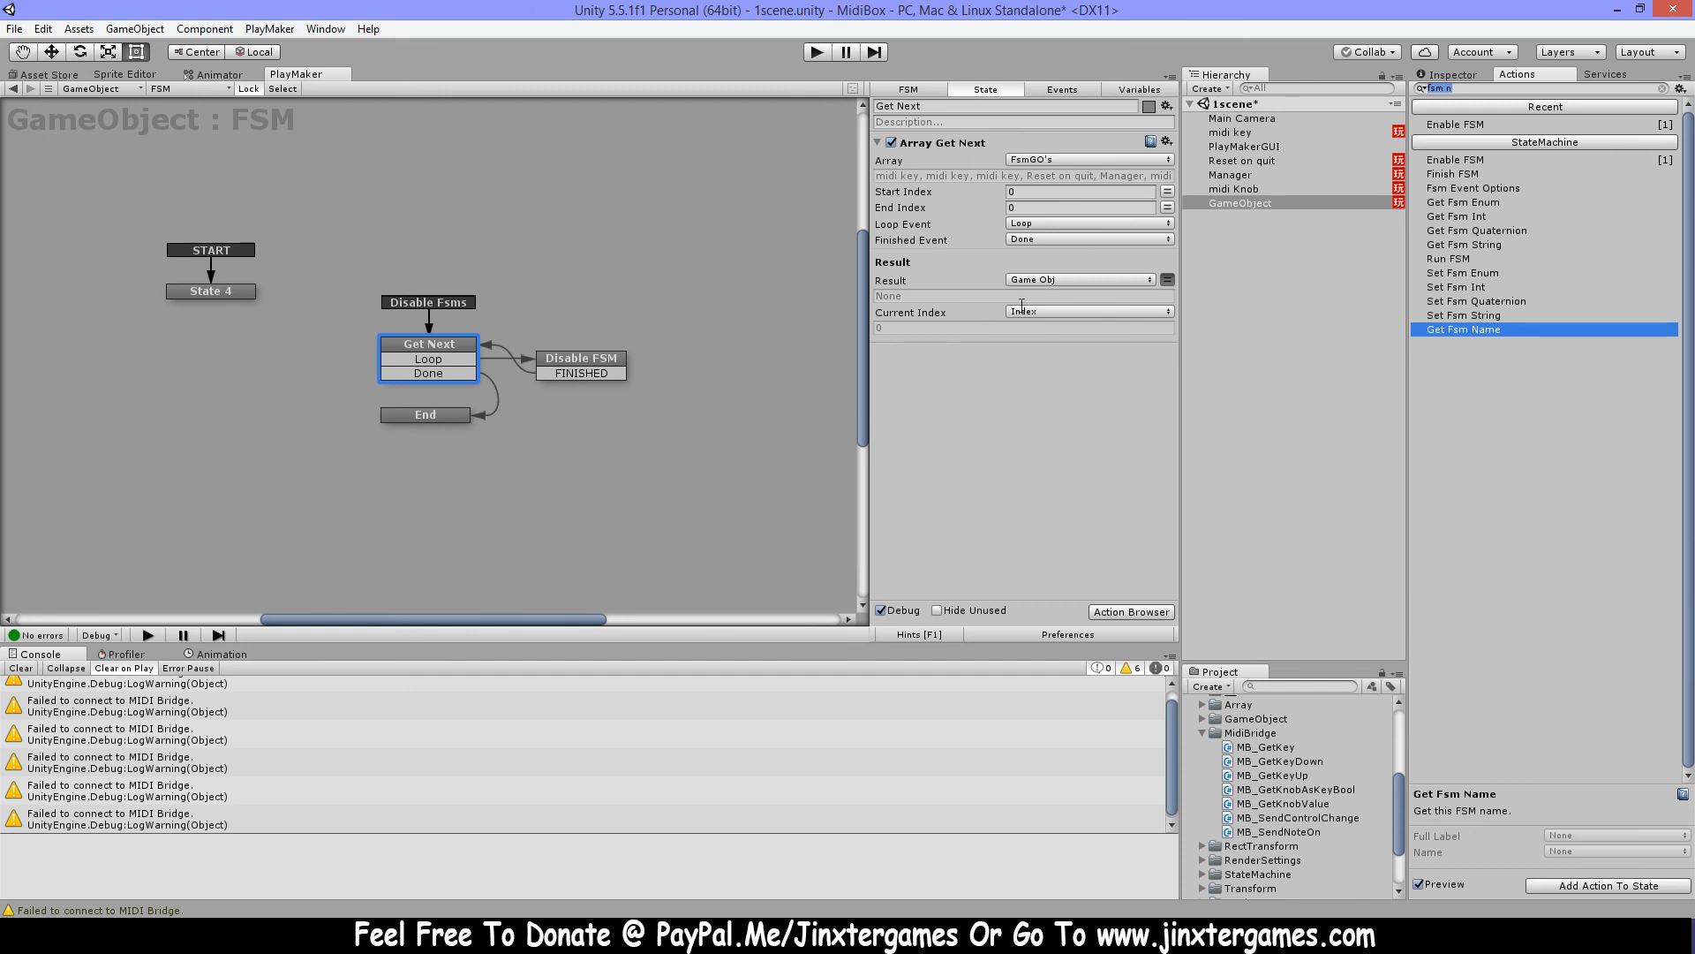
mouse_move(1508, 367)
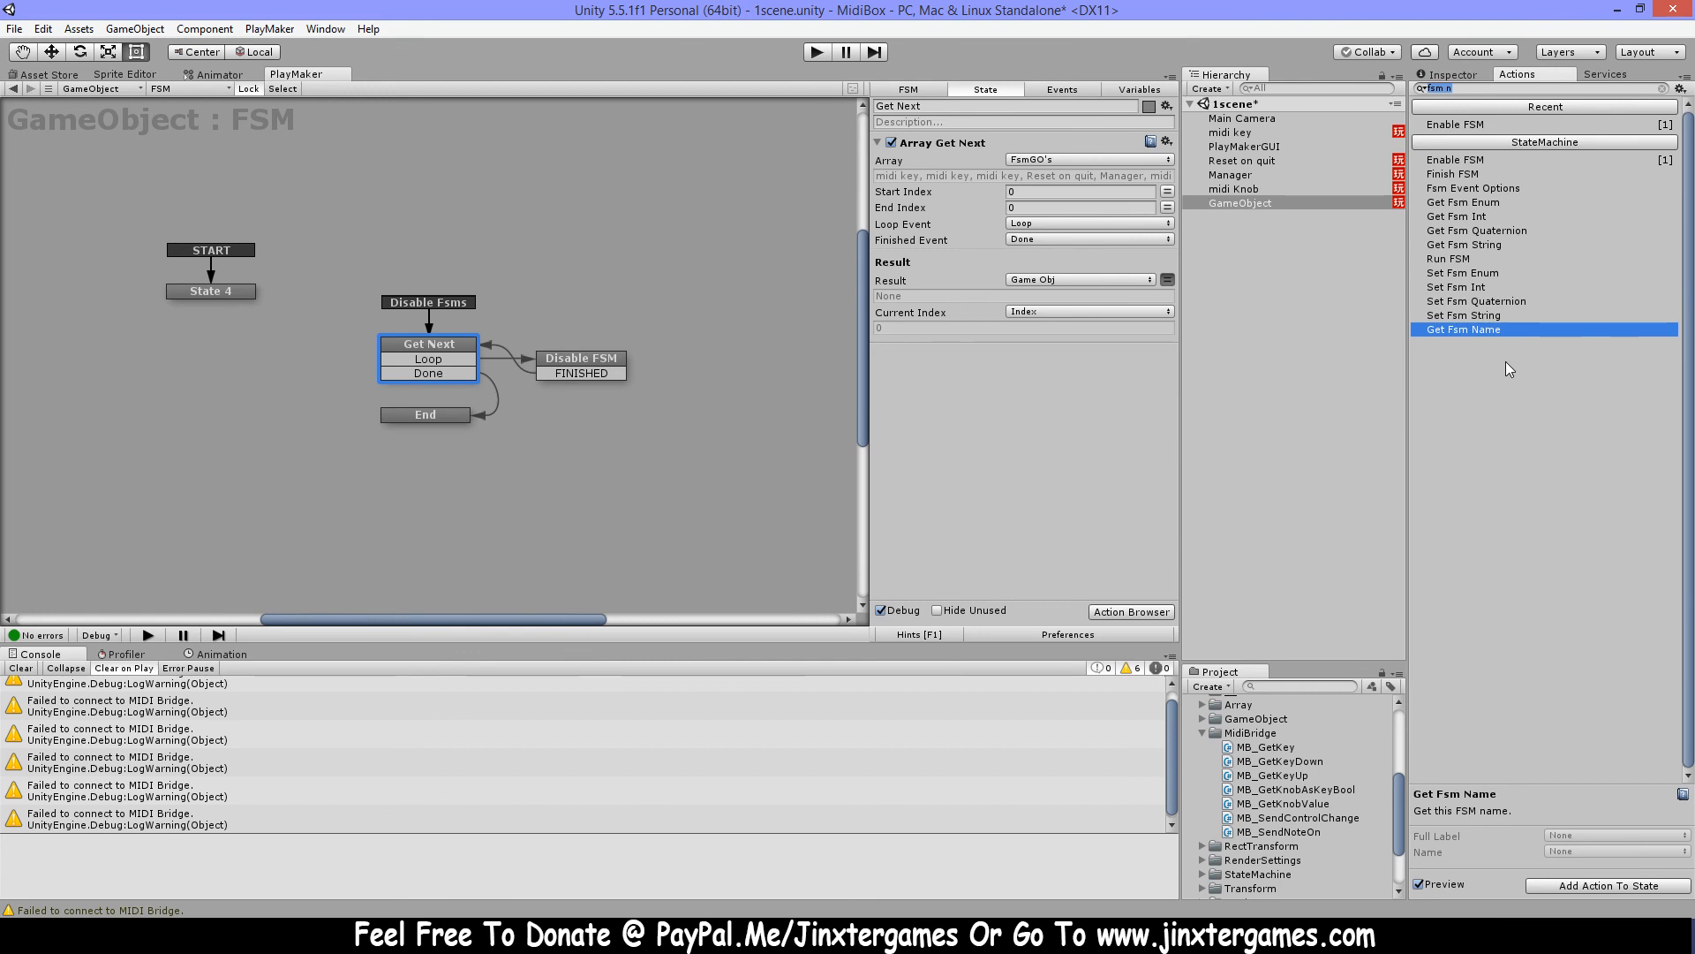
mouse_move(284, 607)
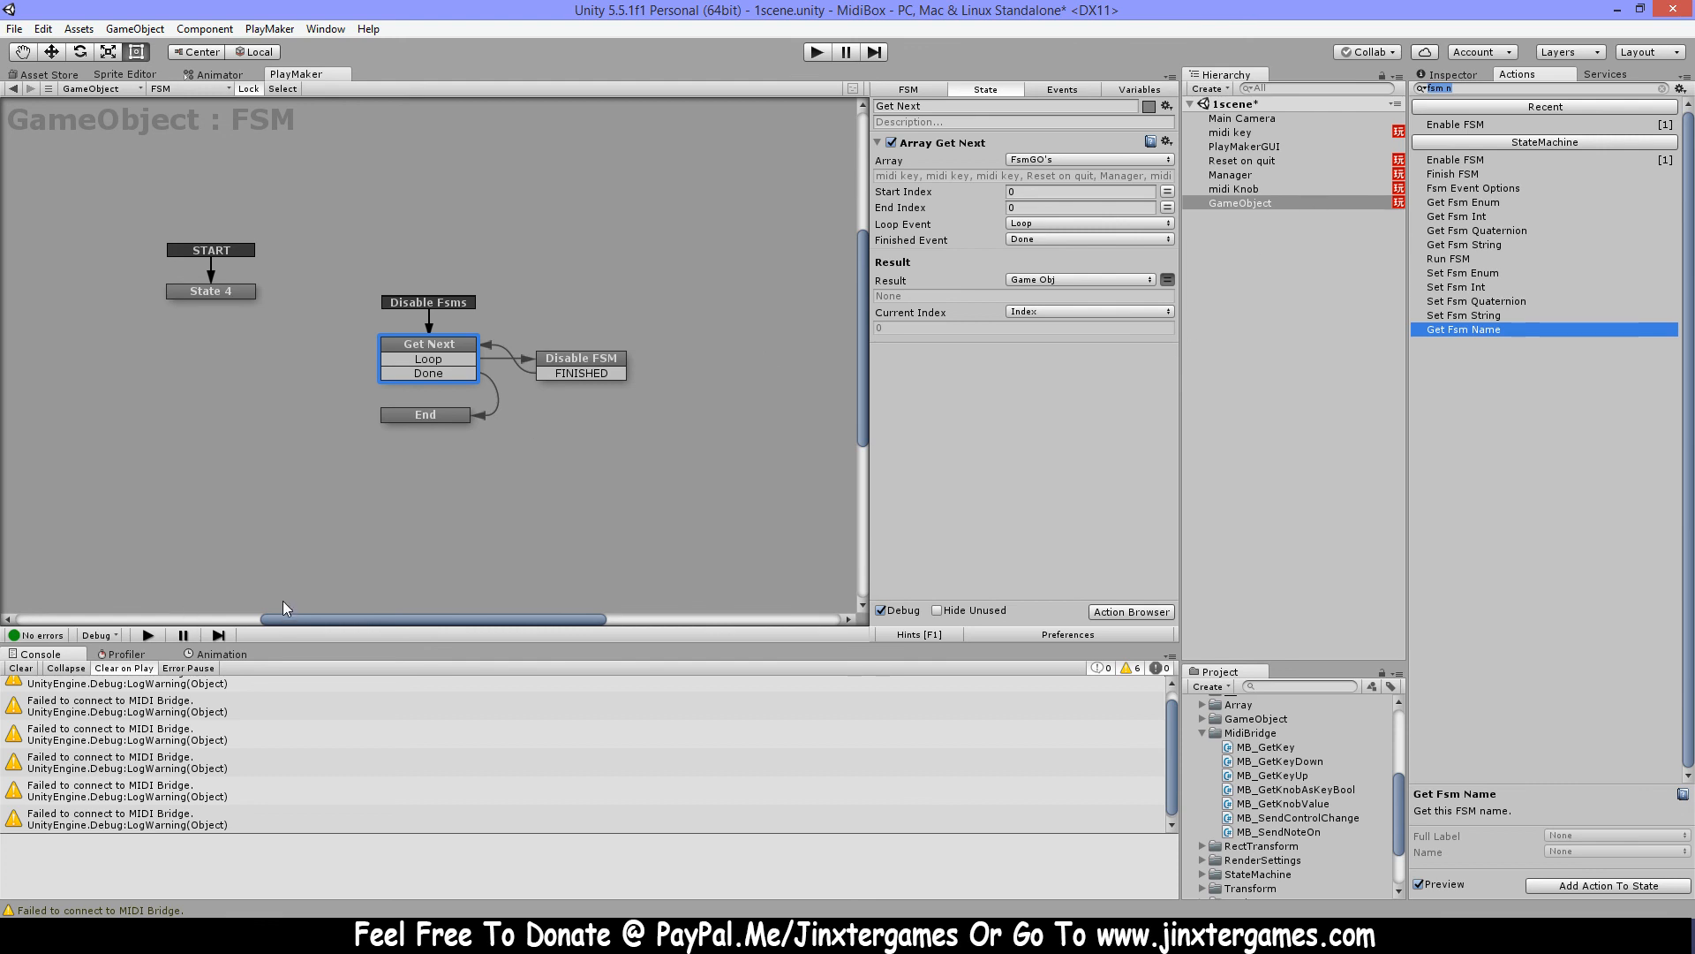